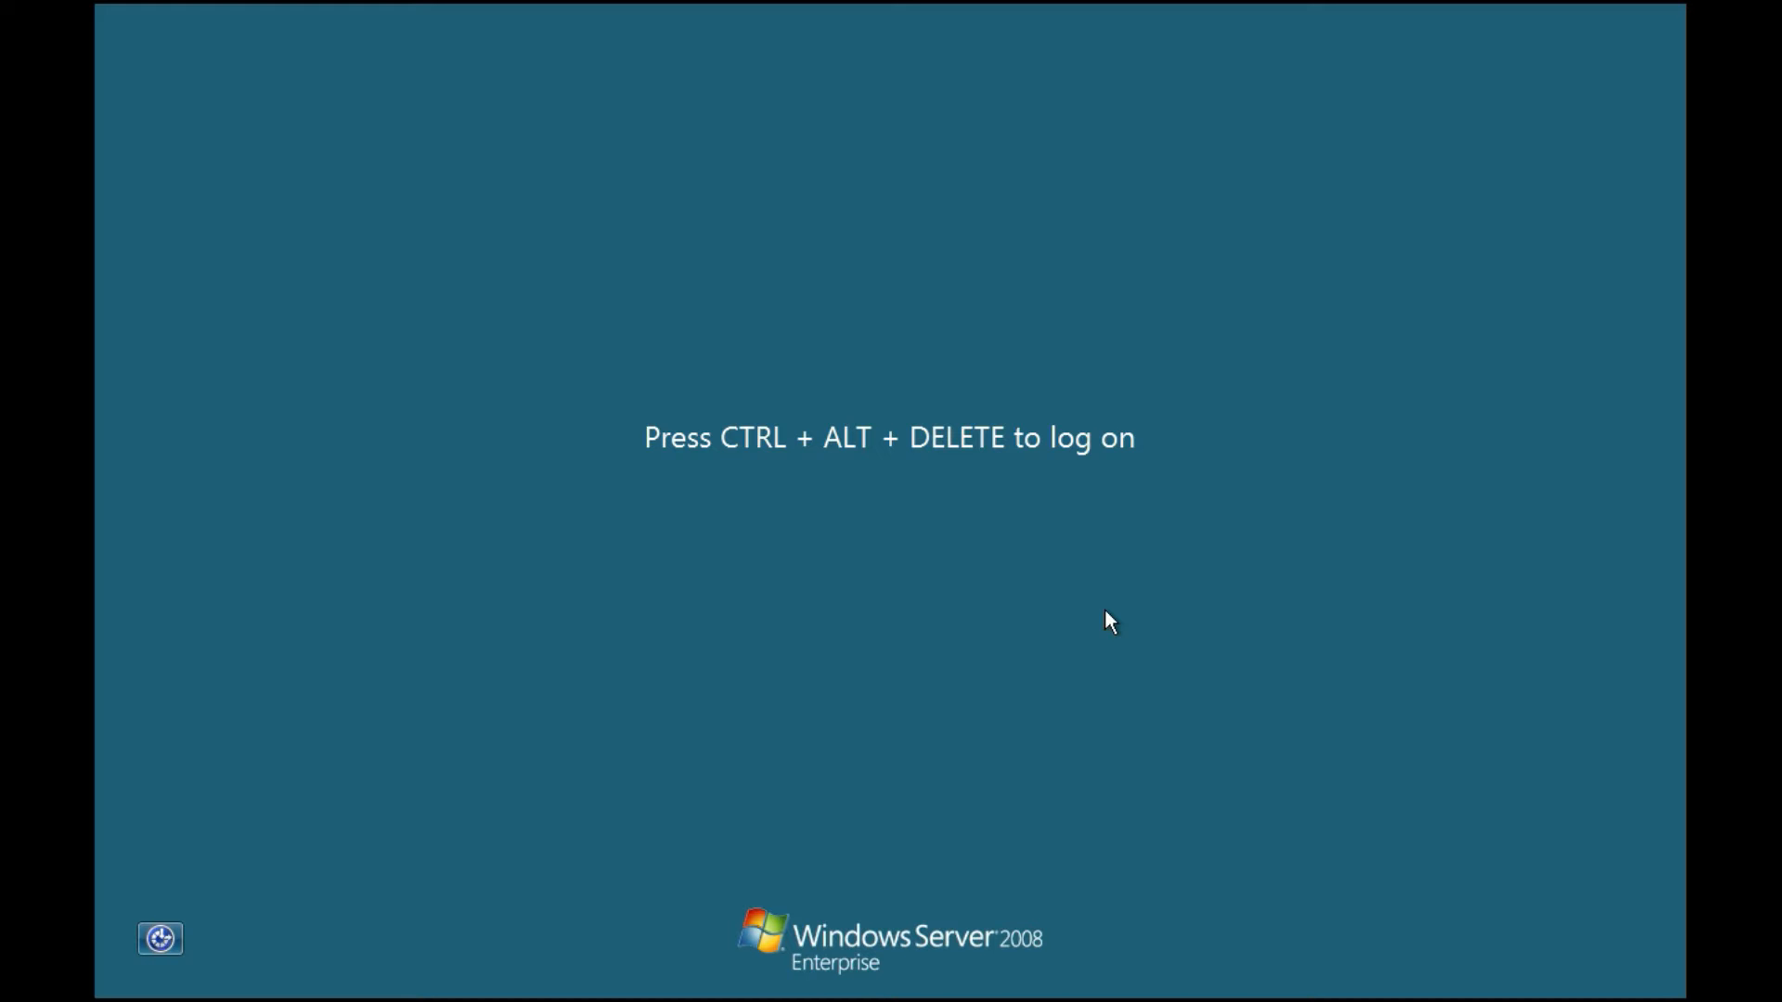
pyautogui.moveTo(558, 346)
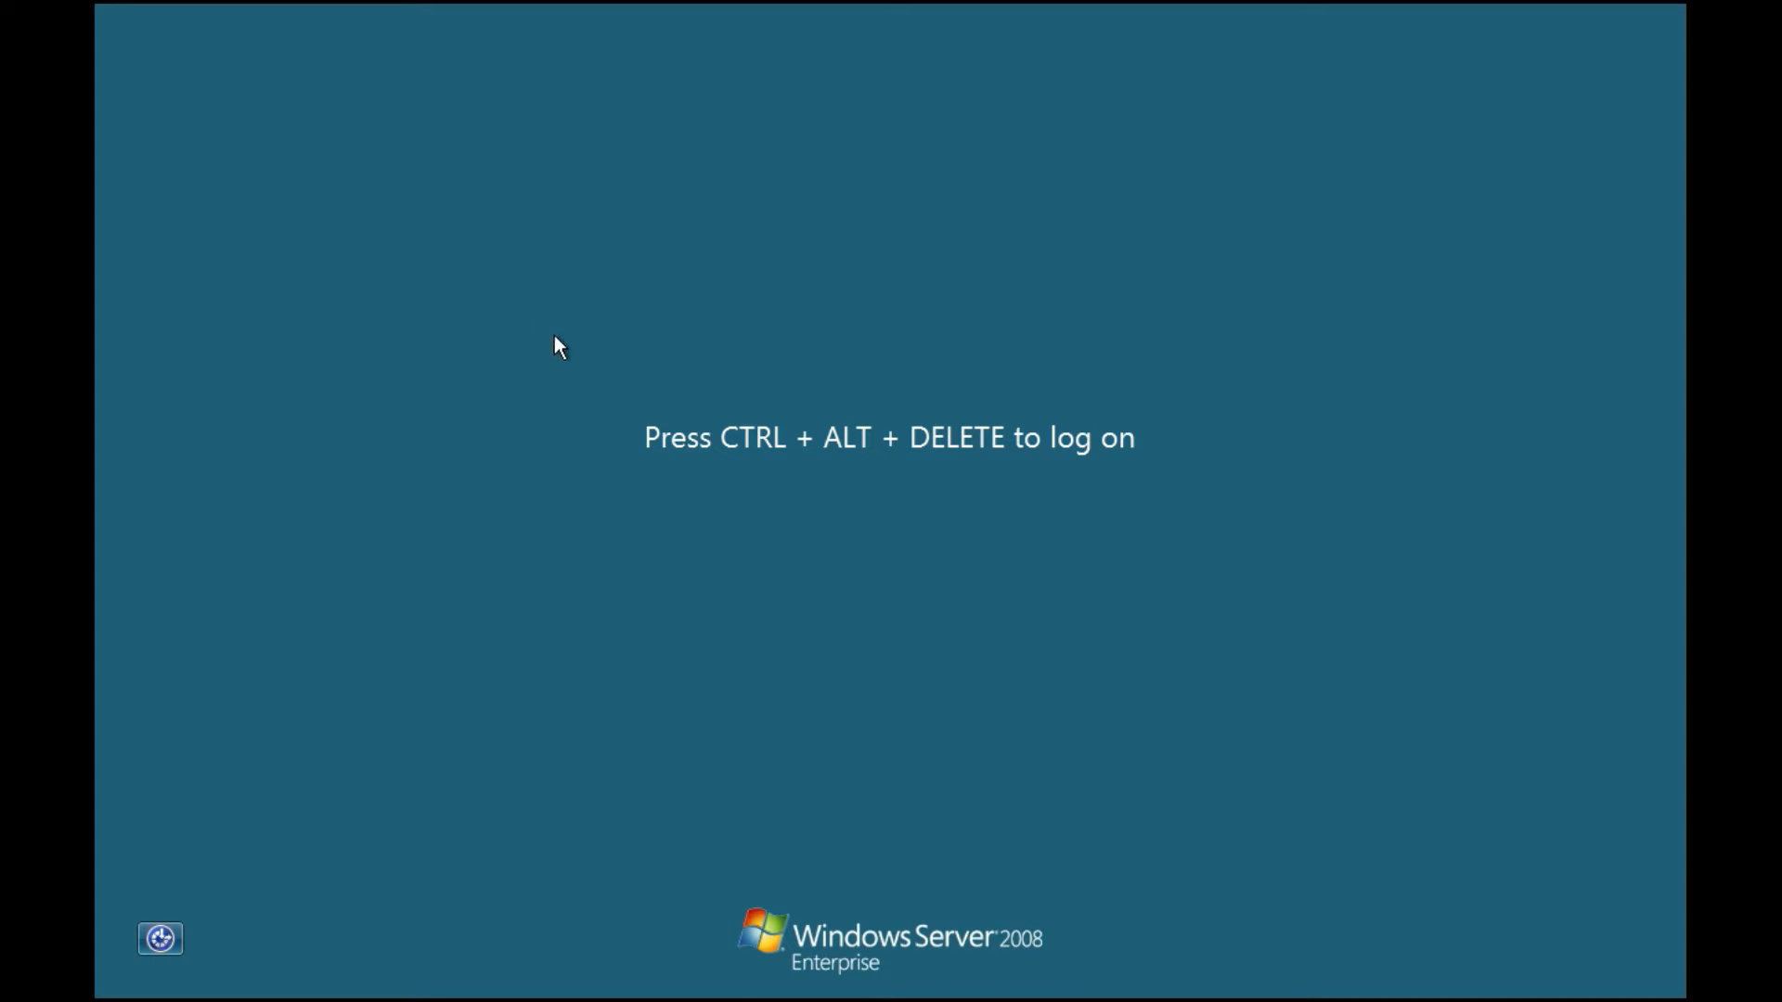
pyautogui.moveTo(100, 30)
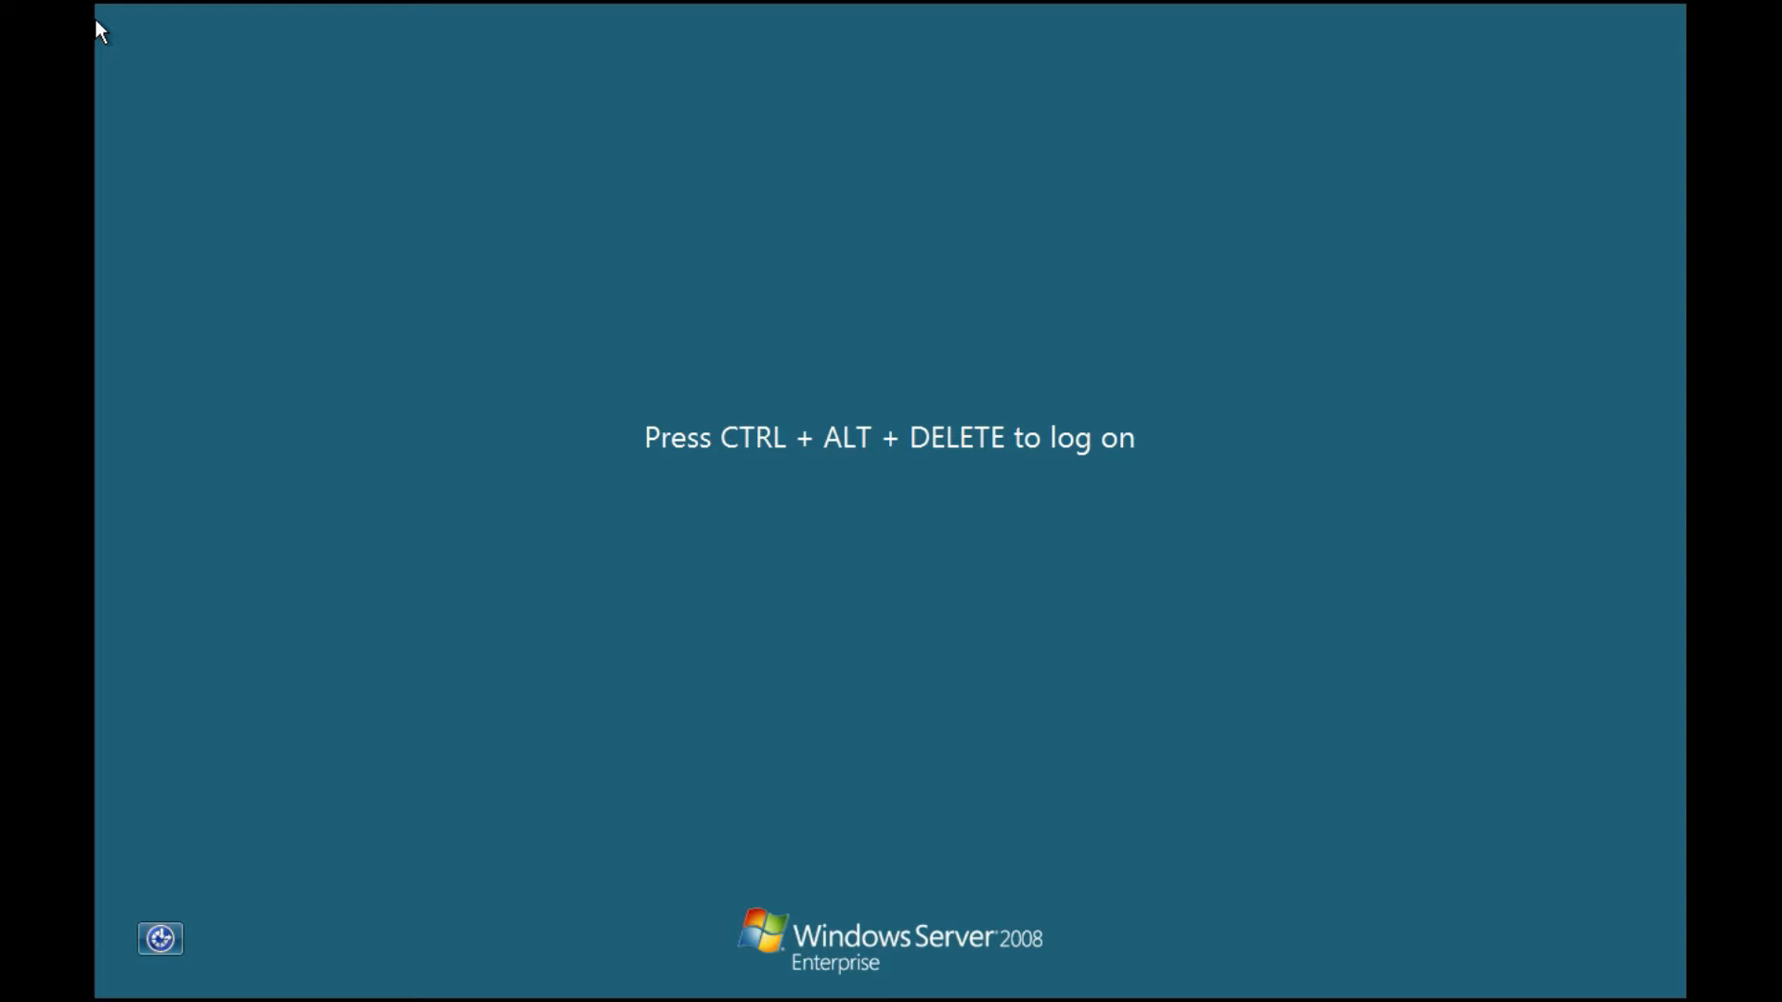
# Step: Log on to Windows Server 2008 as Administrator with the administrator password
pyautogui.press('ctrl+alt+delete')
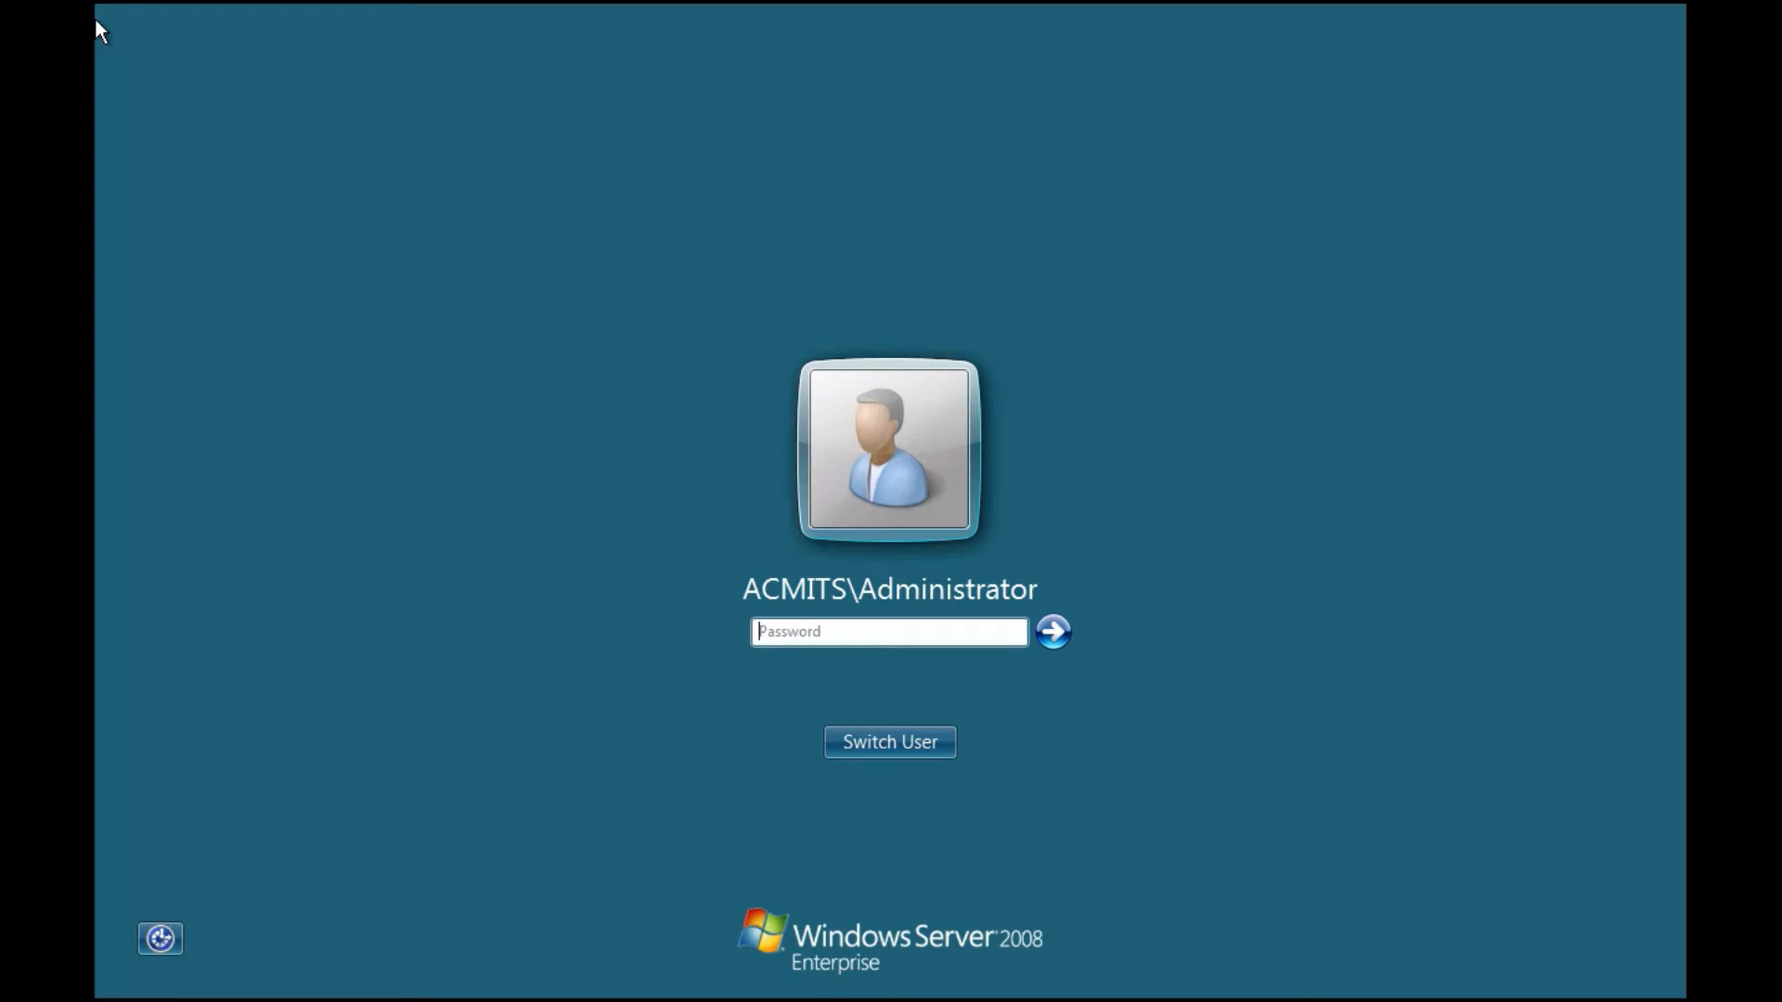
pyautogui.click(890, 632)
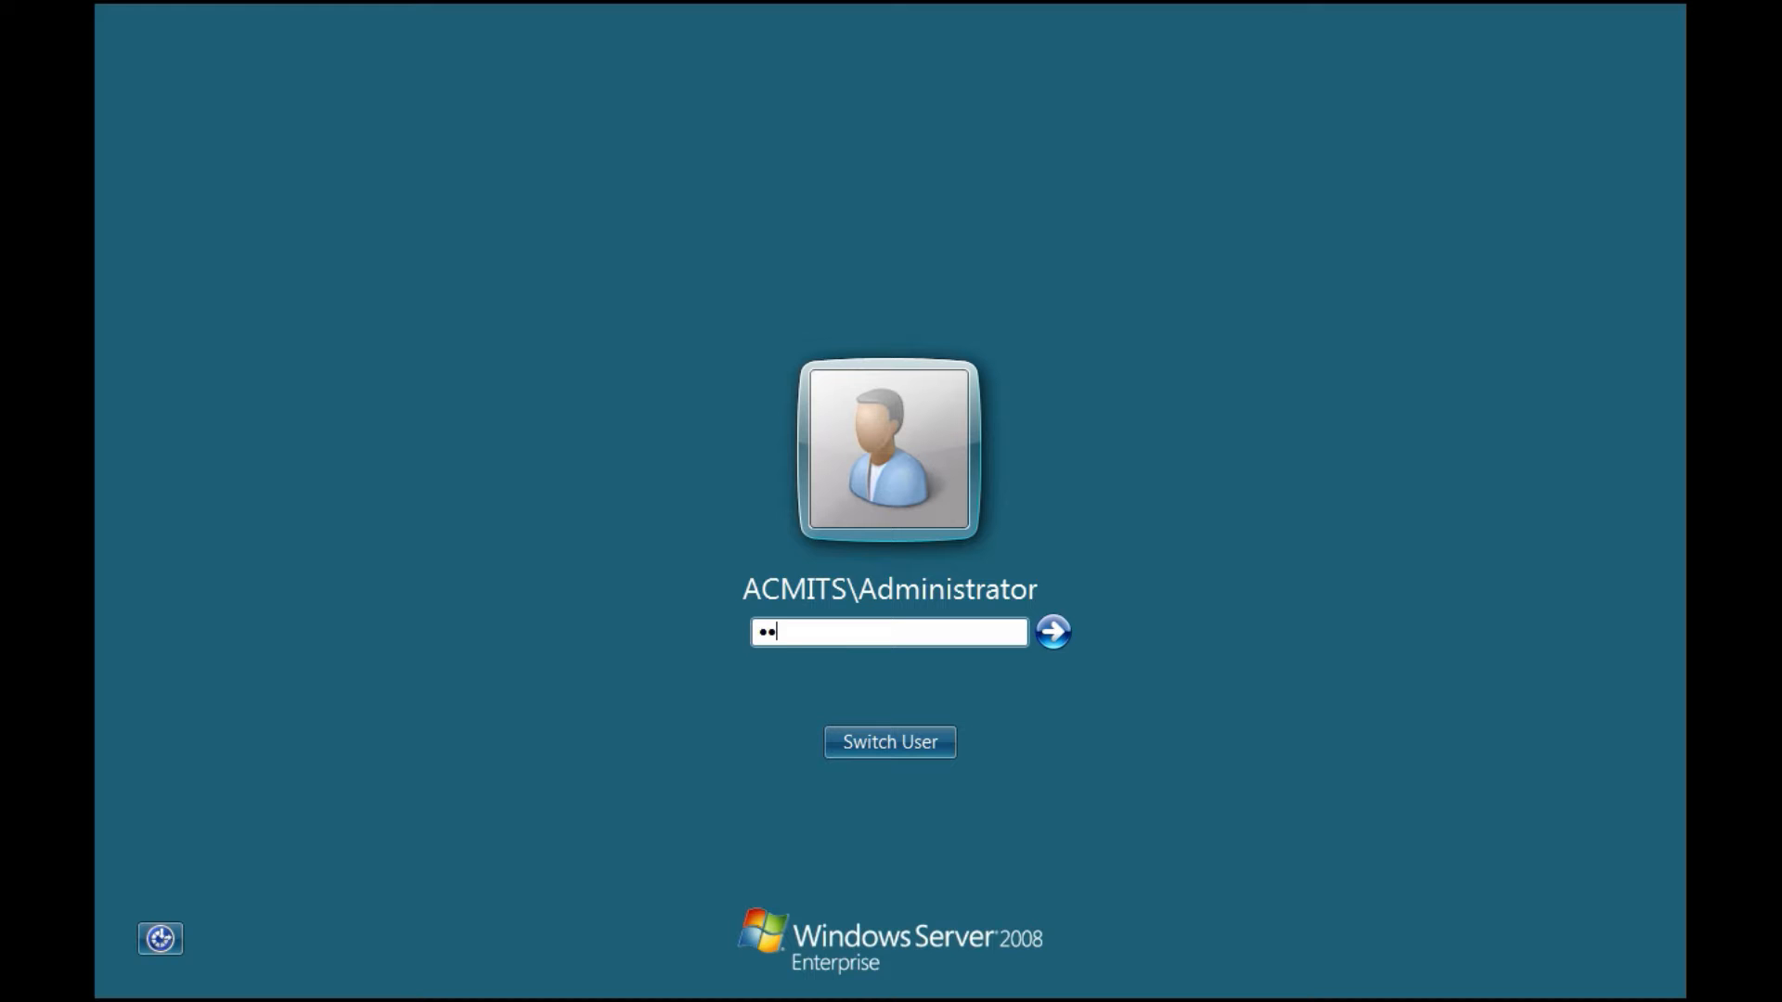
pyautogui.write('password')
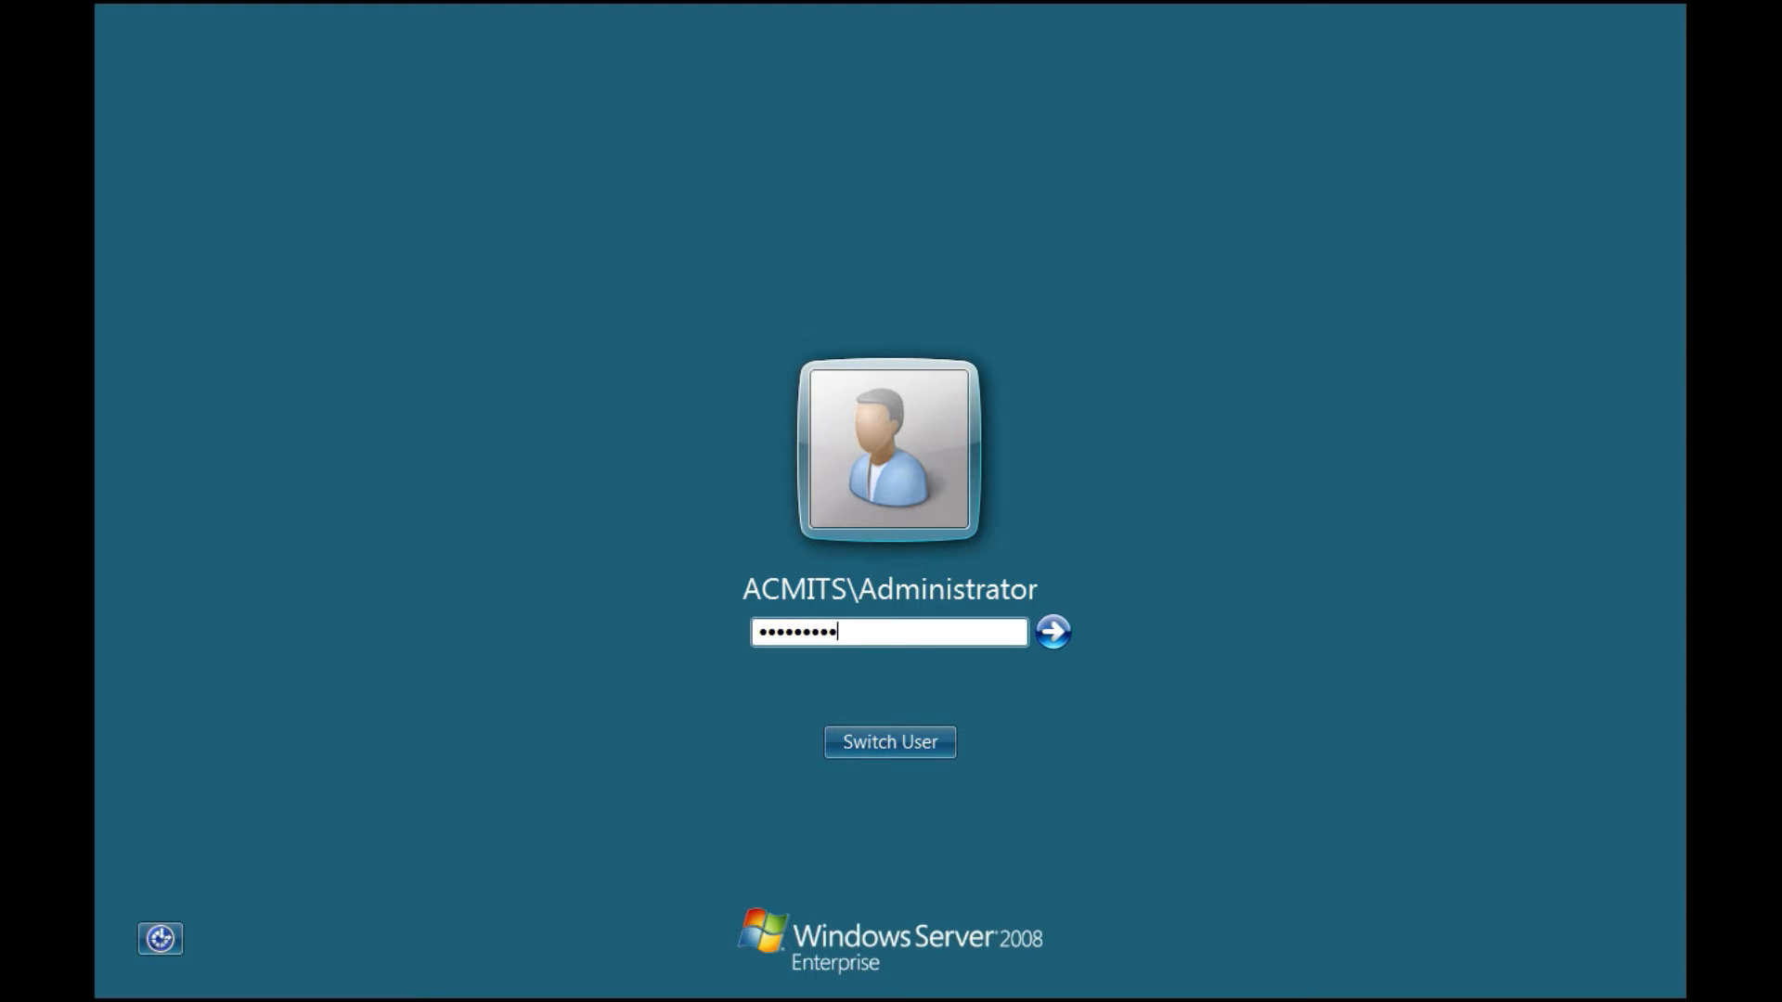
pyautogui.click(1051, 631)
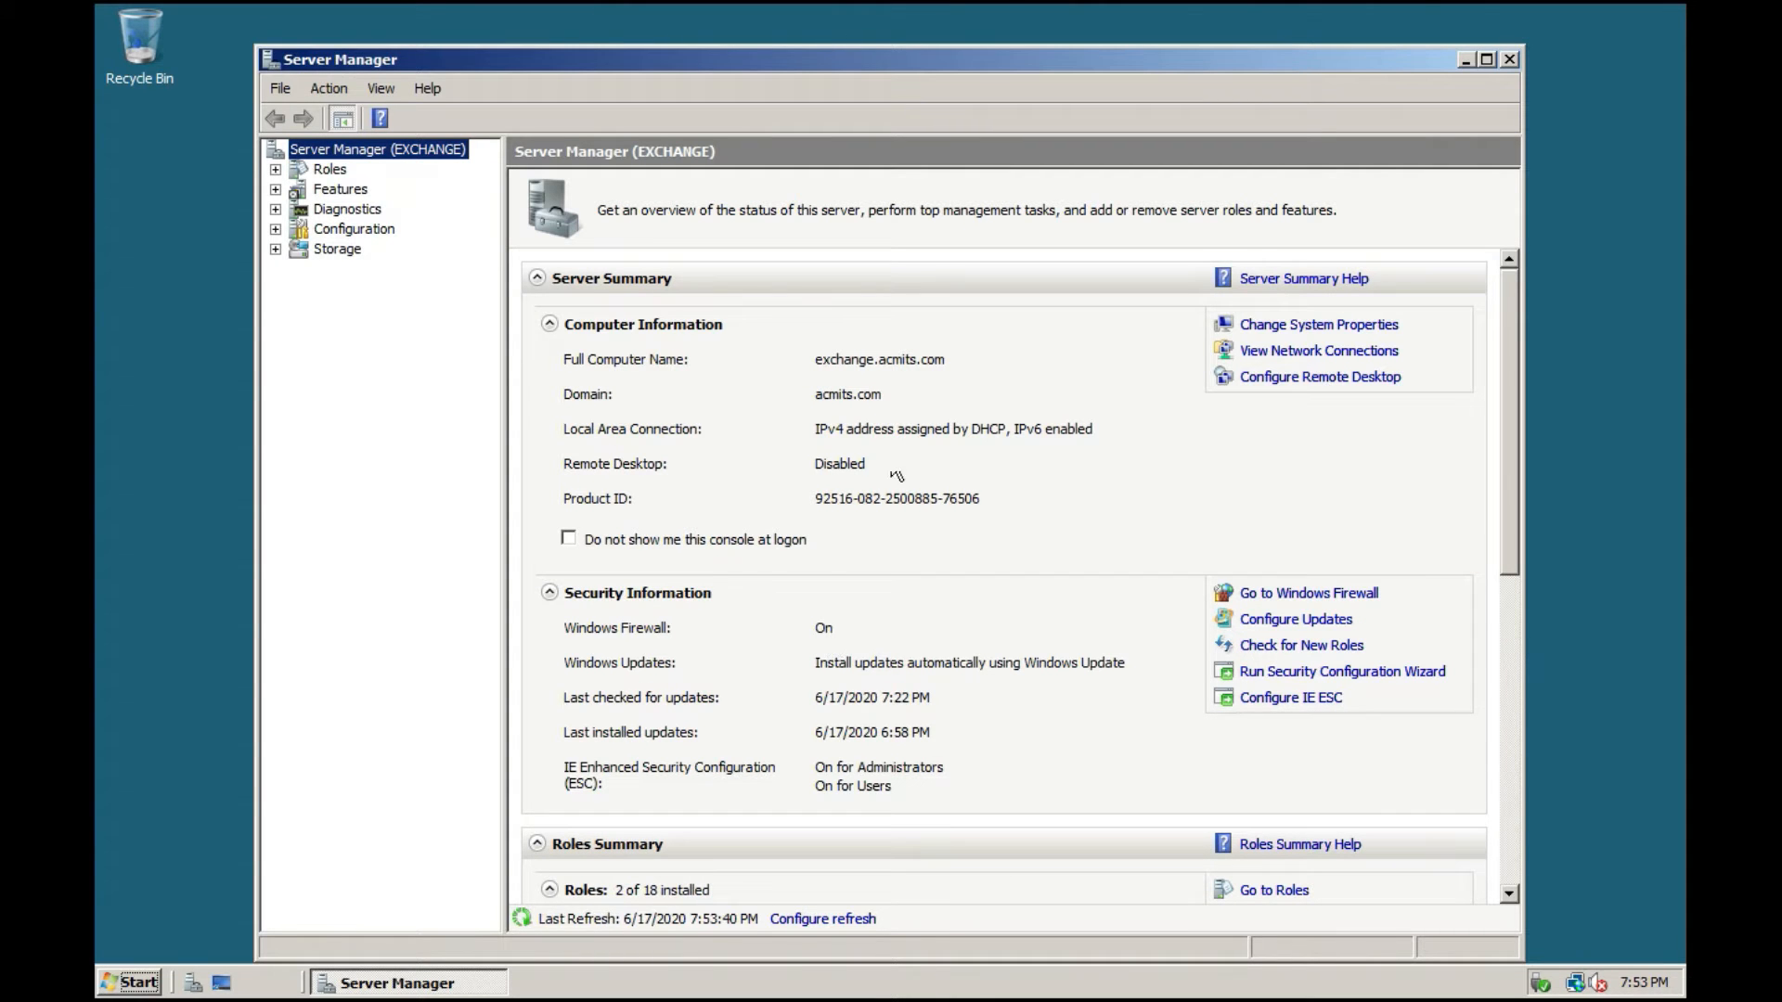
pyautogui.moveTo(885, 378)
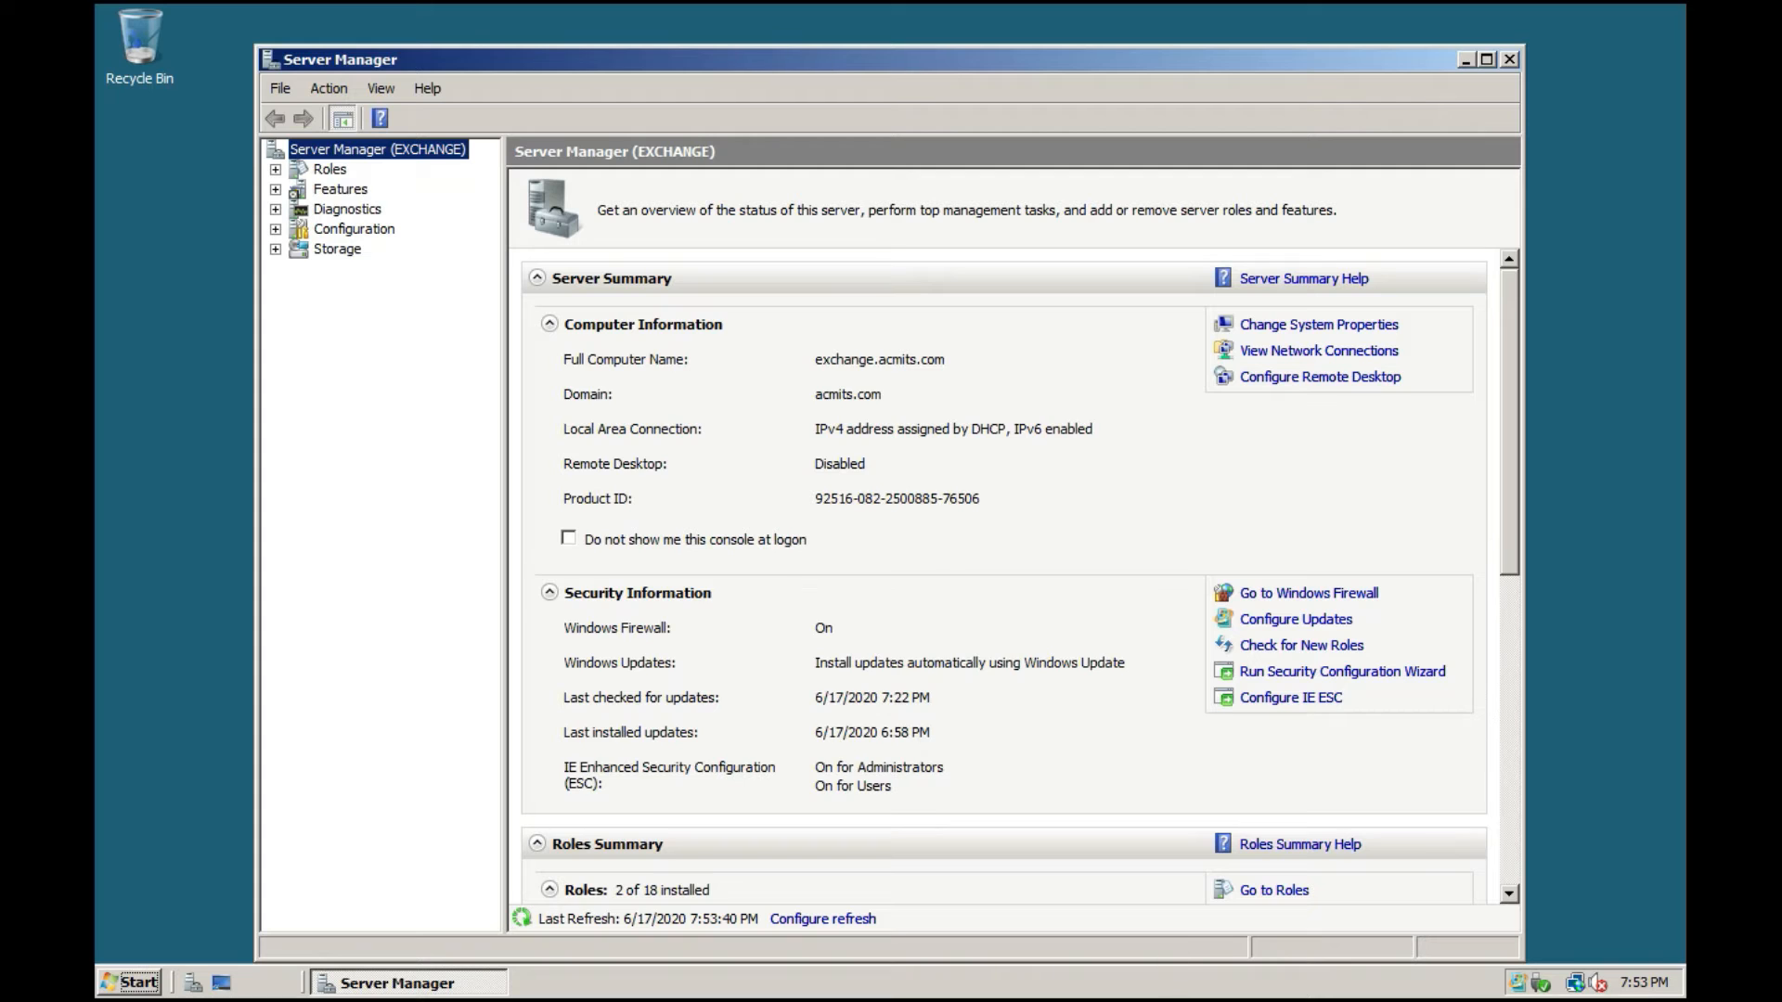
pyautogui.moveTo(799, 594)
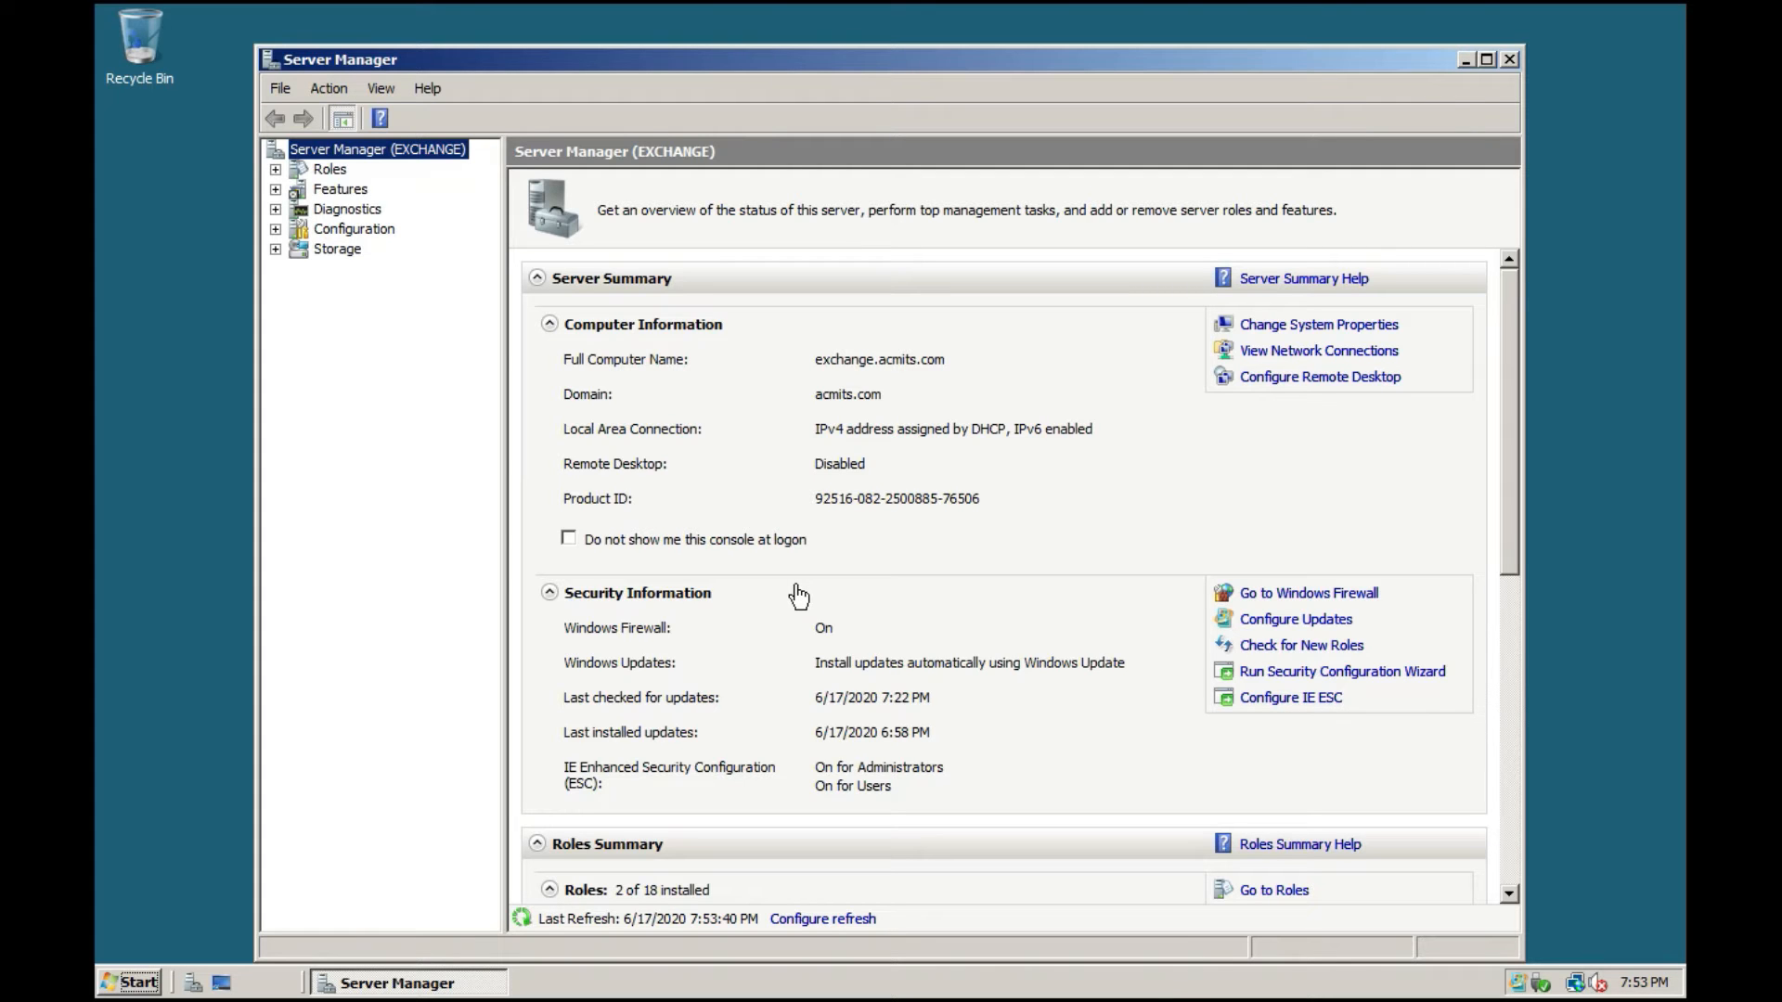
# Step: Launch Active Directory Users and Computers from Start > Administrative Tools
pyautogui.click(128, 982)
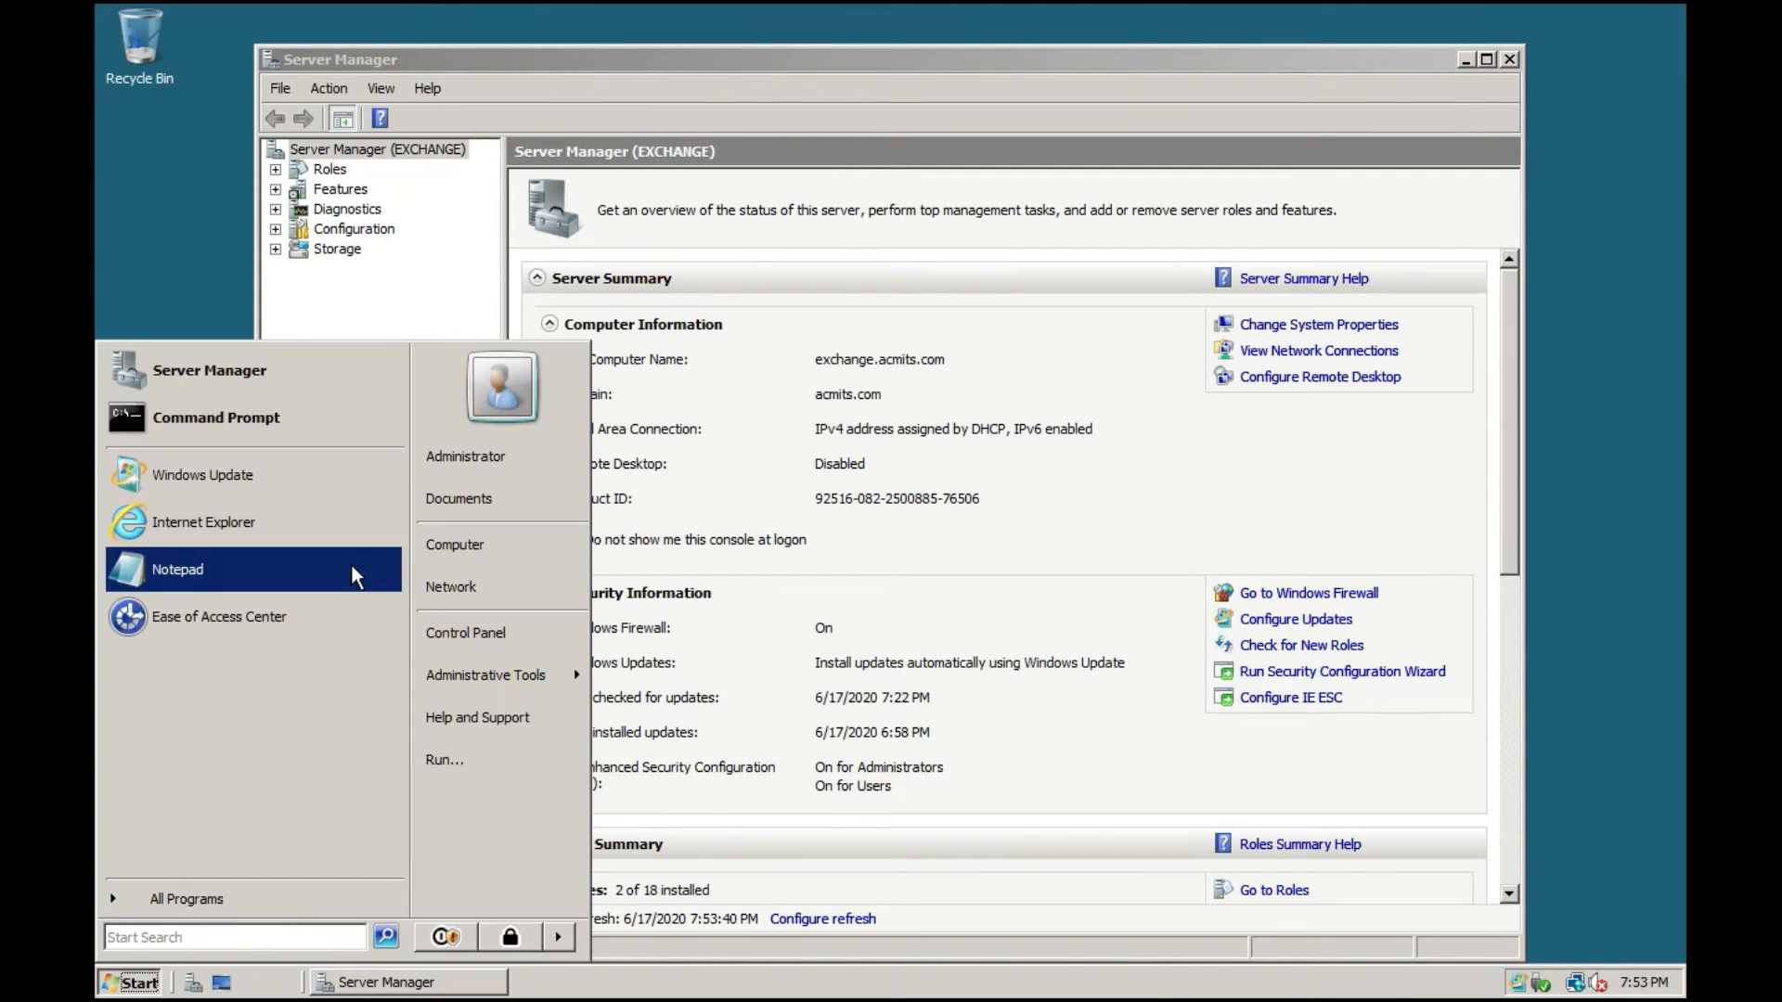
pyautogui.click(485, 674)
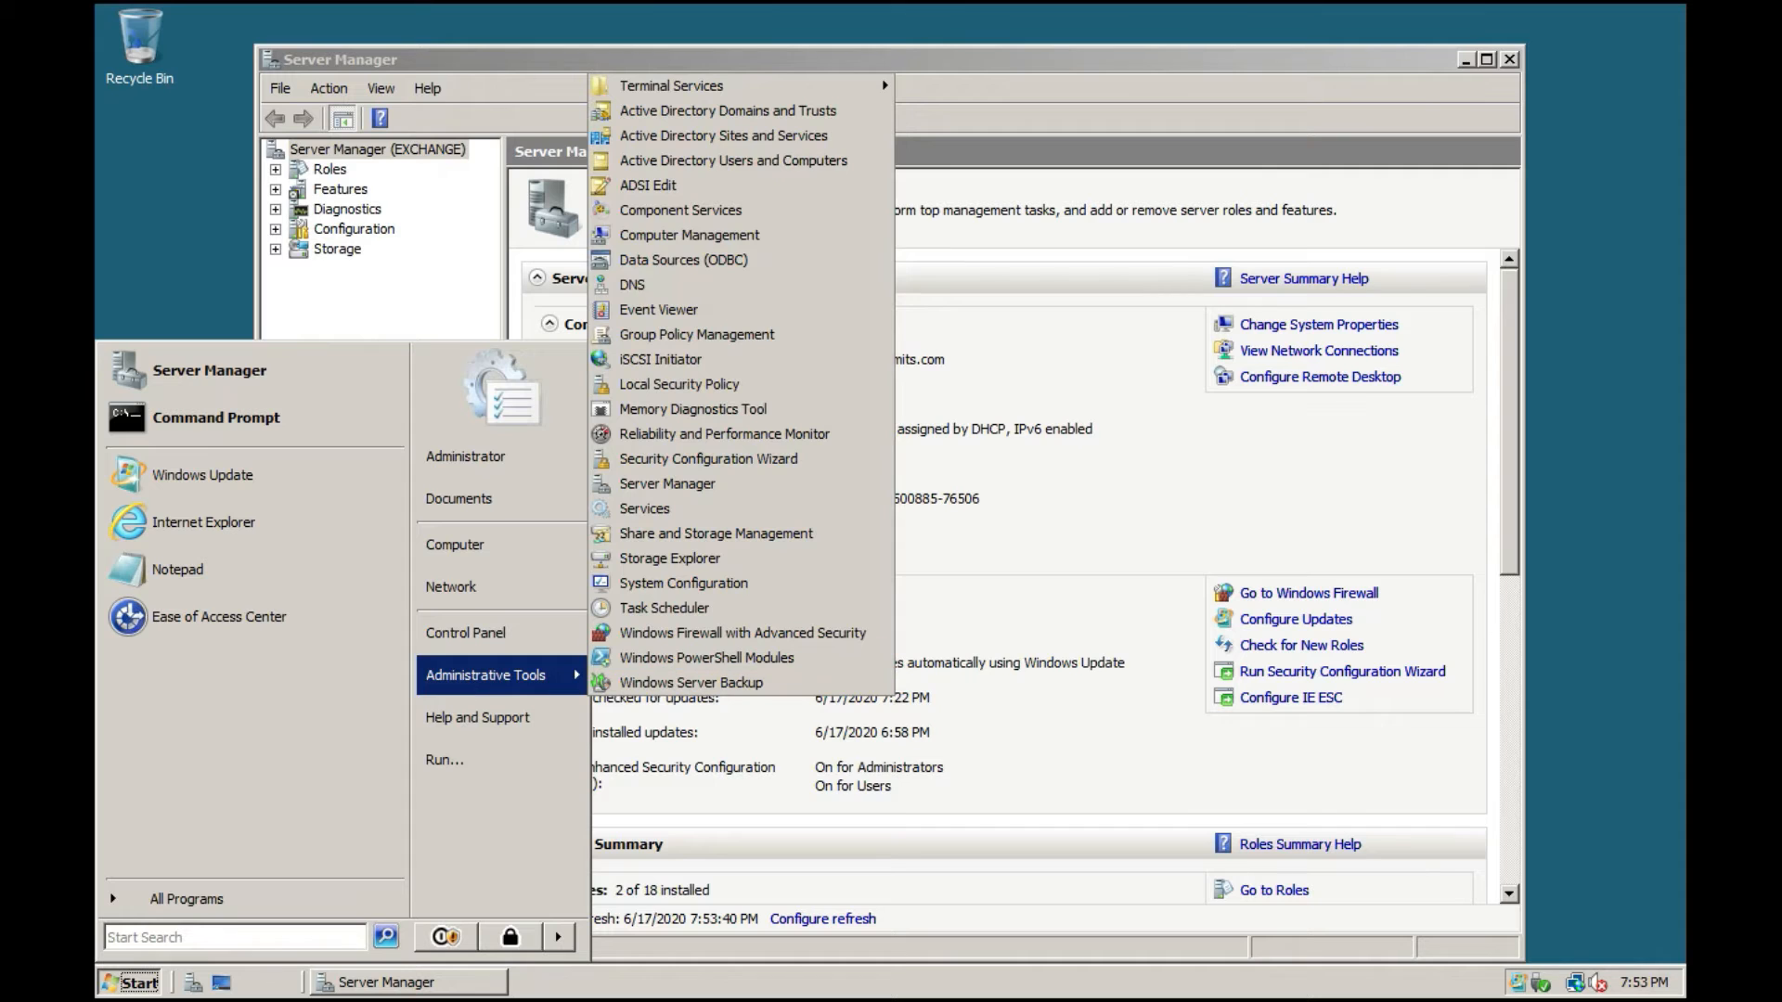
pyautogui.moveTo(733, 161)
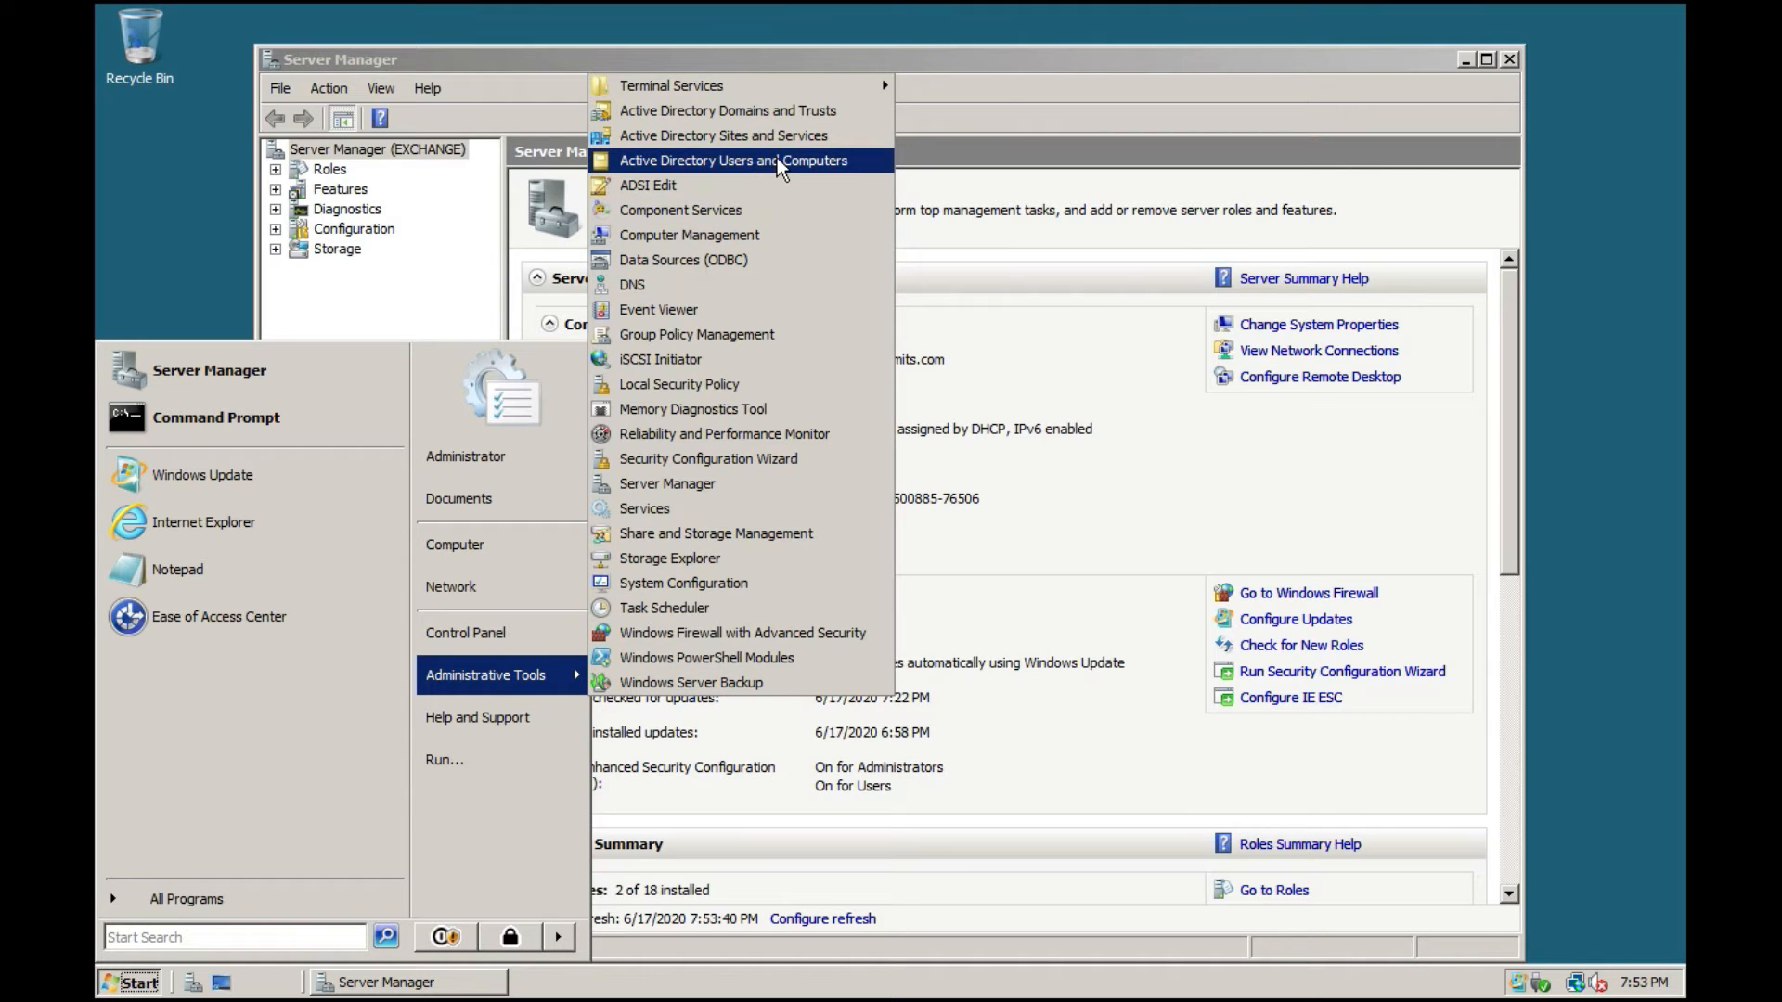
pyautogui.click(733, 161)
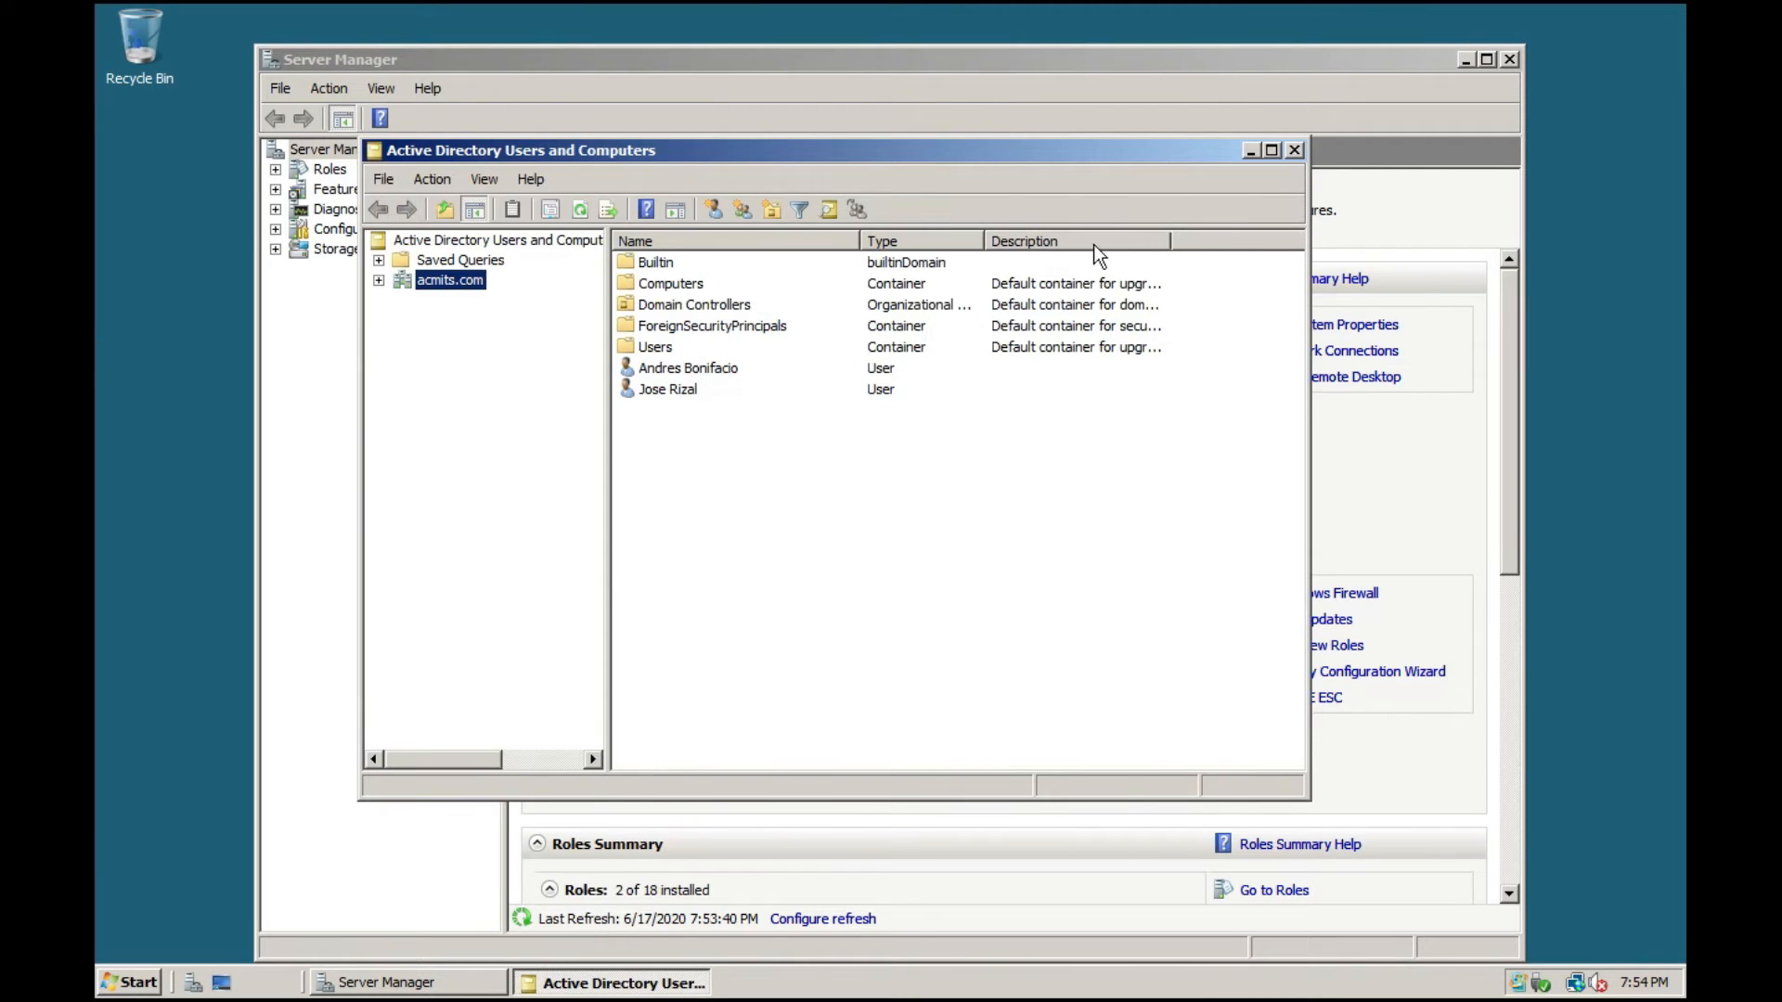
pyautogui.moveTo(441, 298)
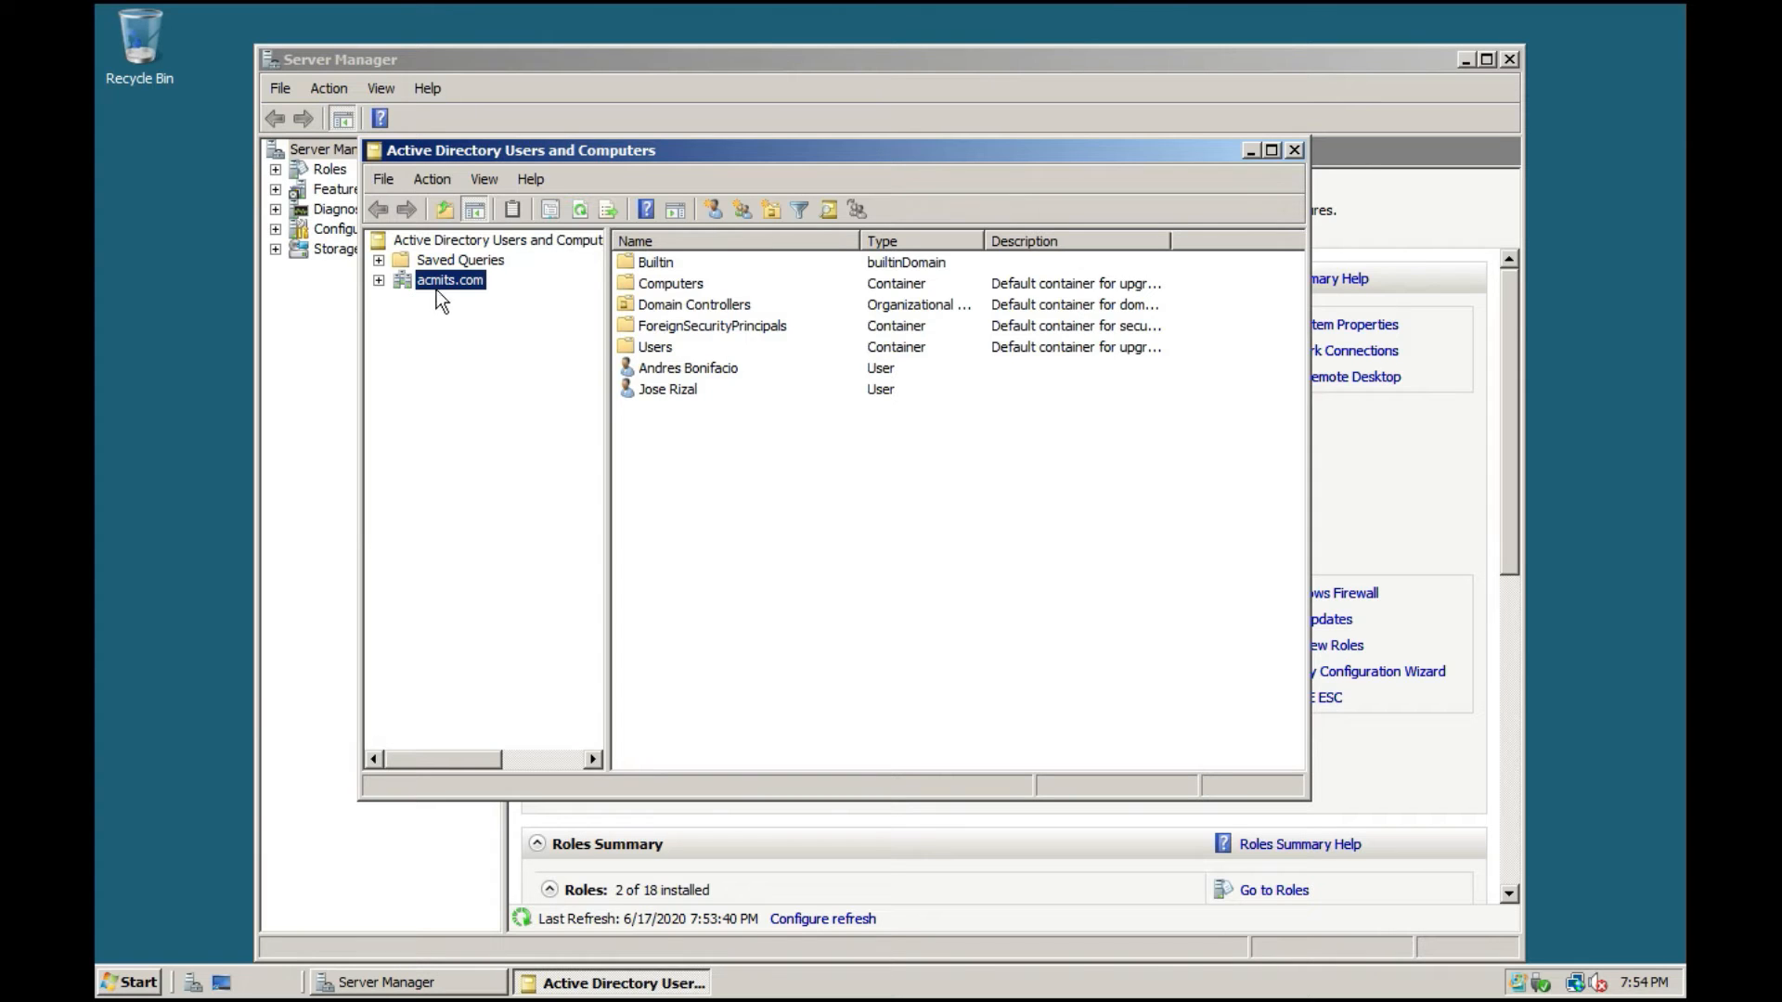
pyautogui.moveTo(450, 286)
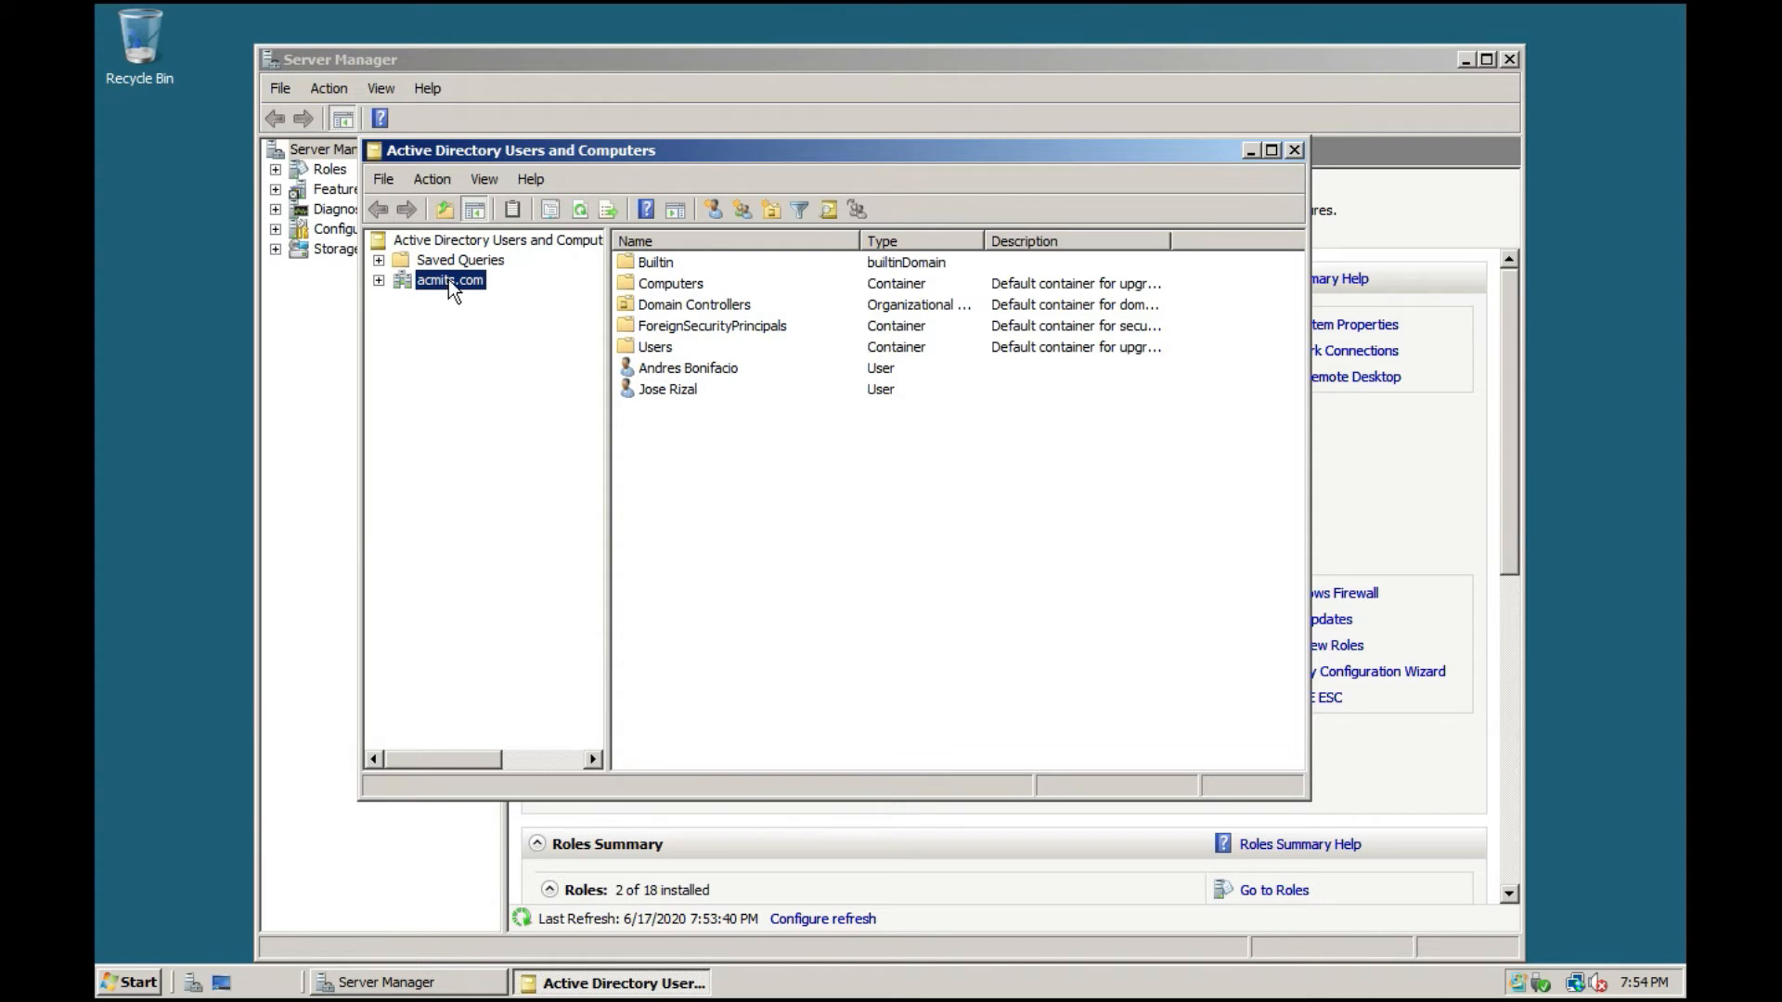
# Step: Open a blank New Object - User form from the acmits.com domain's New menu
pyautogui.rightClick(449, 279)
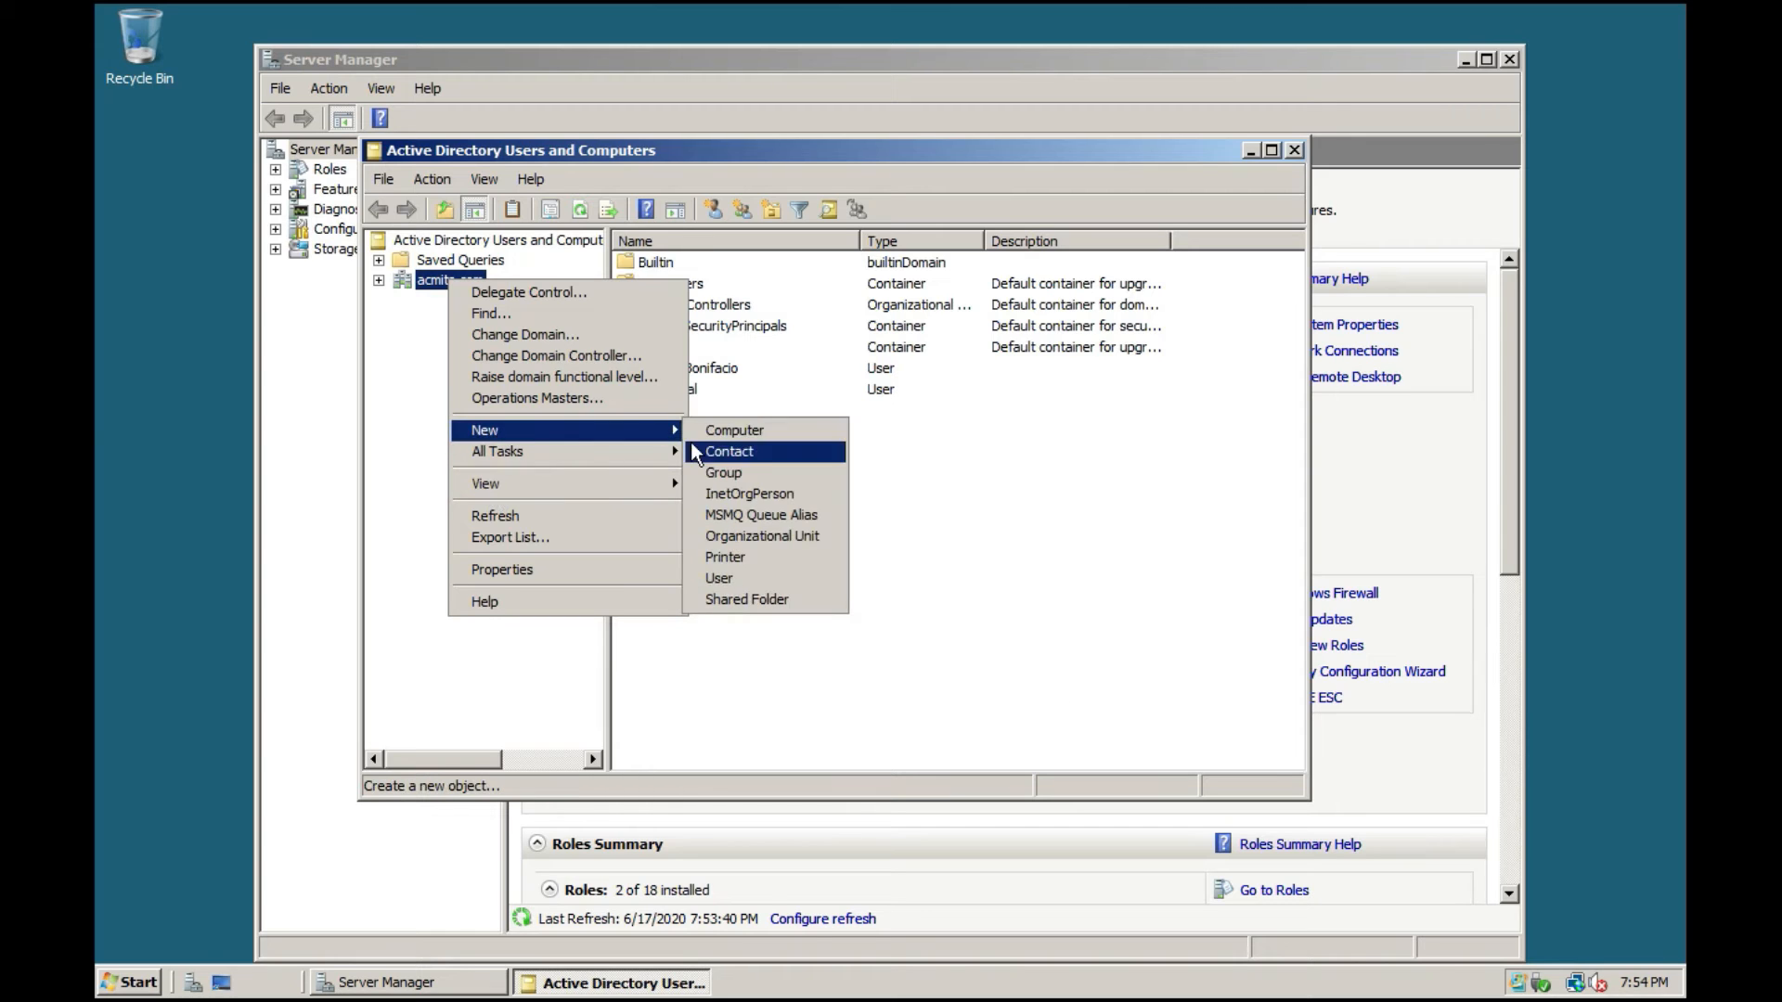
pyautogui.click(718, 577)
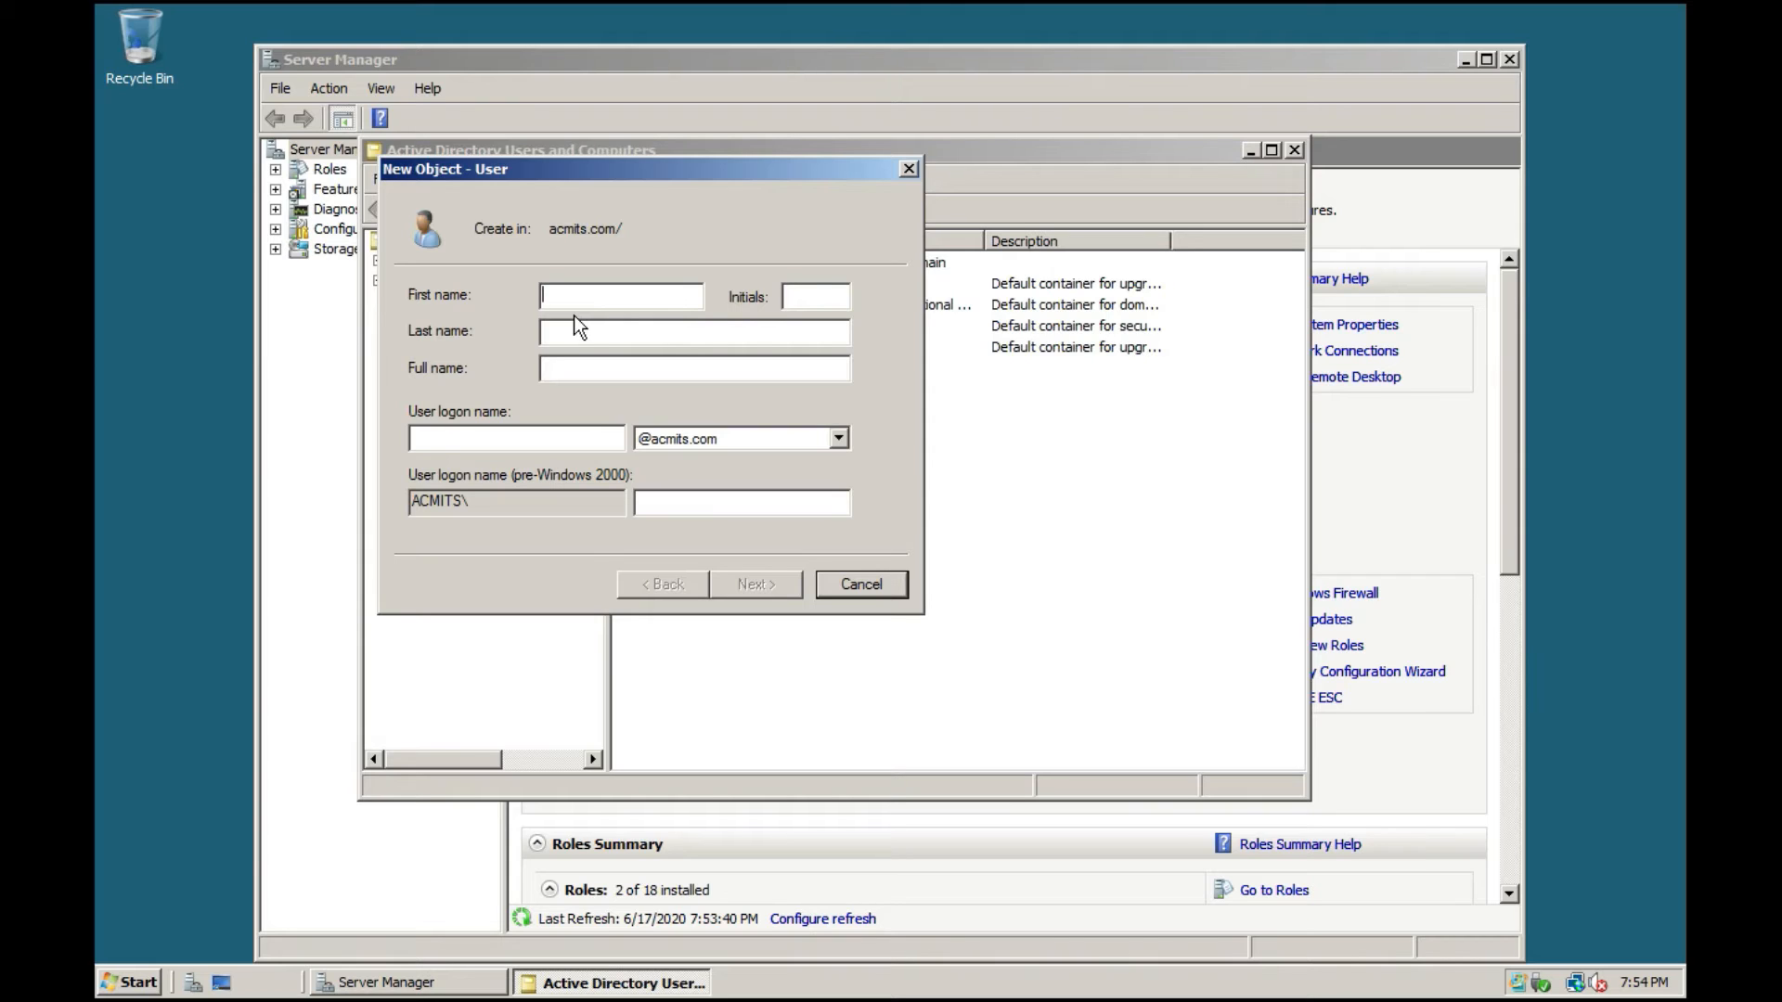
# Step: Enter first name Ferdinand, last name Marcos and logon name ferdinand.marcos
pyautogui.write('F')
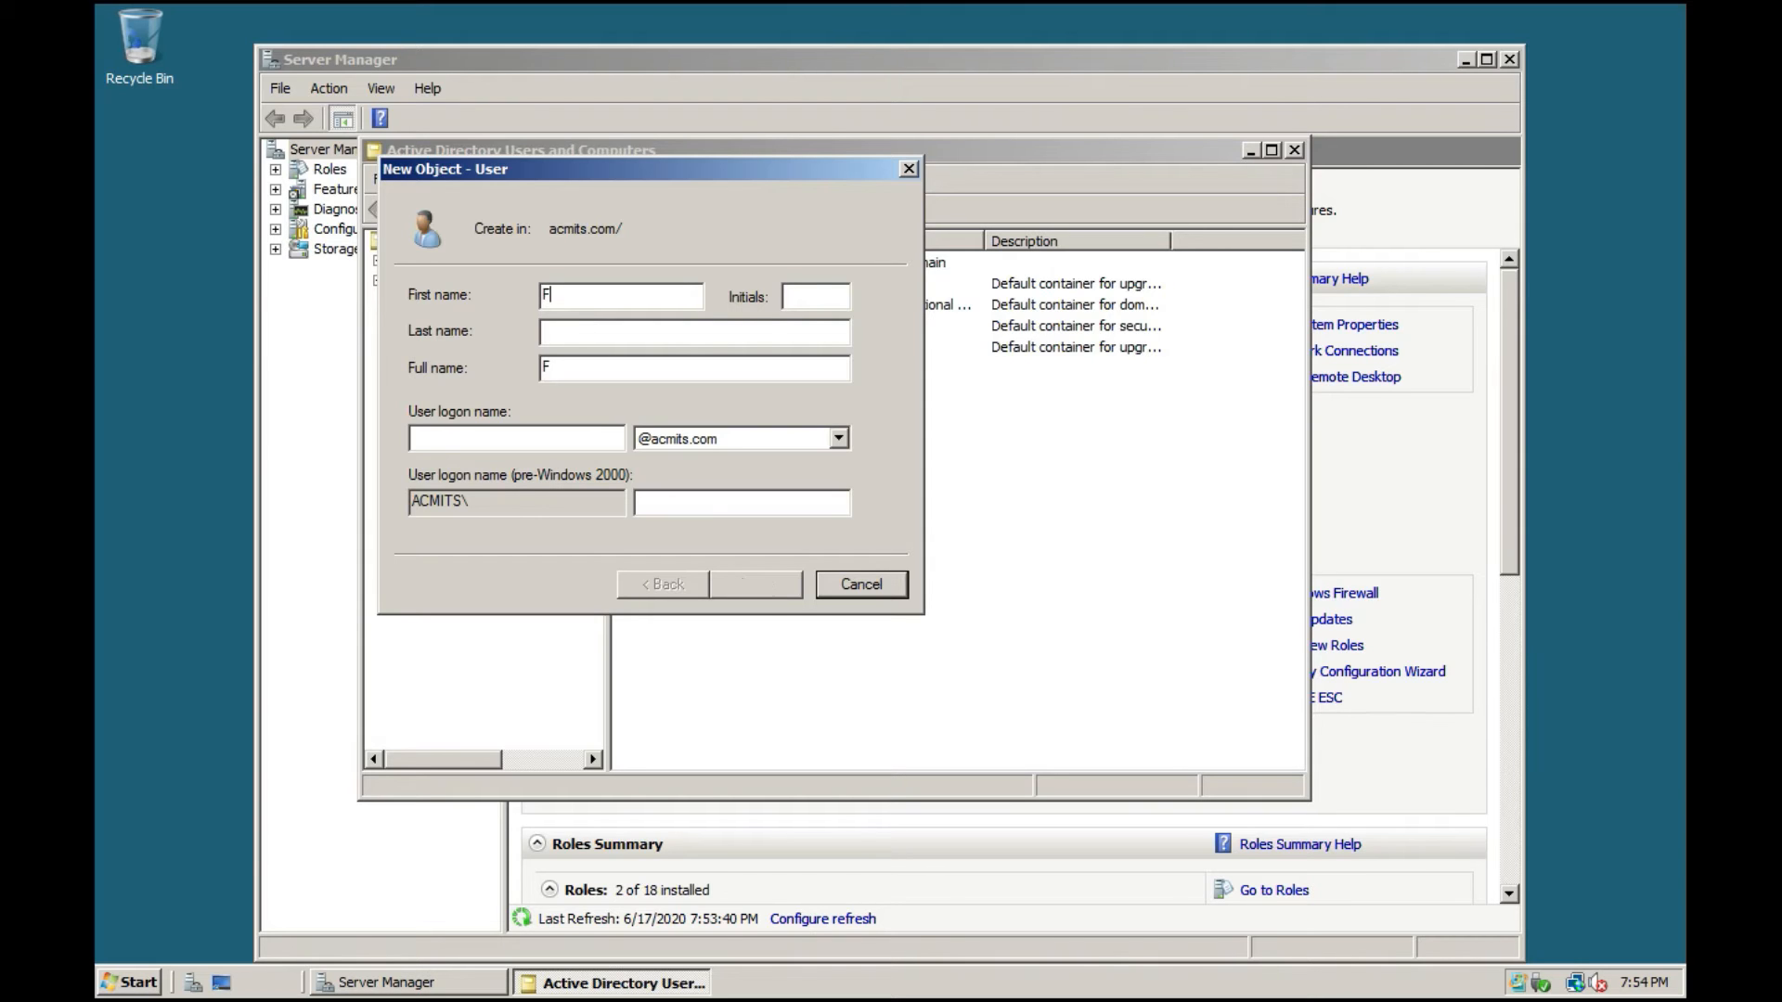
pyautogui.write('erdinan')
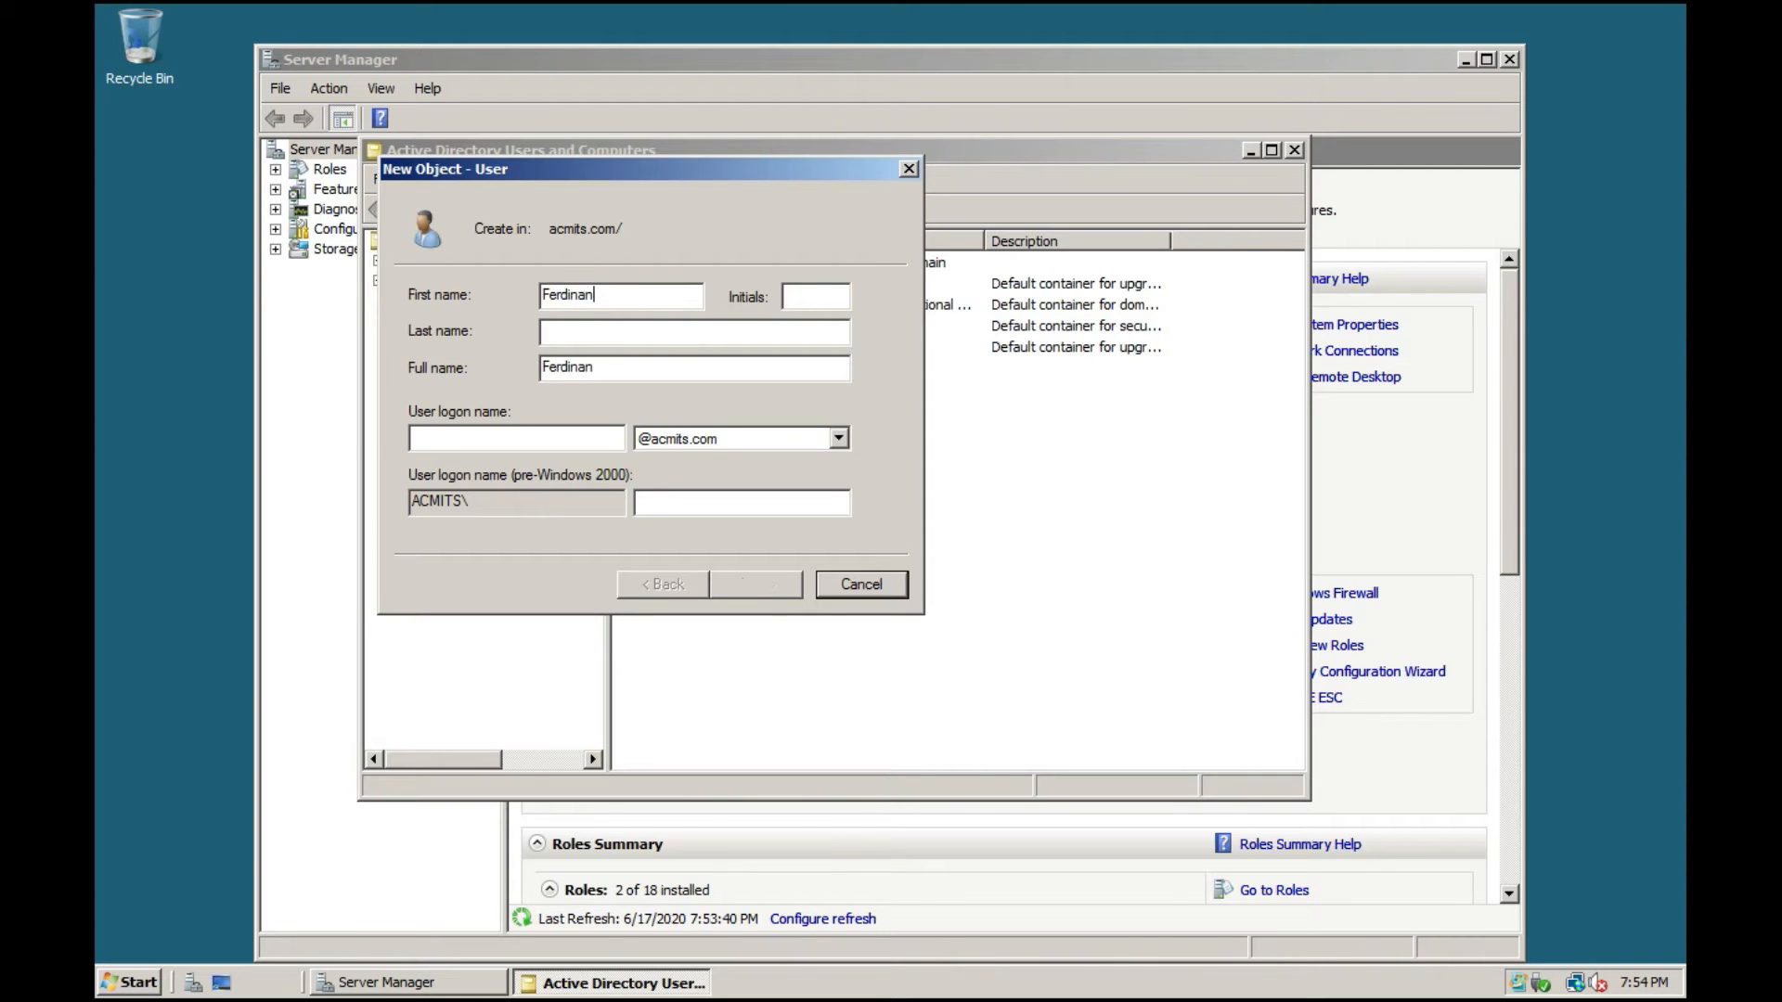
pyautogui.write('d')
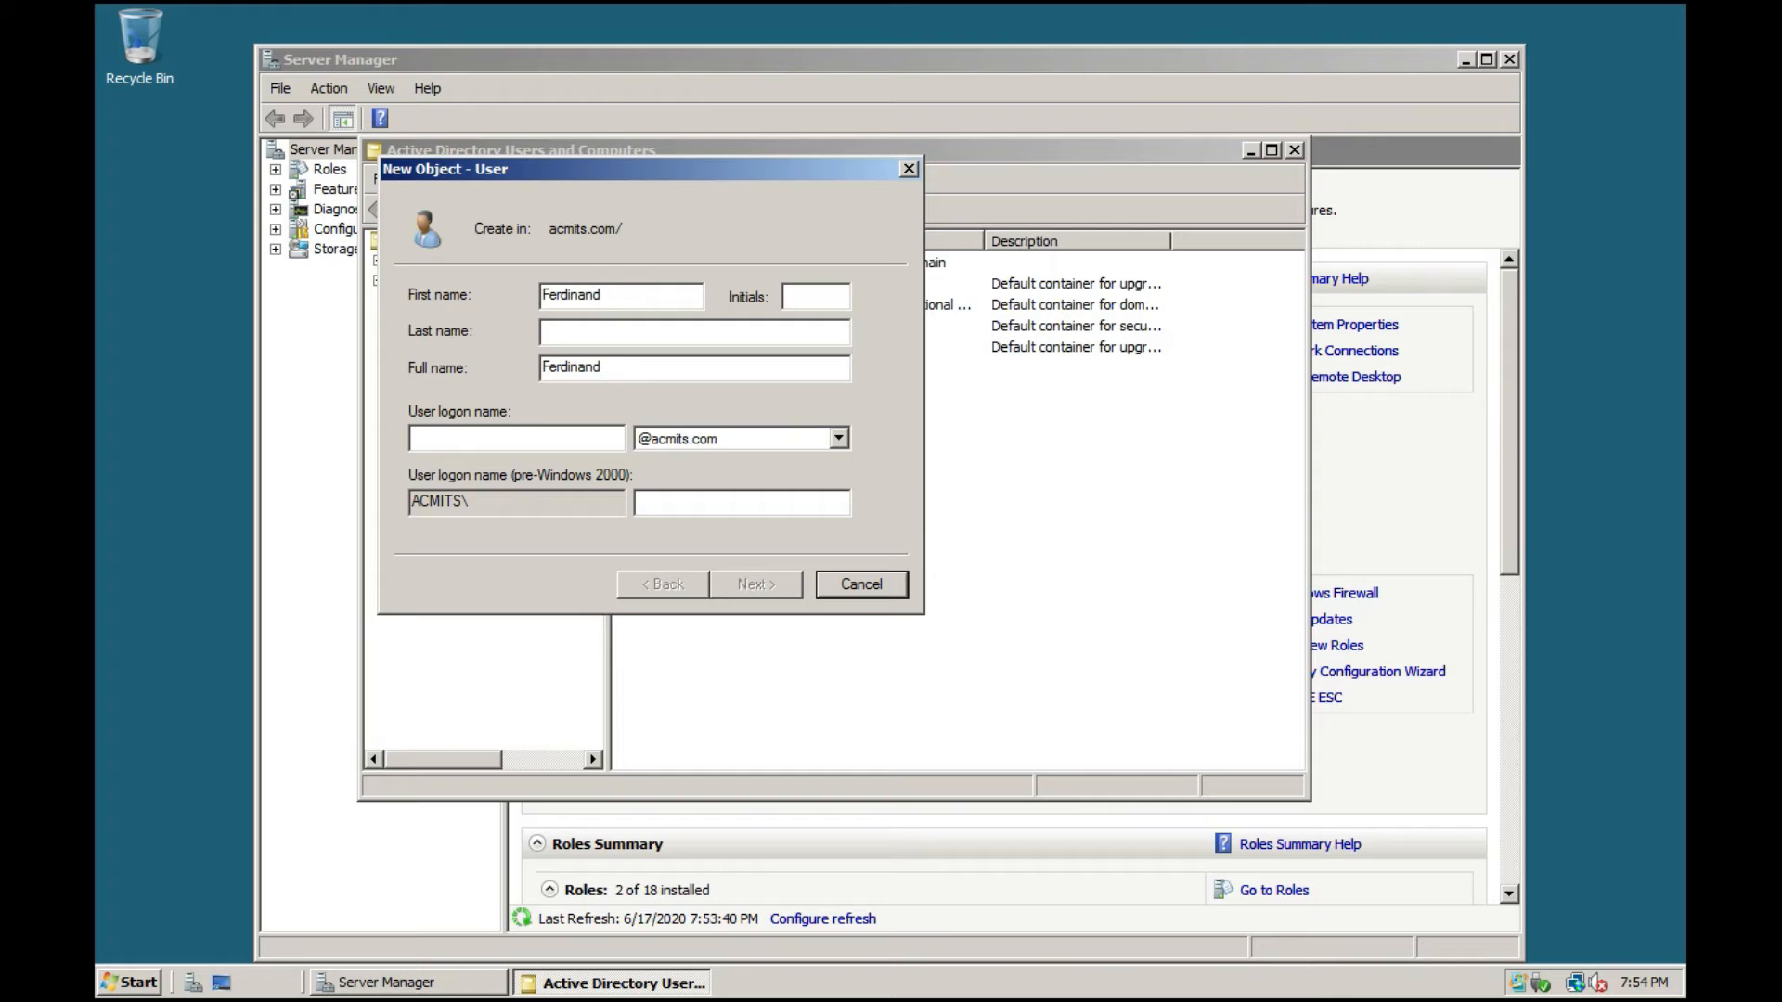
pyautogui.click(693, 330)
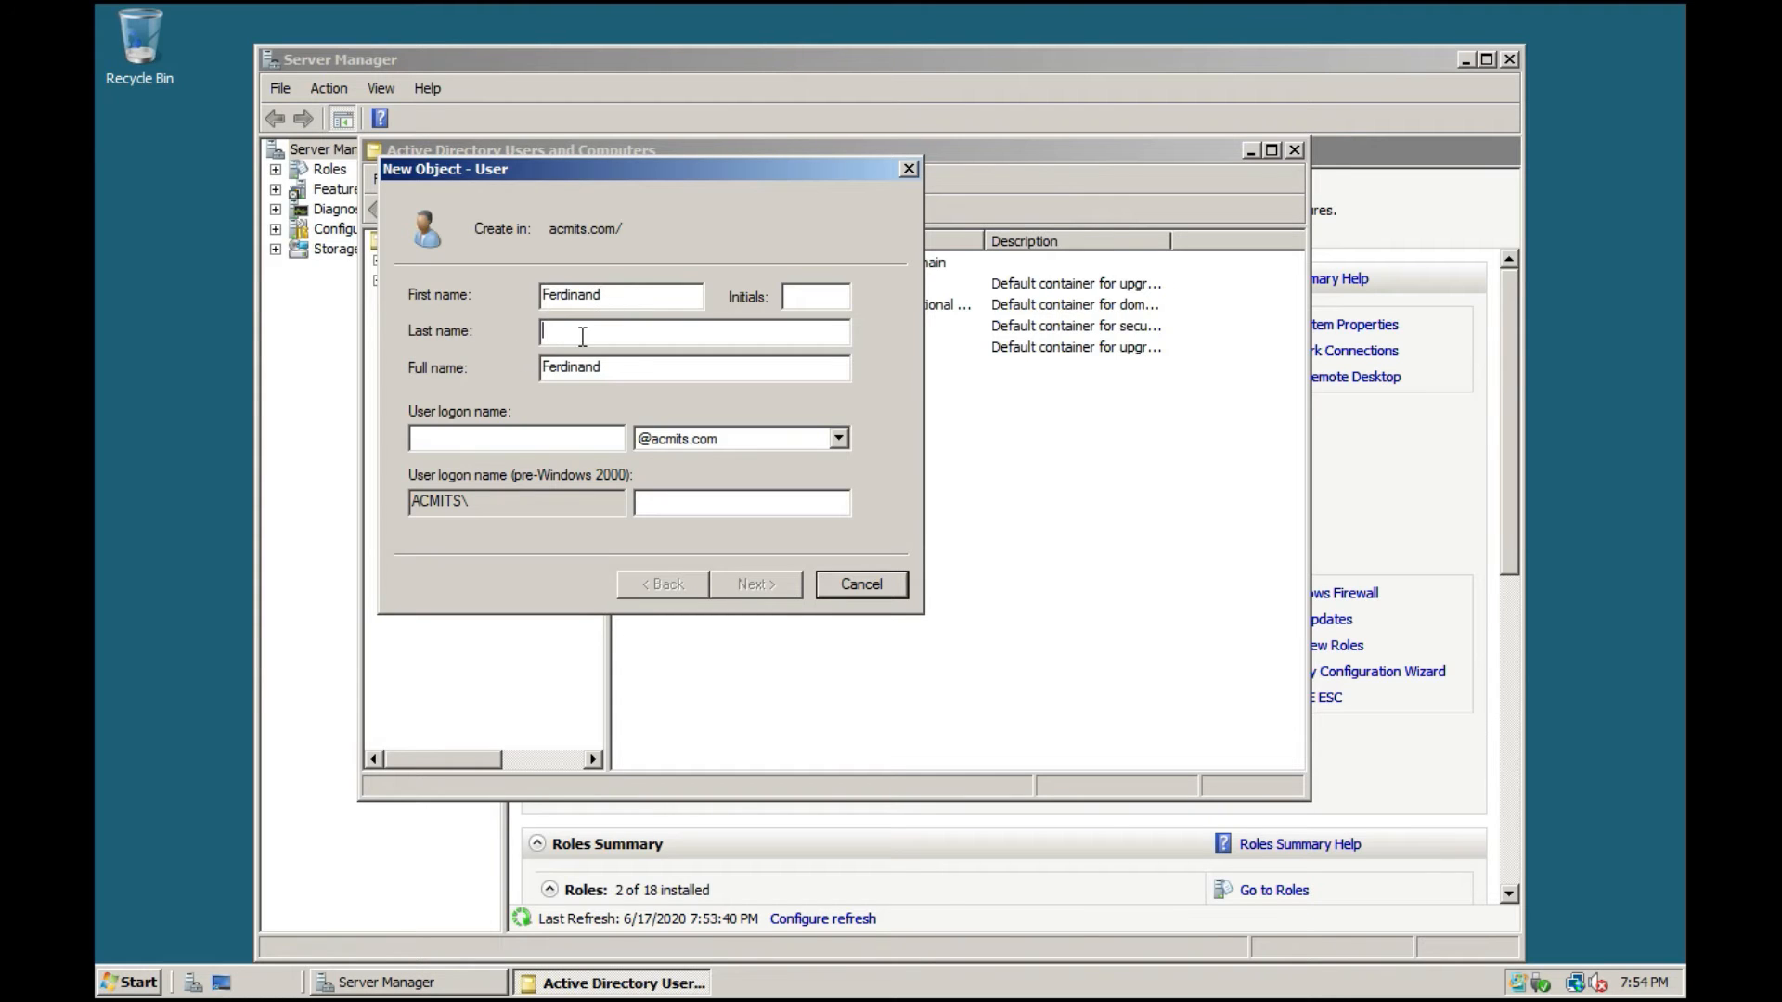
pyautogui.write('Marcos')
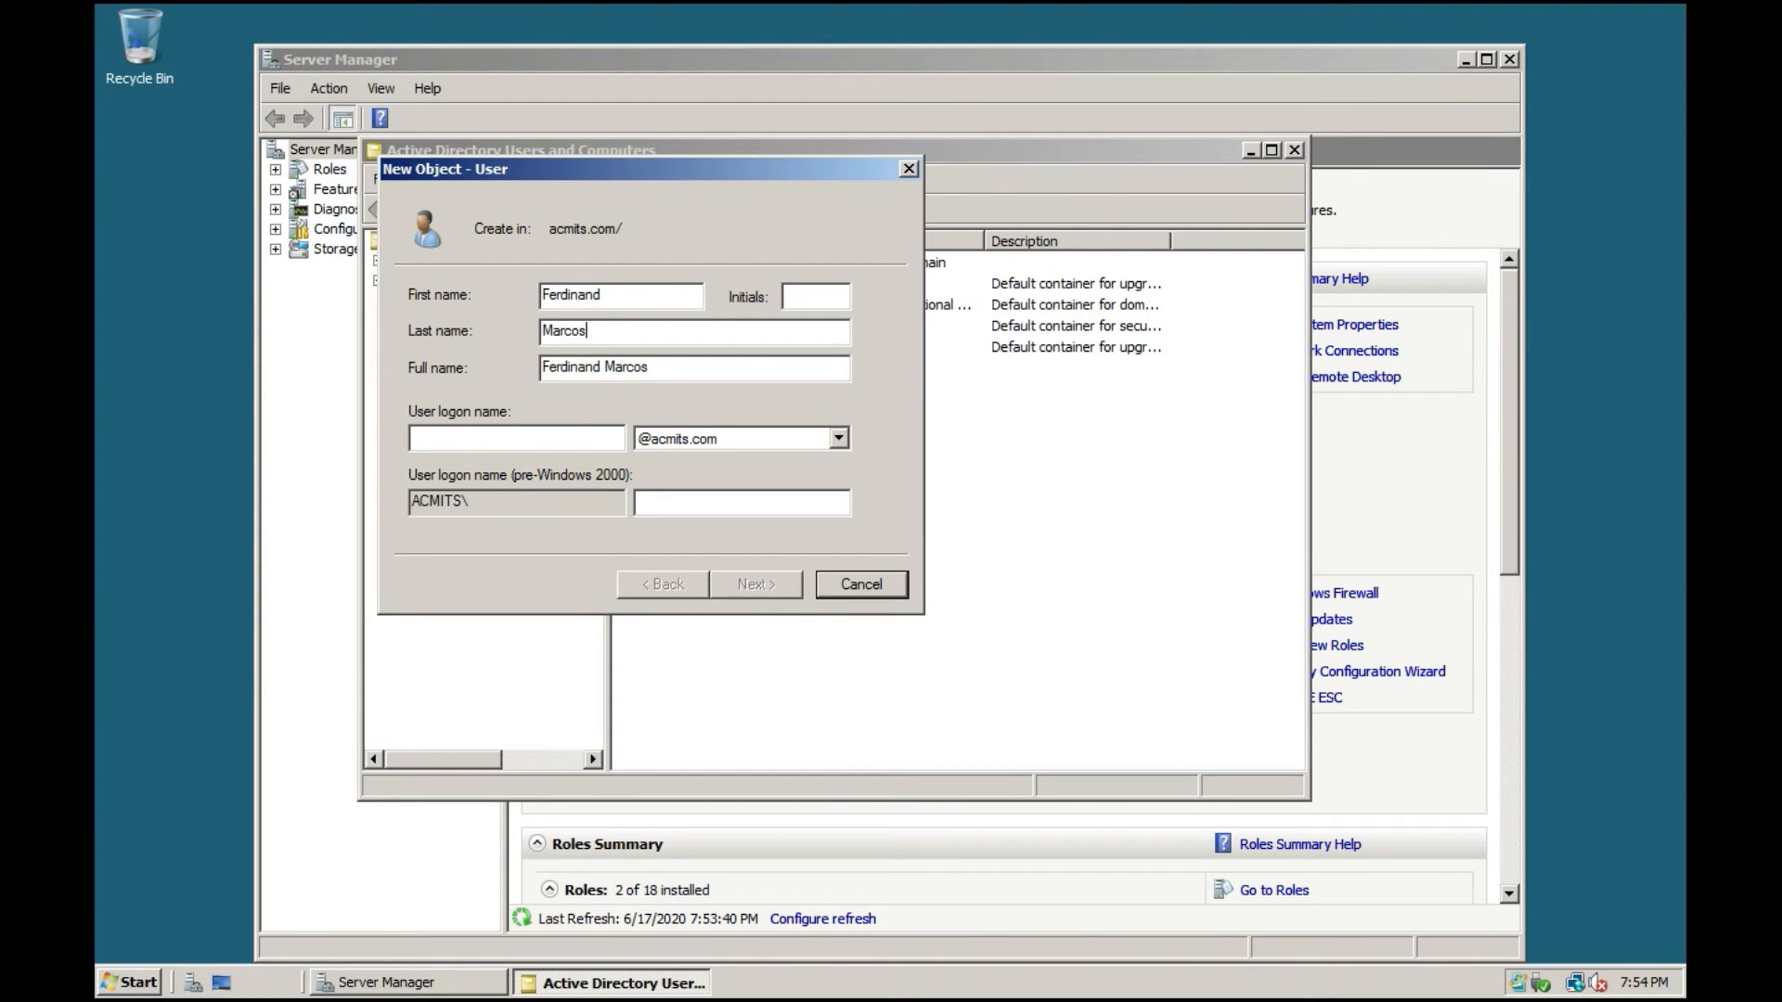
pyautogui.click(515, 439)
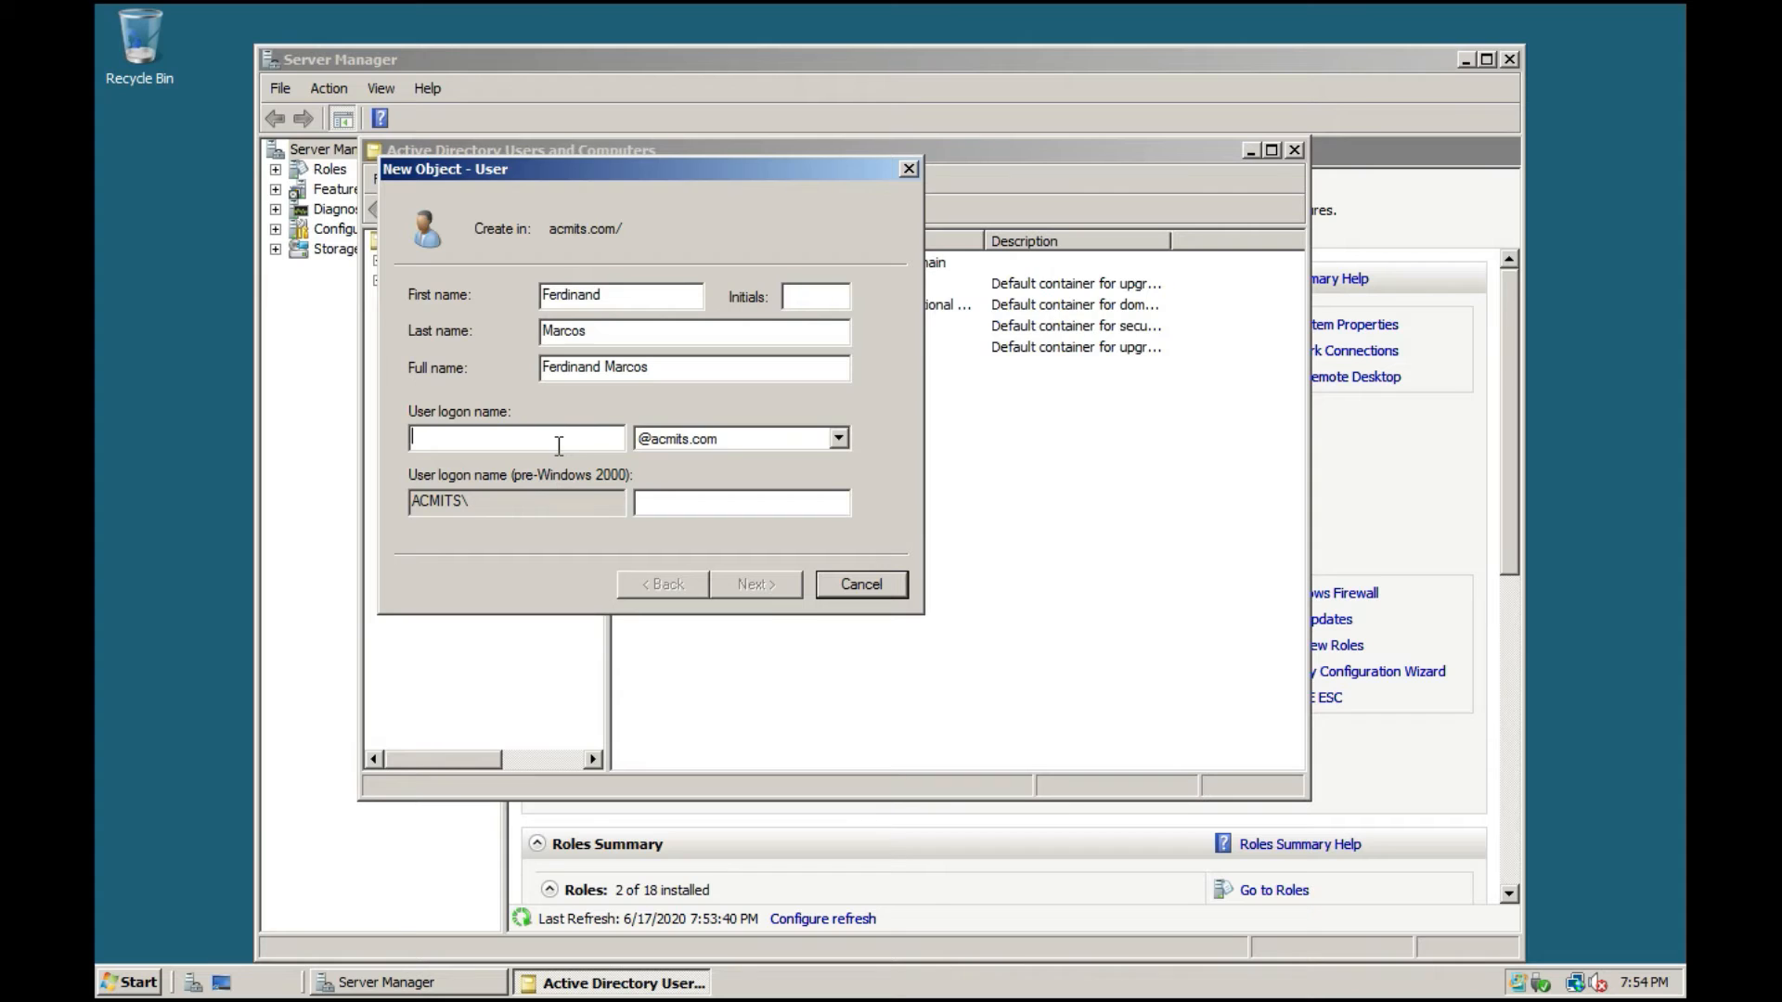
pyautogui.write('ferdinand.ma')
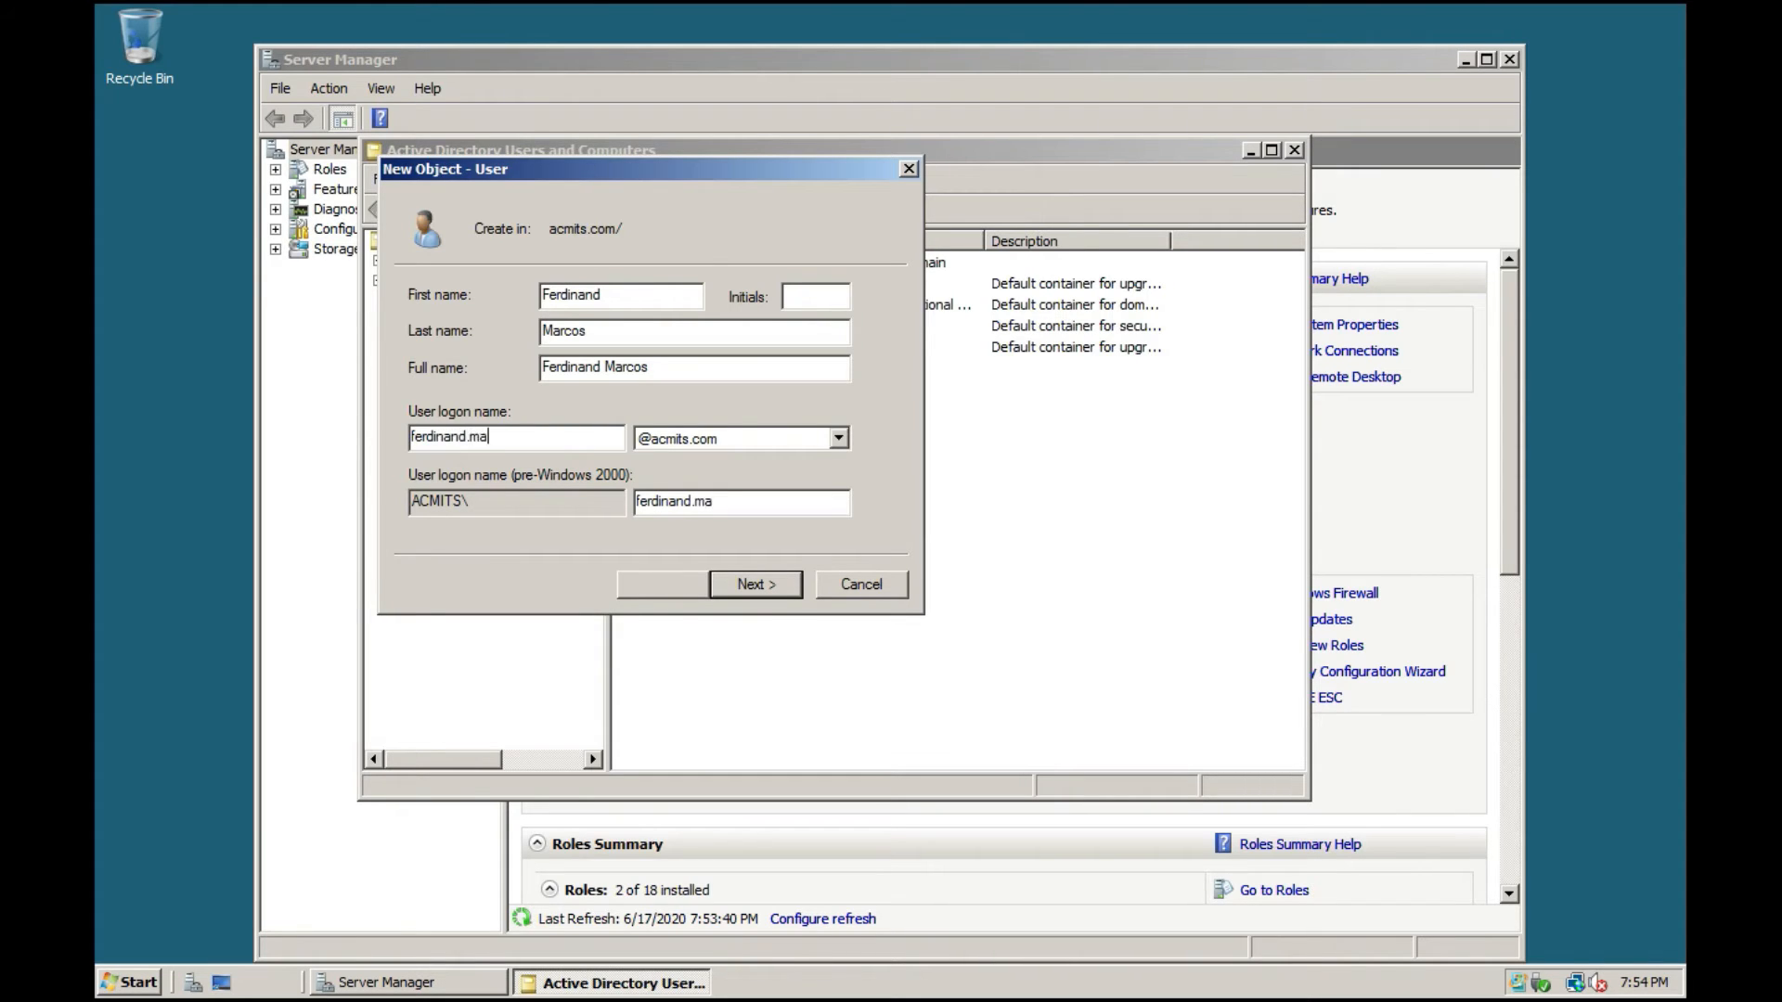
pyautogui.write('rcos')
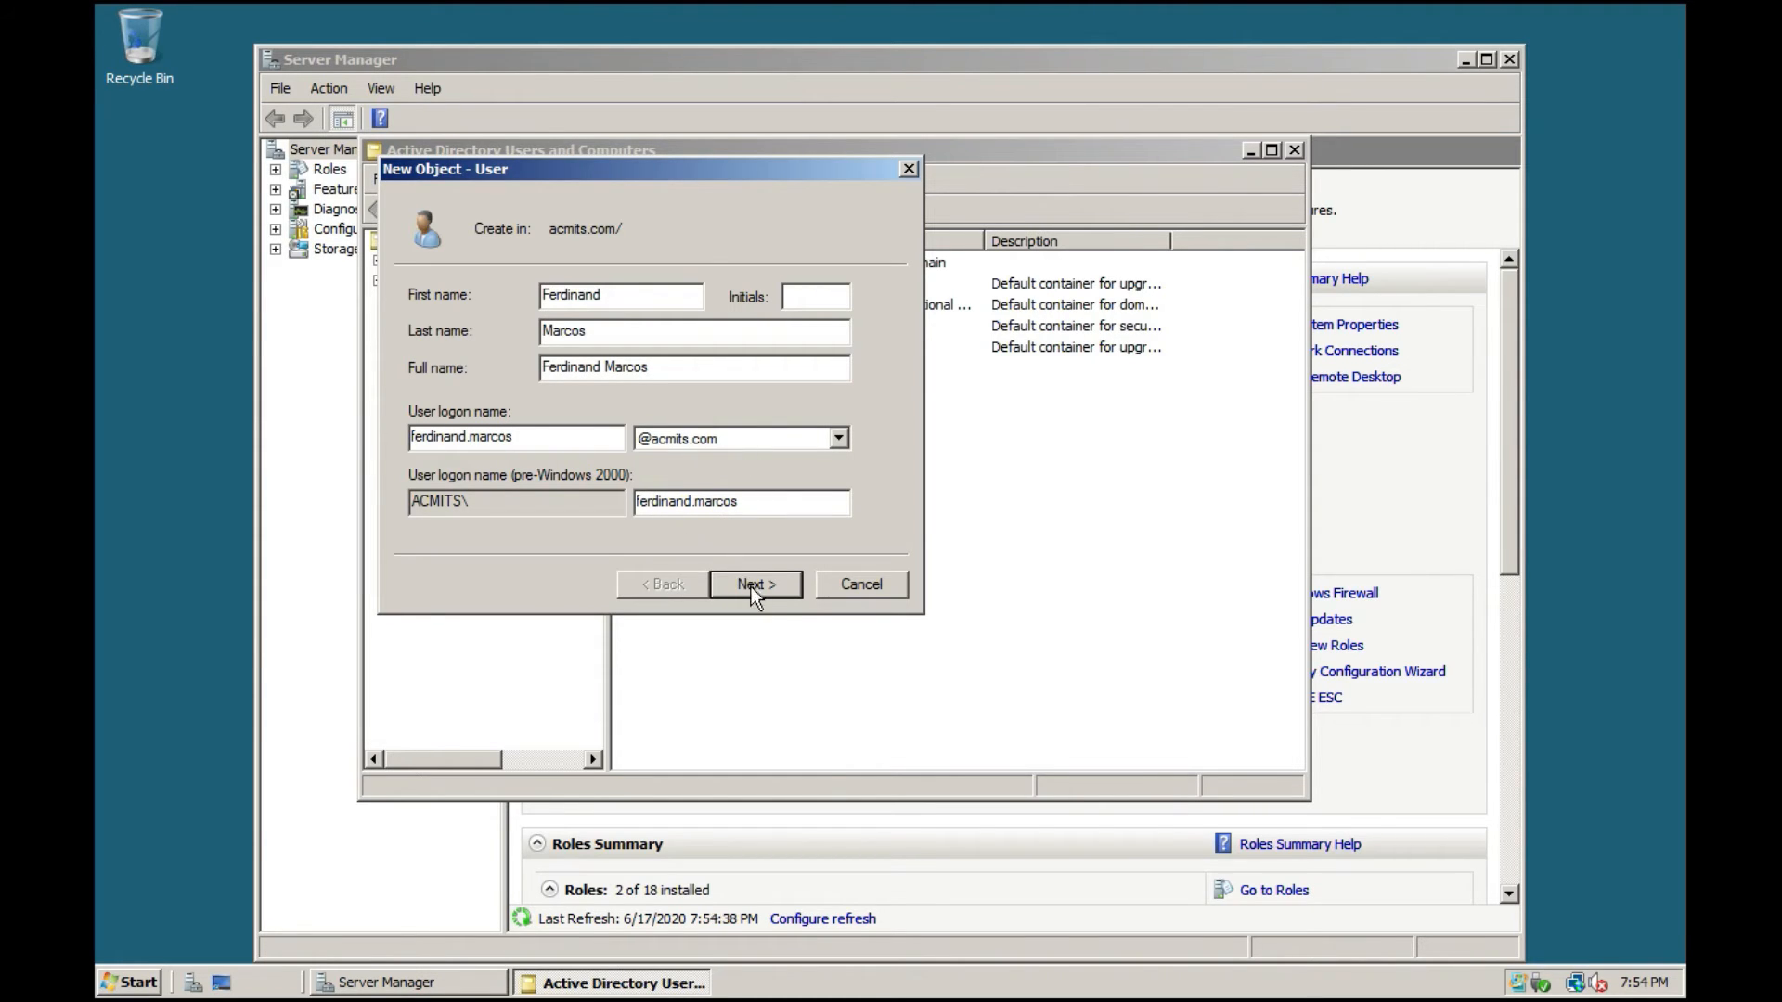
# Step: Give Ferdinand Marcos a password with no forced change at next logon, then reach the summary
pyautogui.click(755, 583)
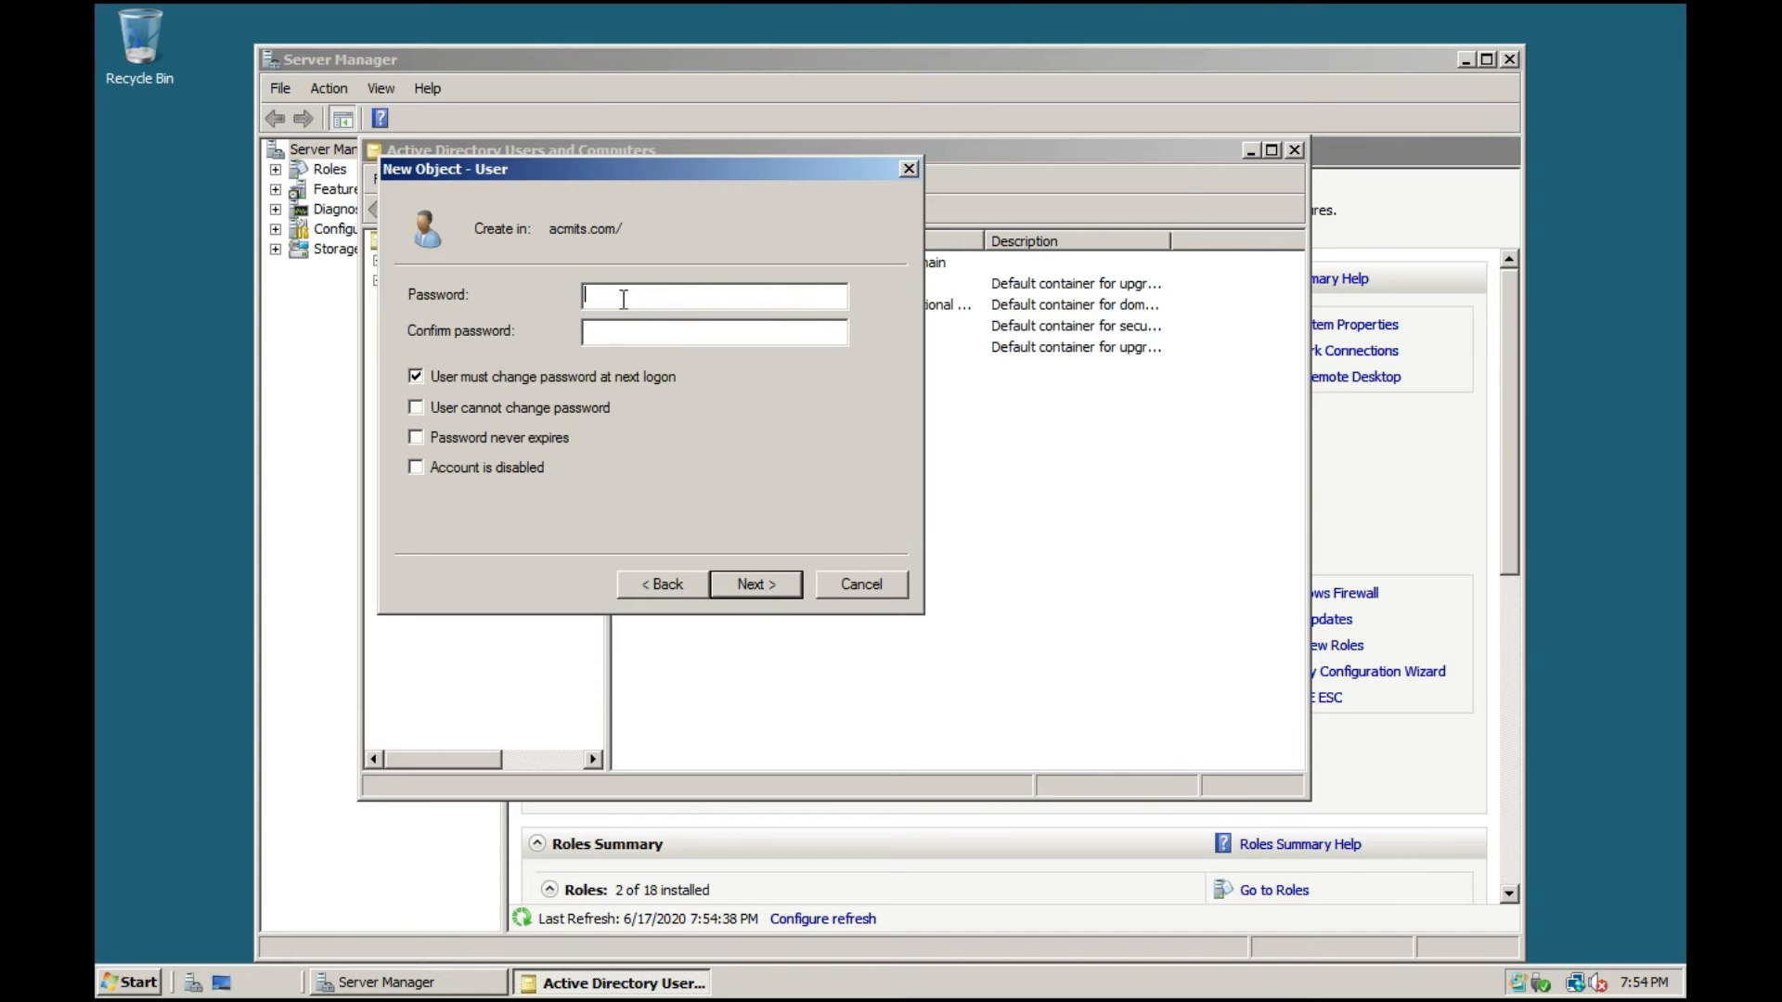
pyautogui.write('••')
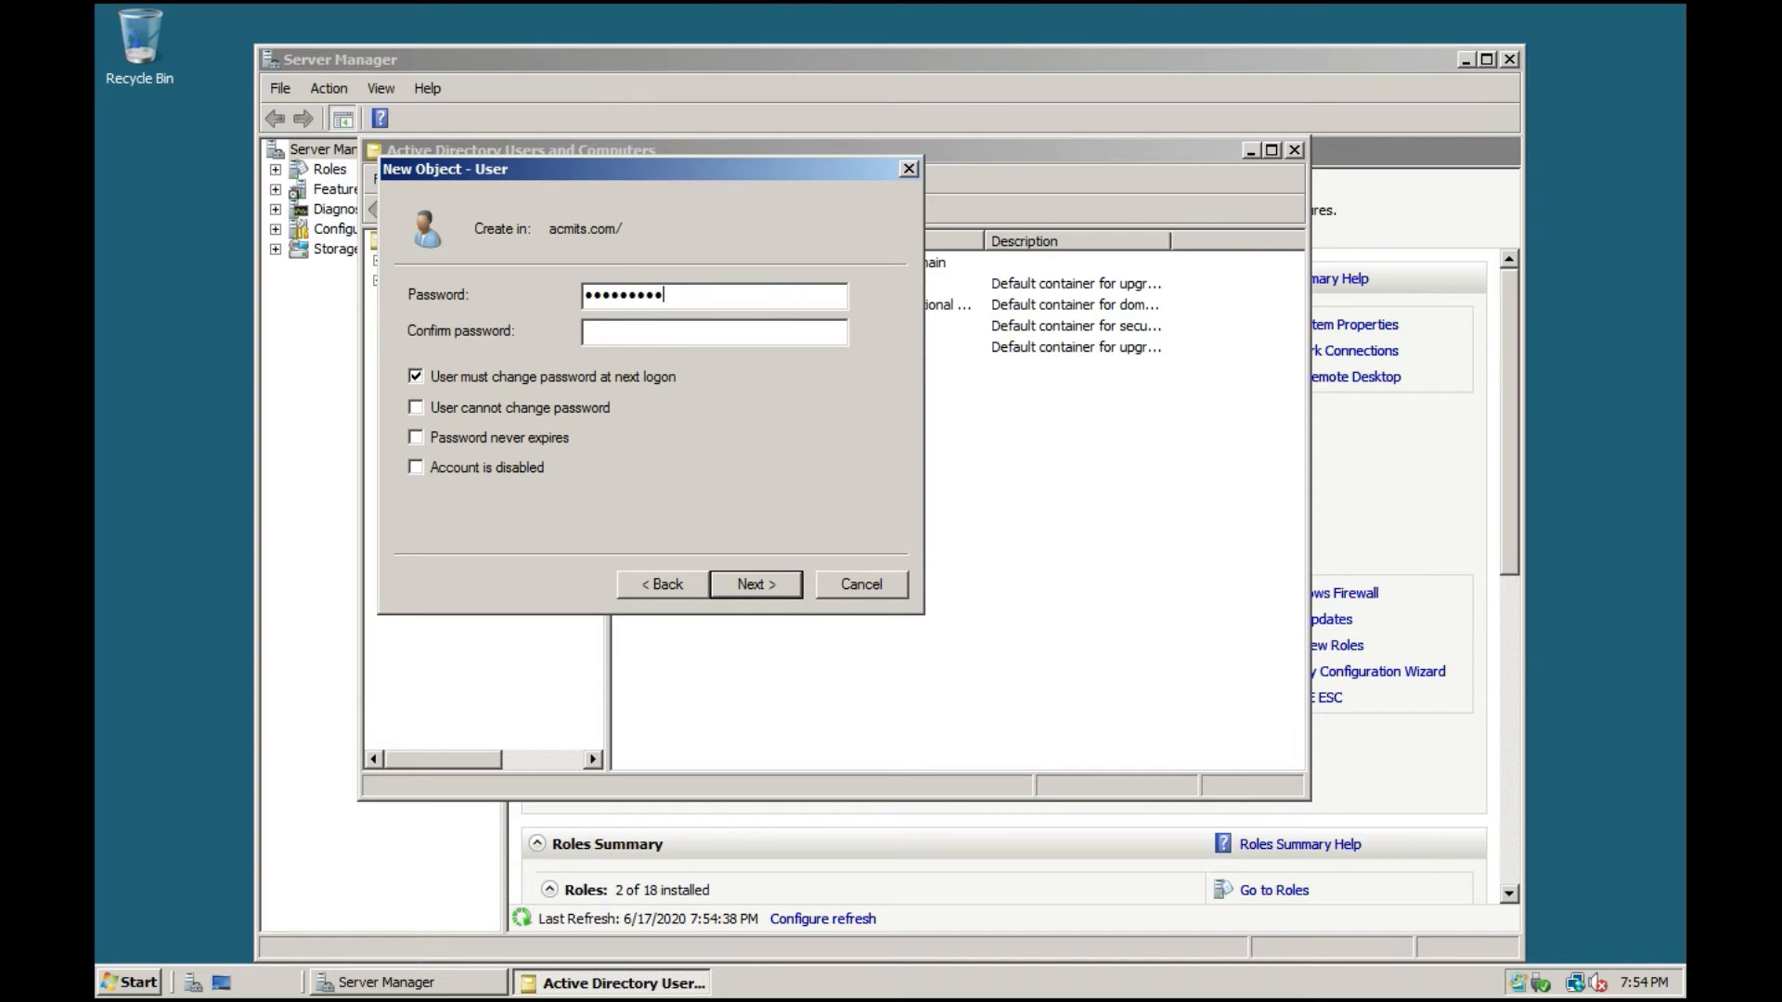
pyautogui.write('•••')
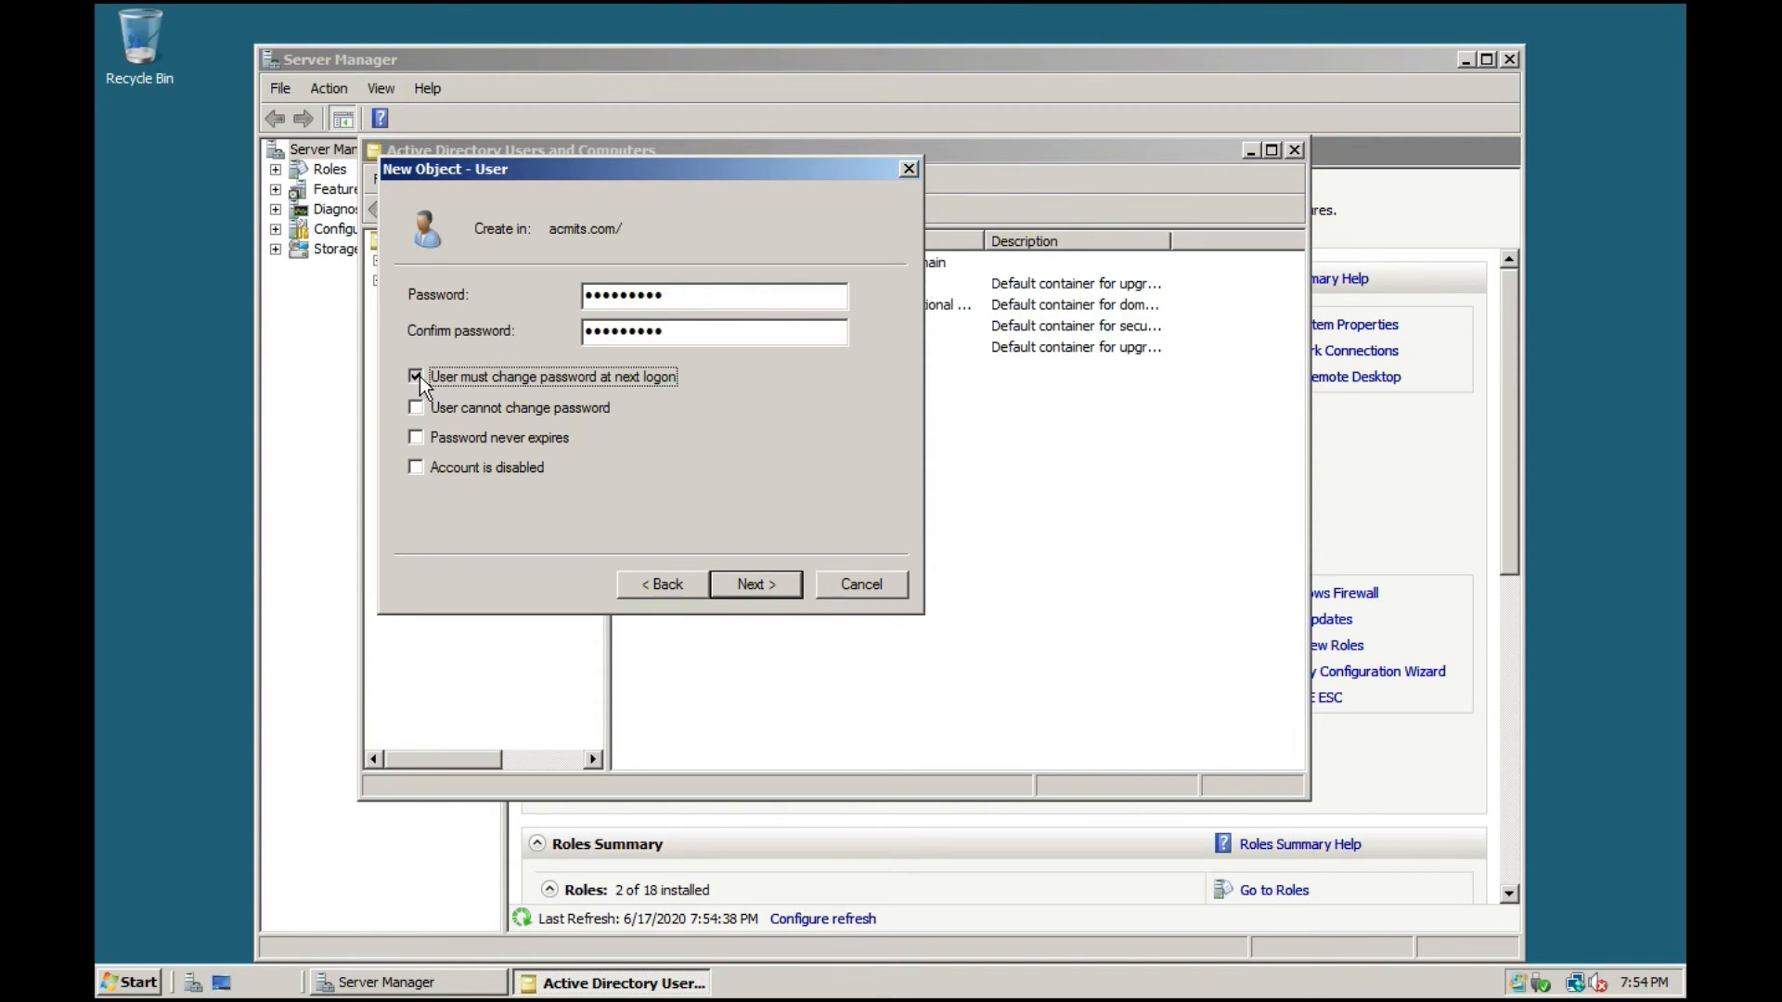
pyautogui.click(416, 436)
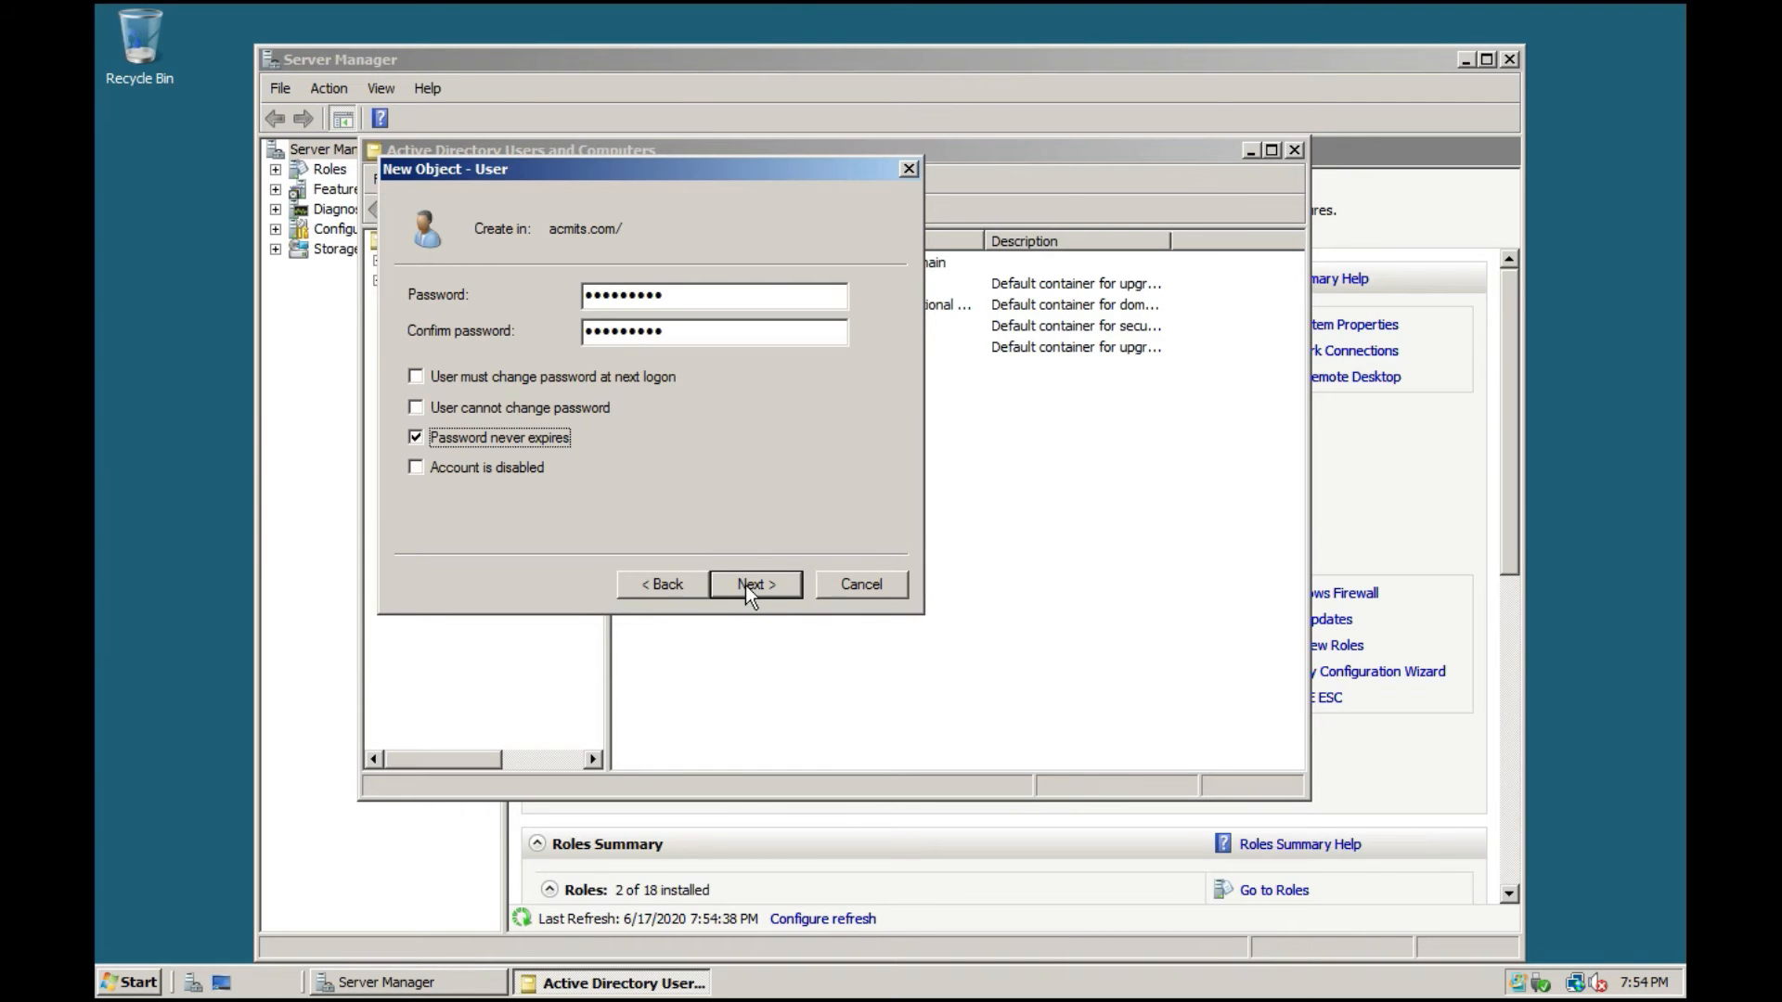
pyautogui.click(755, 583)
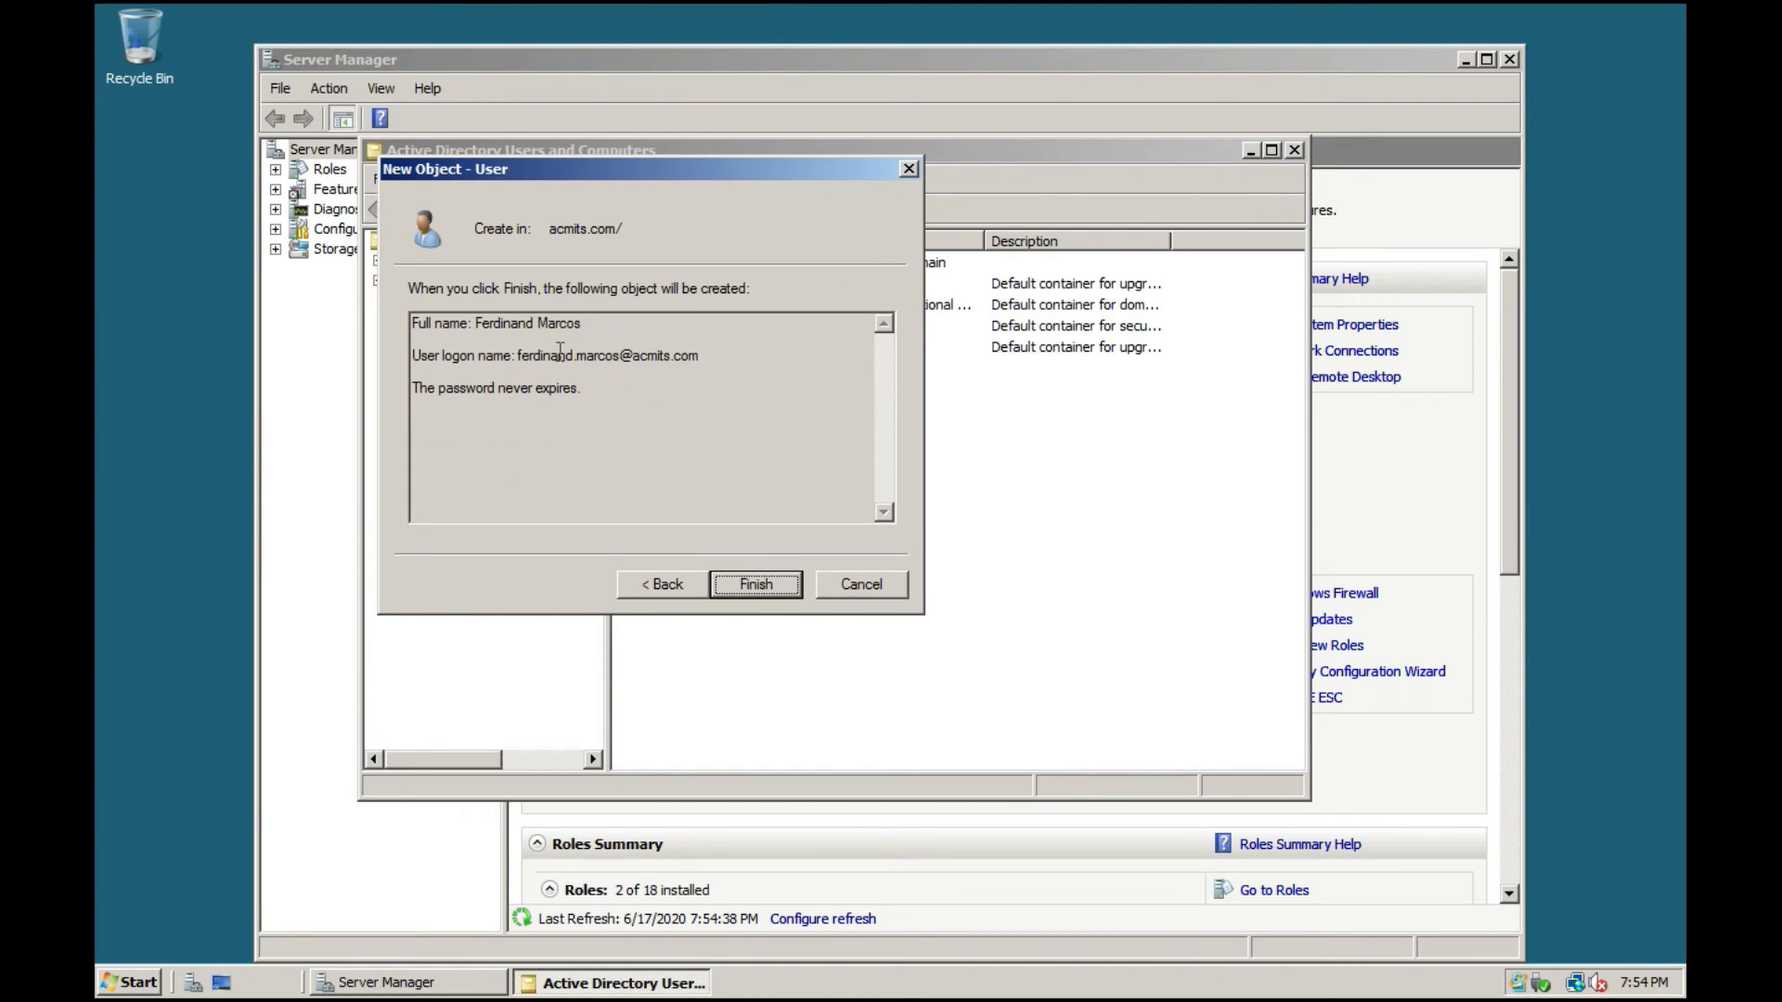
# Step: Finish the Ferdinand Marcos account and reopen the acmits.com domain's context menu
pyautogui.click(754, 583)
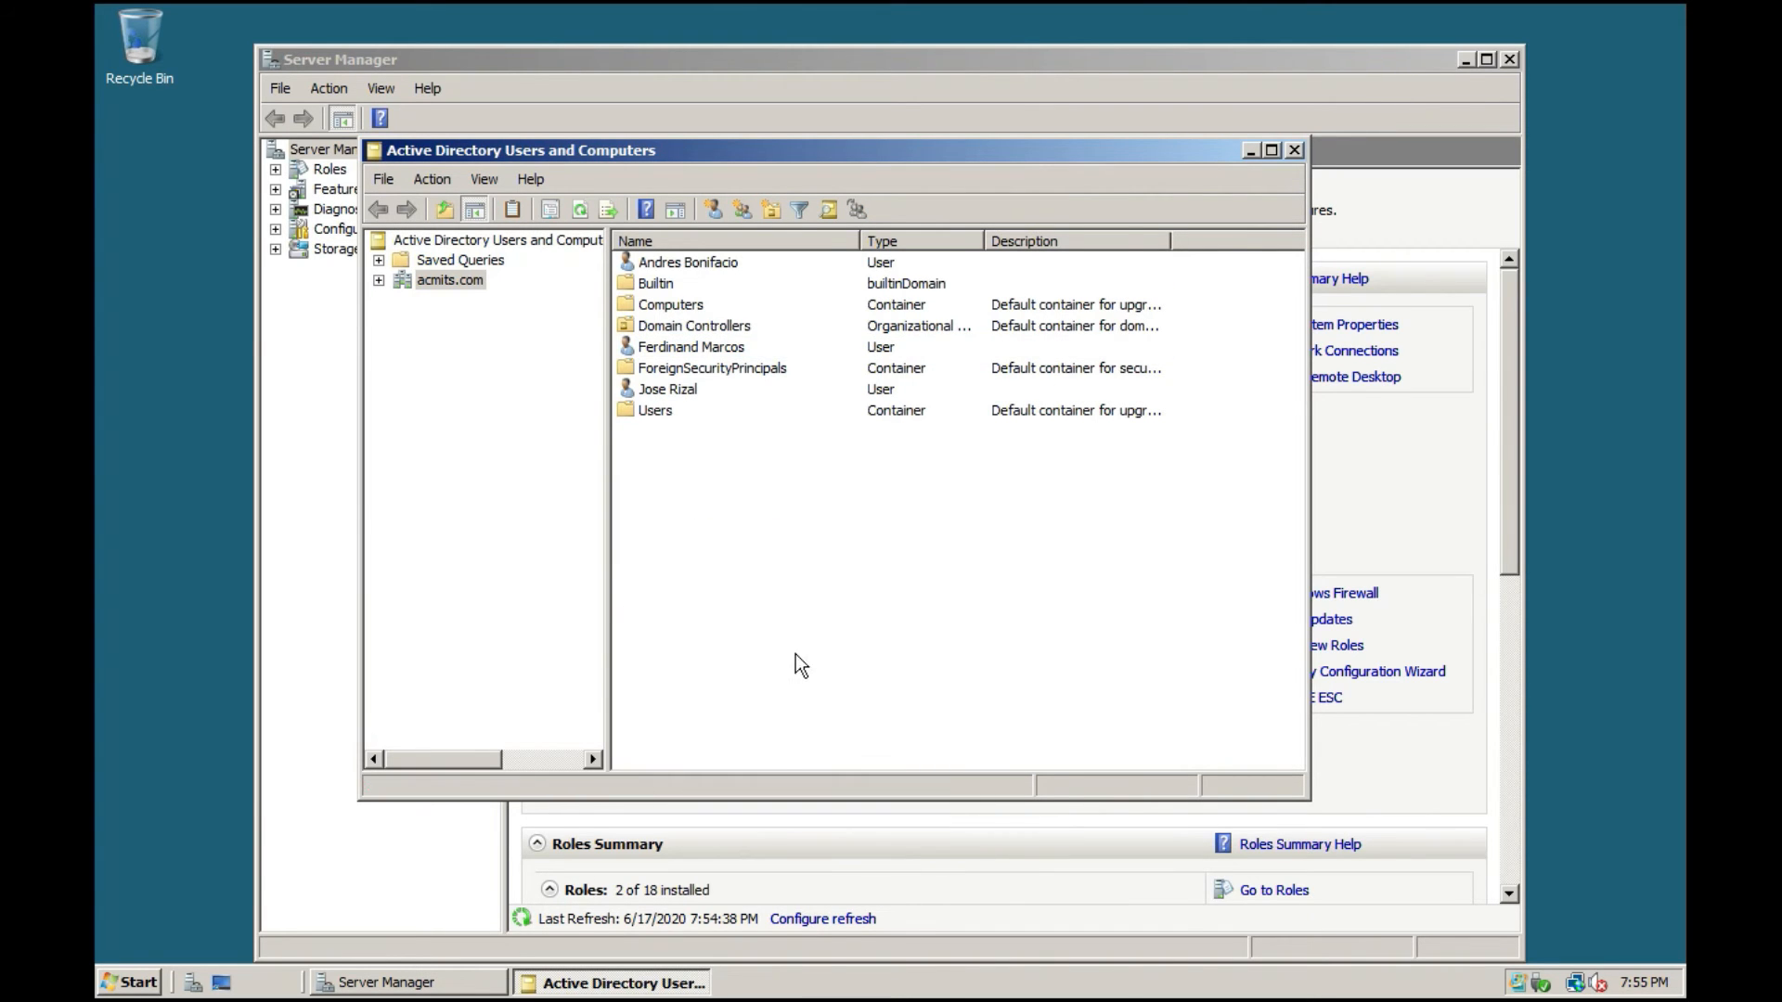
pyautogui.moveTo(670, 336)
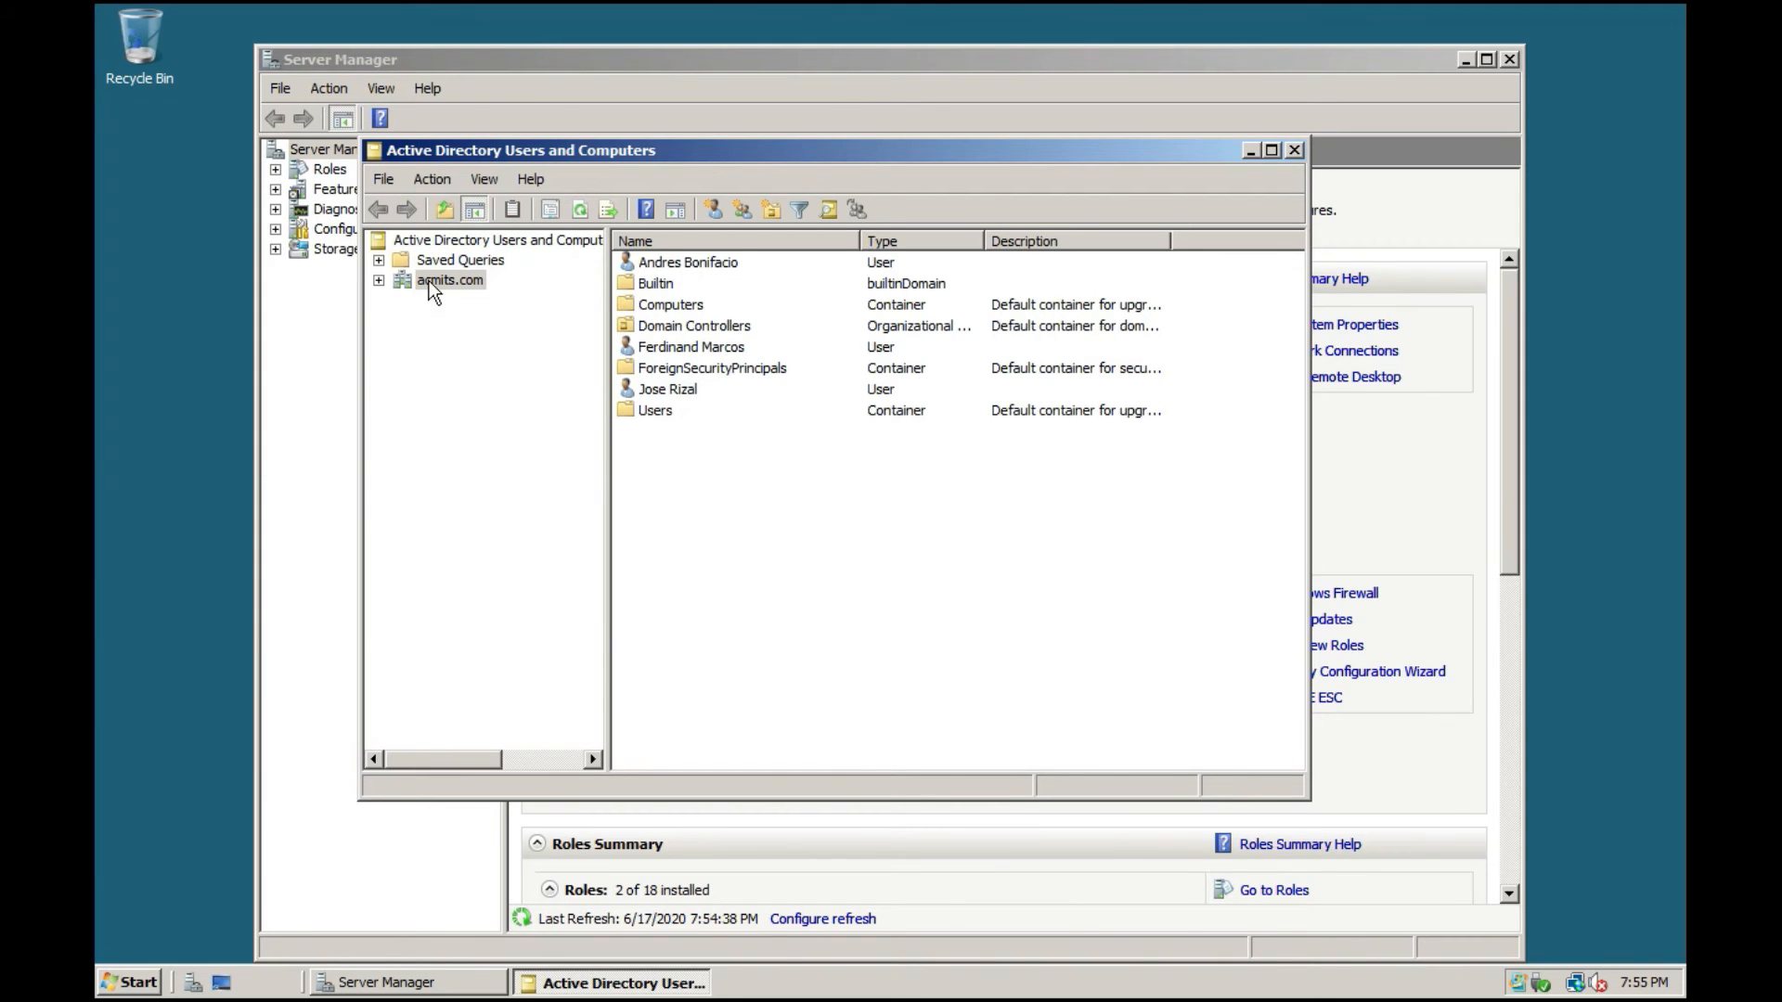
pyautogui.rightClick(449, 279)
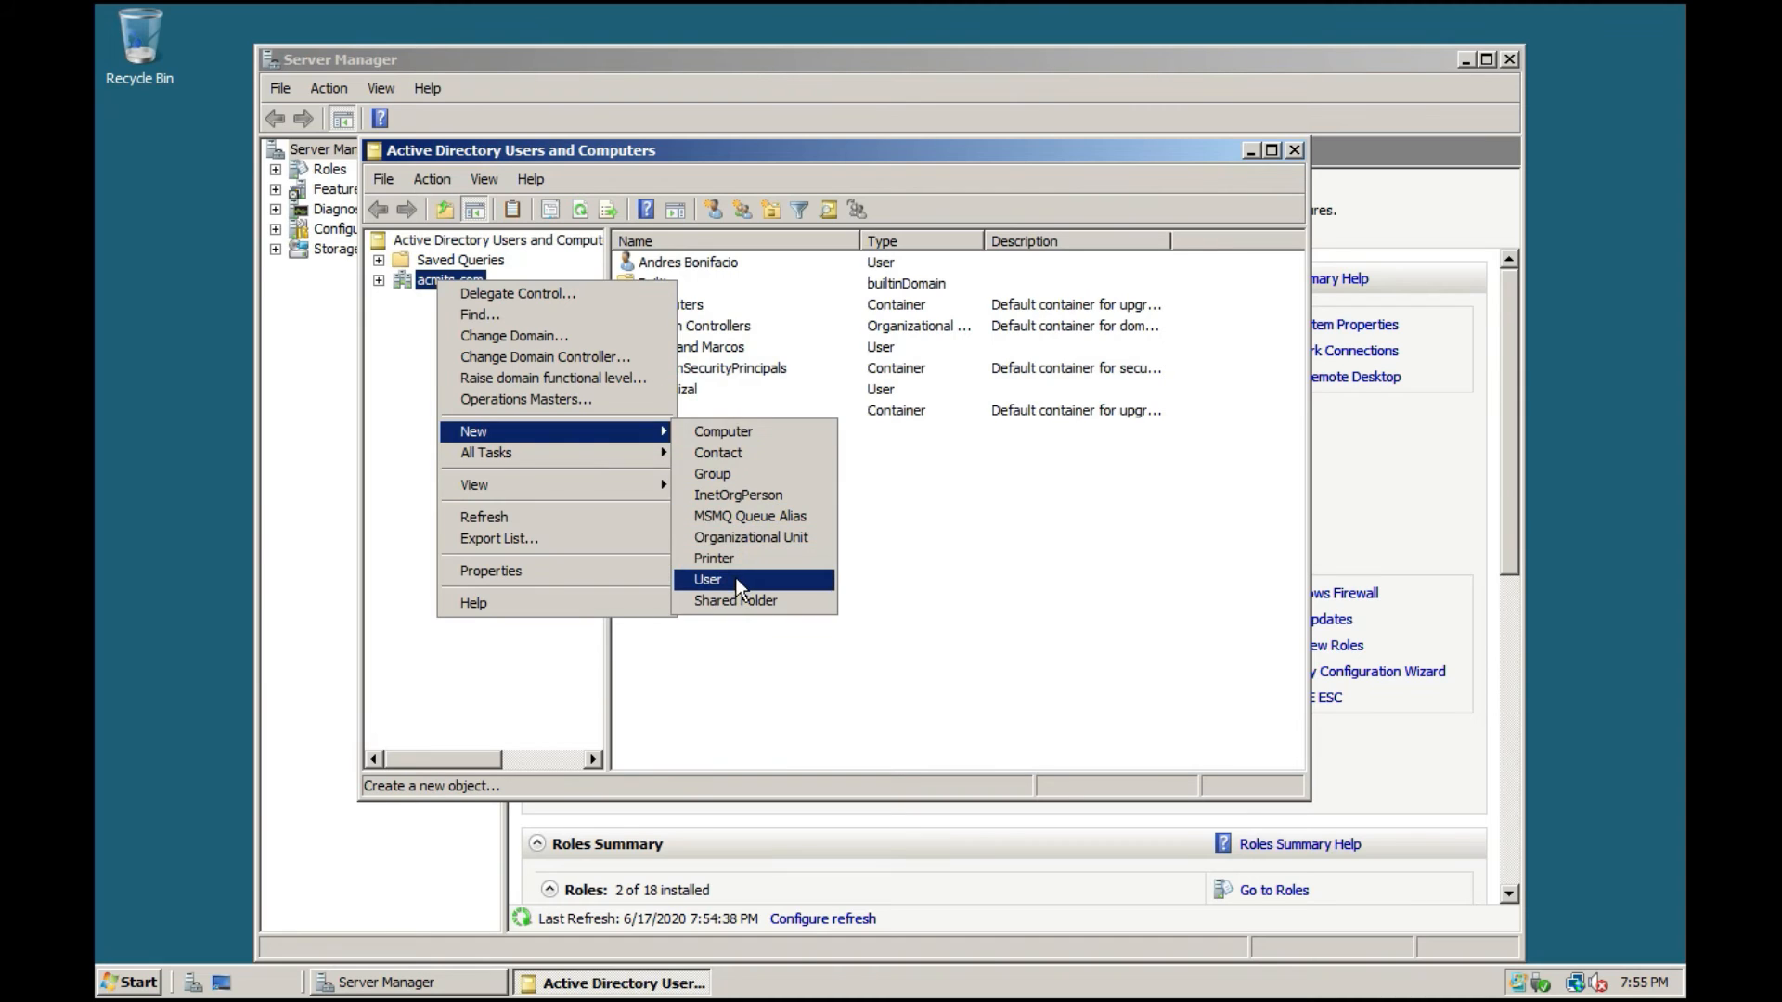
# Step: Start a new user with first name Corazon, last name Aquino and logon corazon.aquino
pyautogui.click(707, 579)
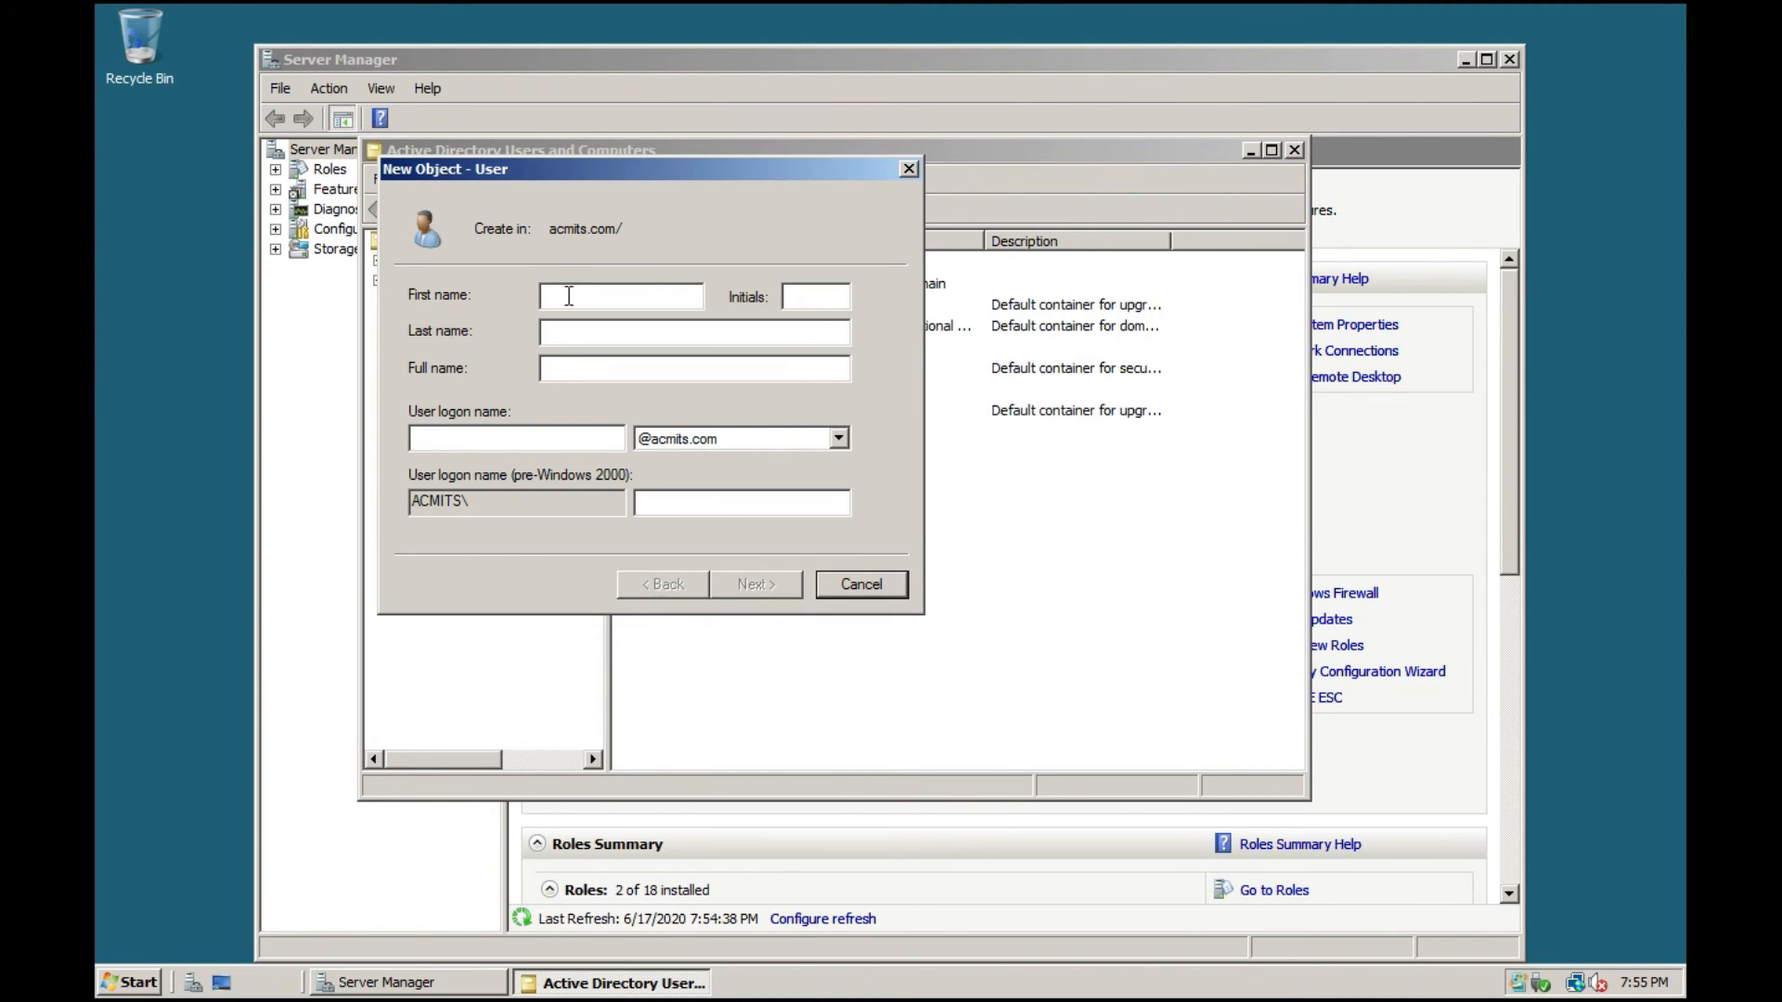
pyautogui.write('Co')
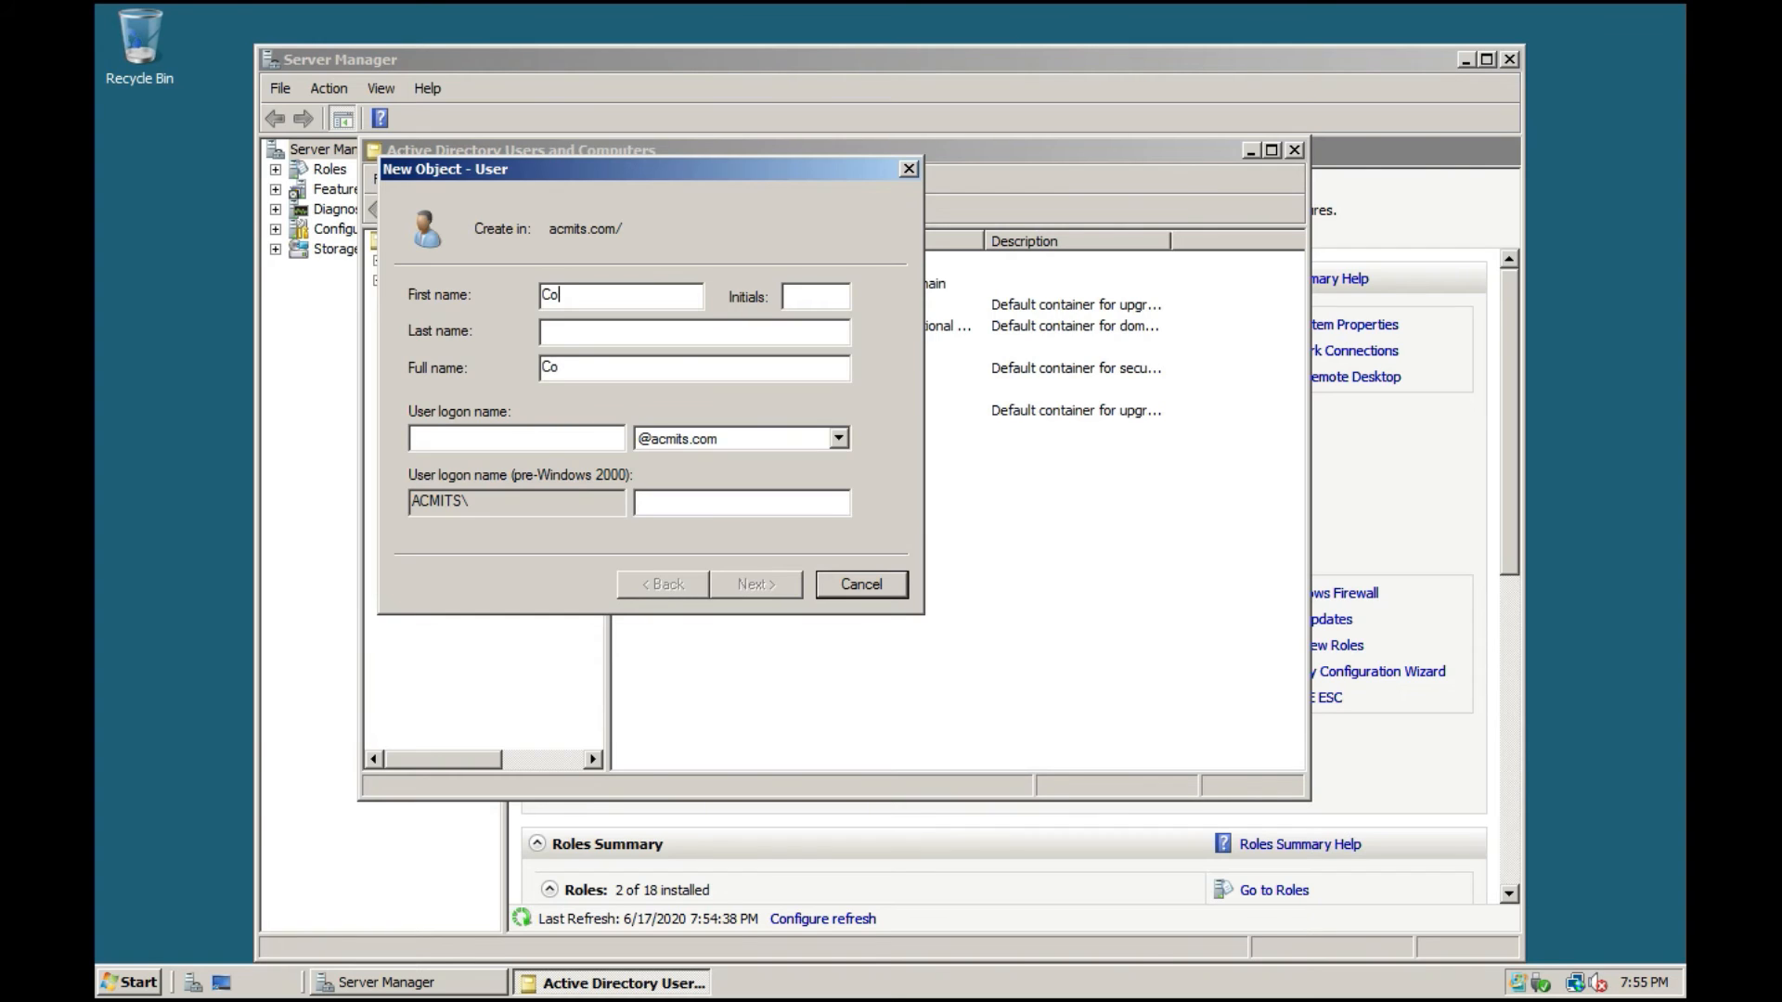
pyautogui.write('razon')
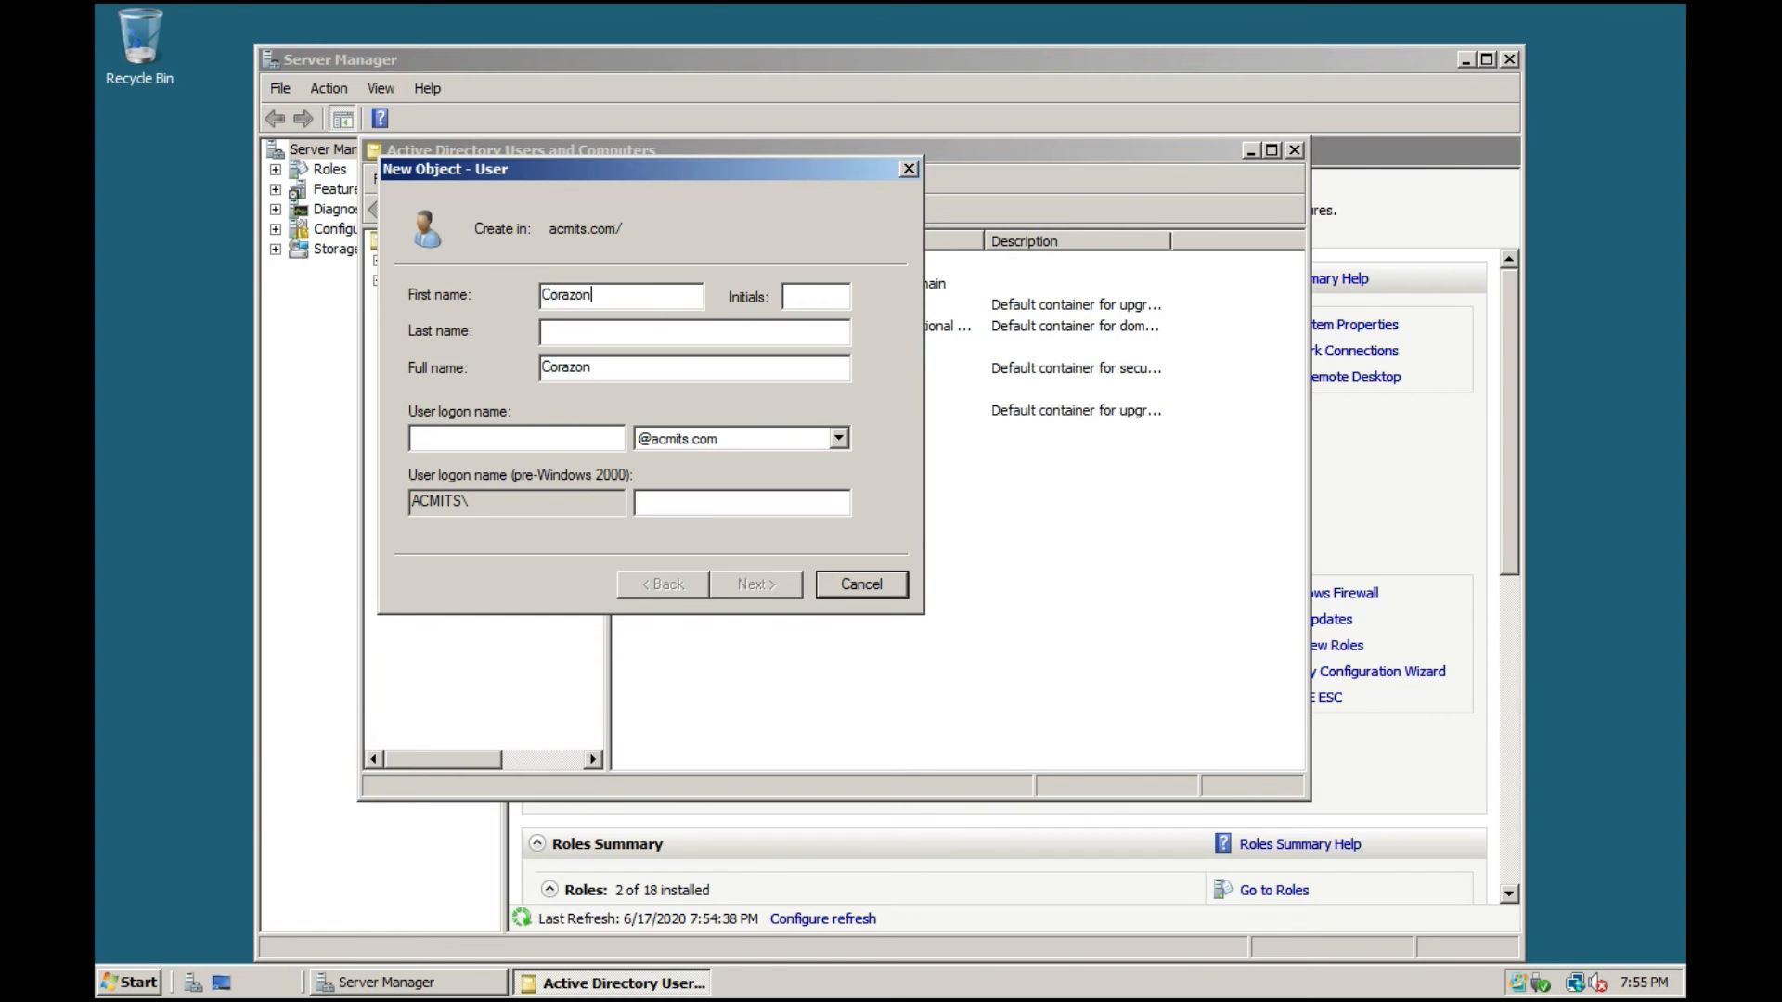
pyautogui.click(693, 330)
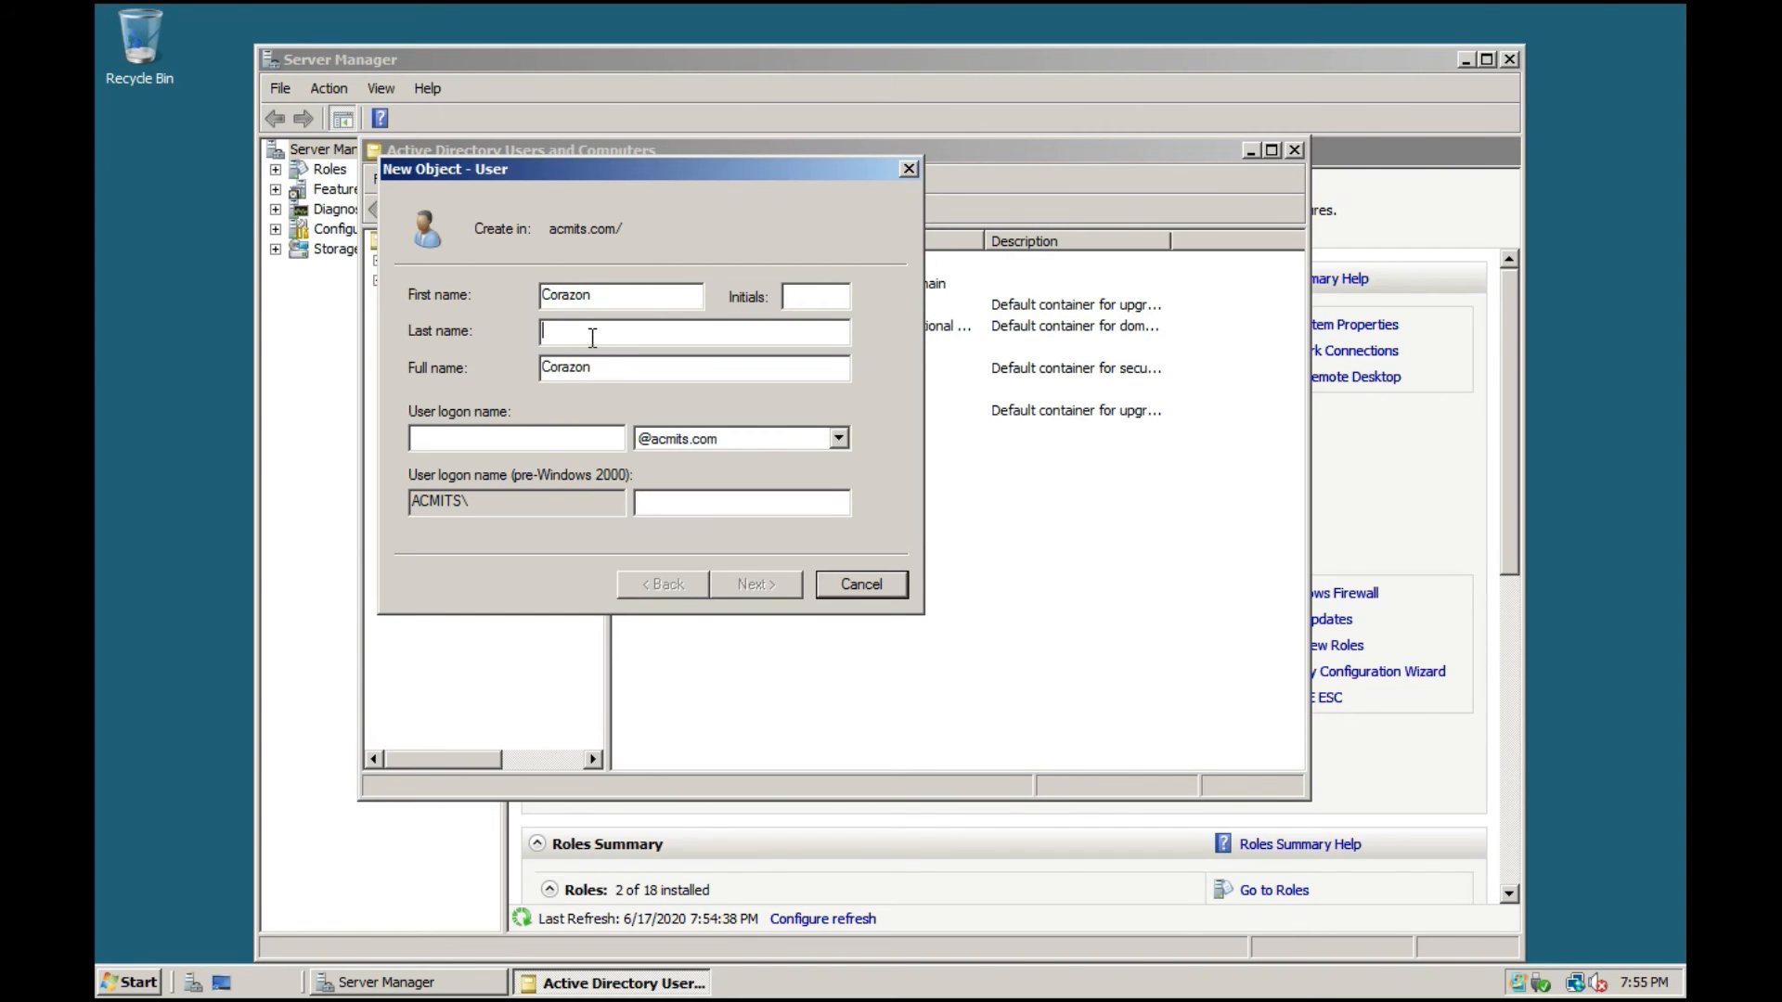
pyautogui.write('Aquino')
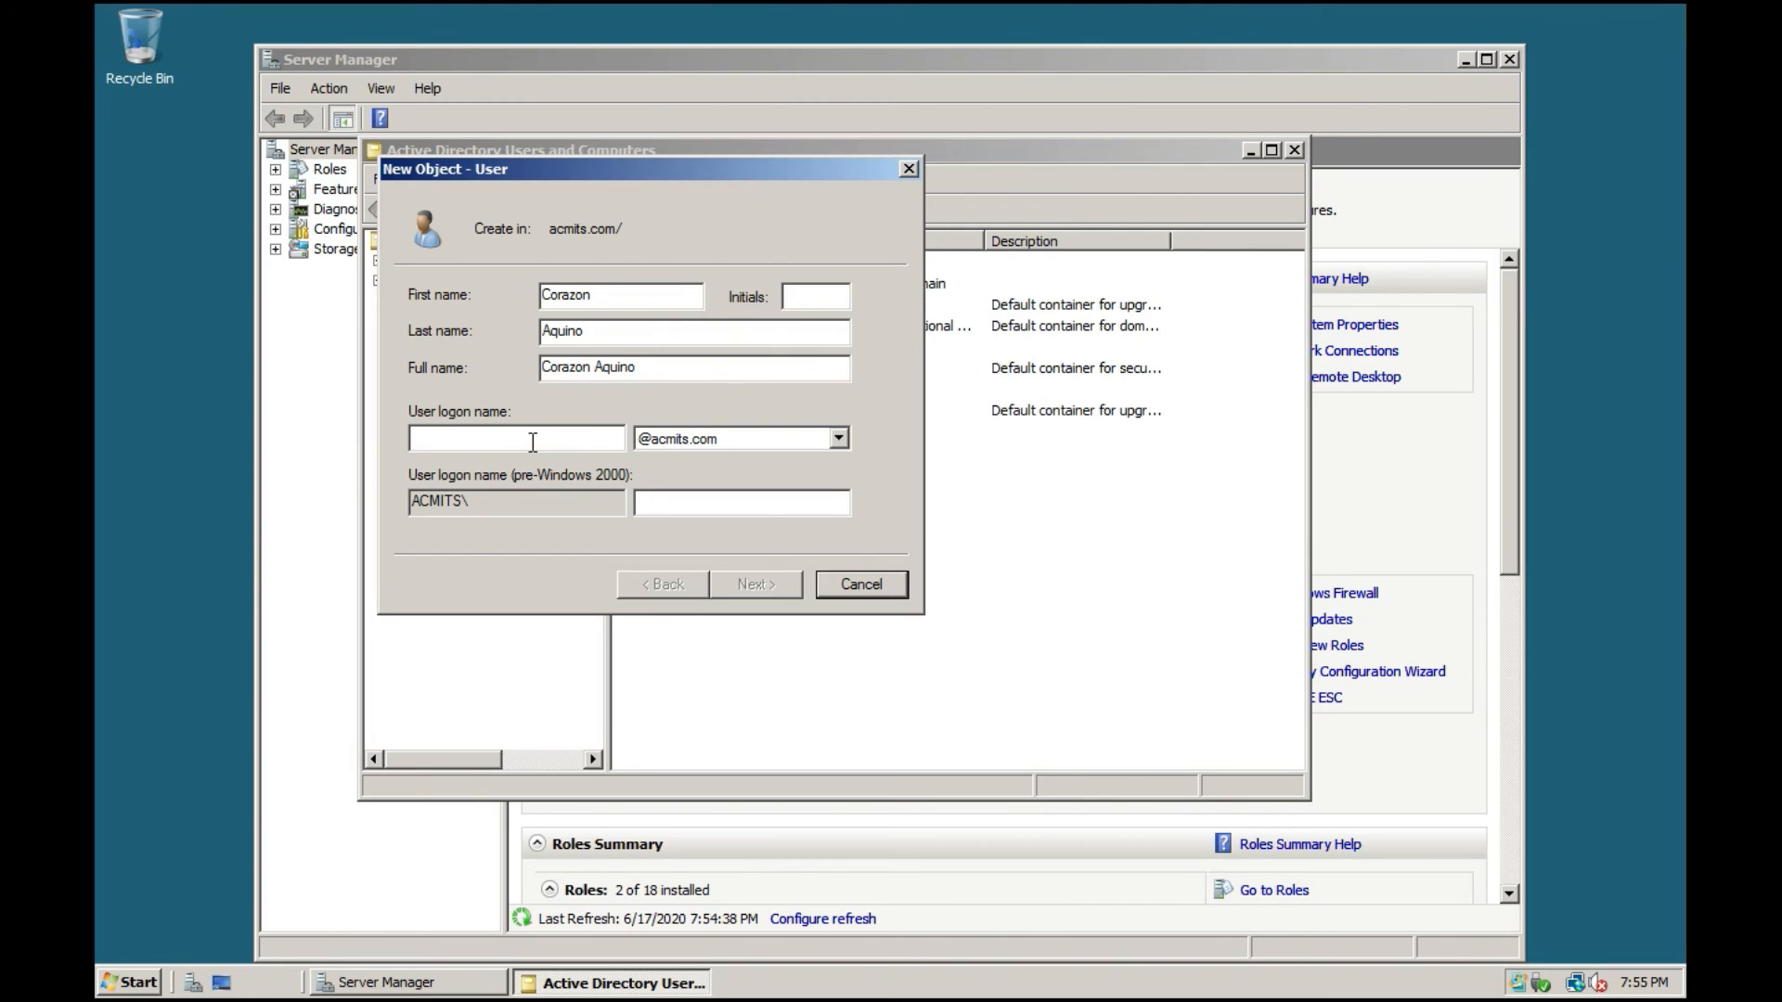
pyautogui.write('corazon')
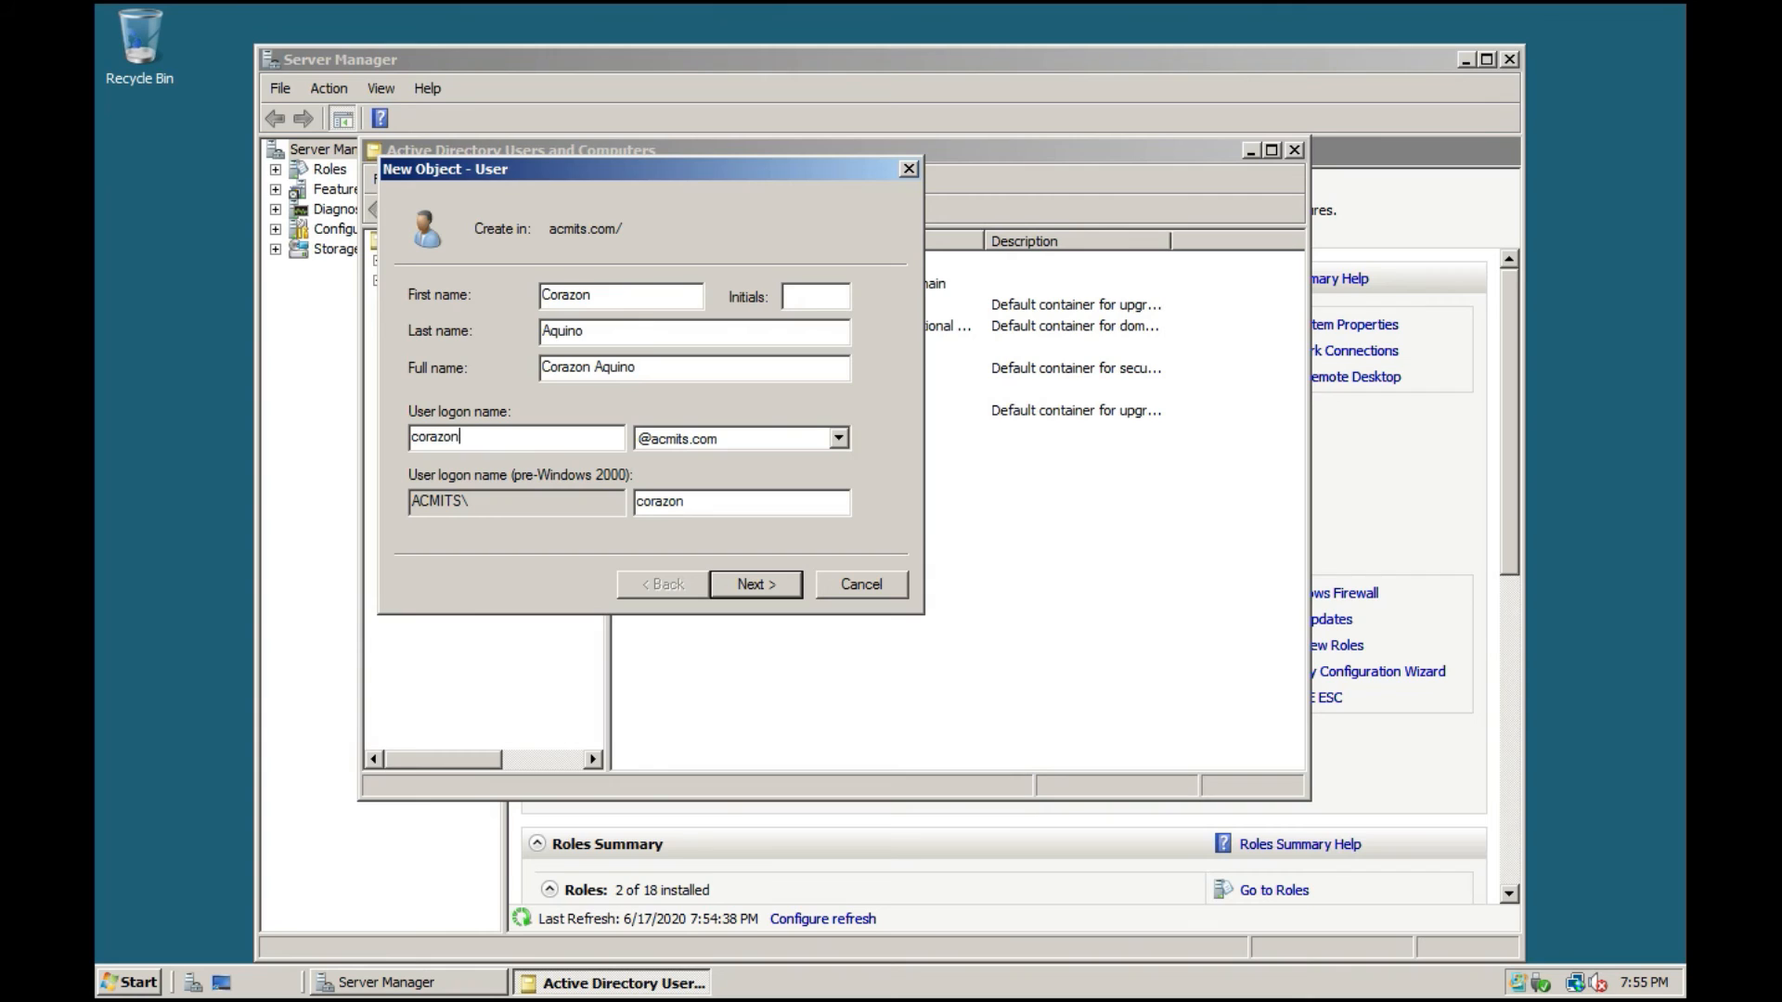
pyautogui.write('.aquino')
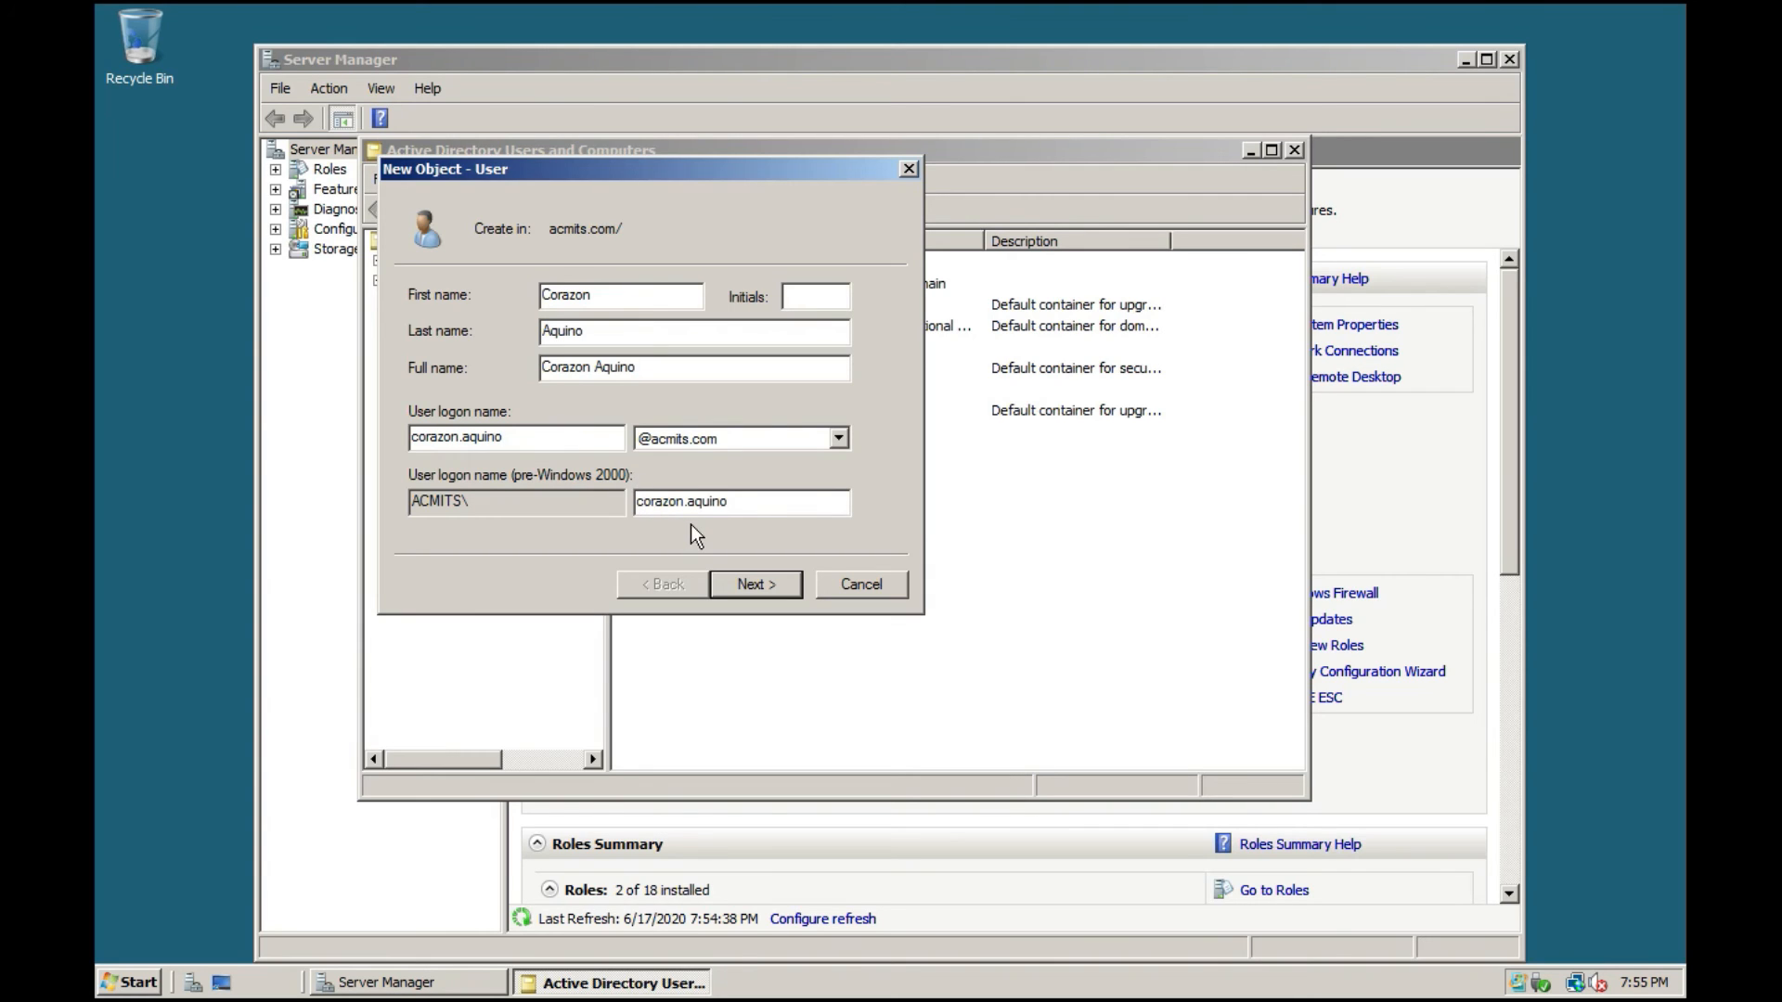
# Step: Set Corazon Aquino's password with no forced change, finish the account, and close the console
pyautogui.click(755, 583)
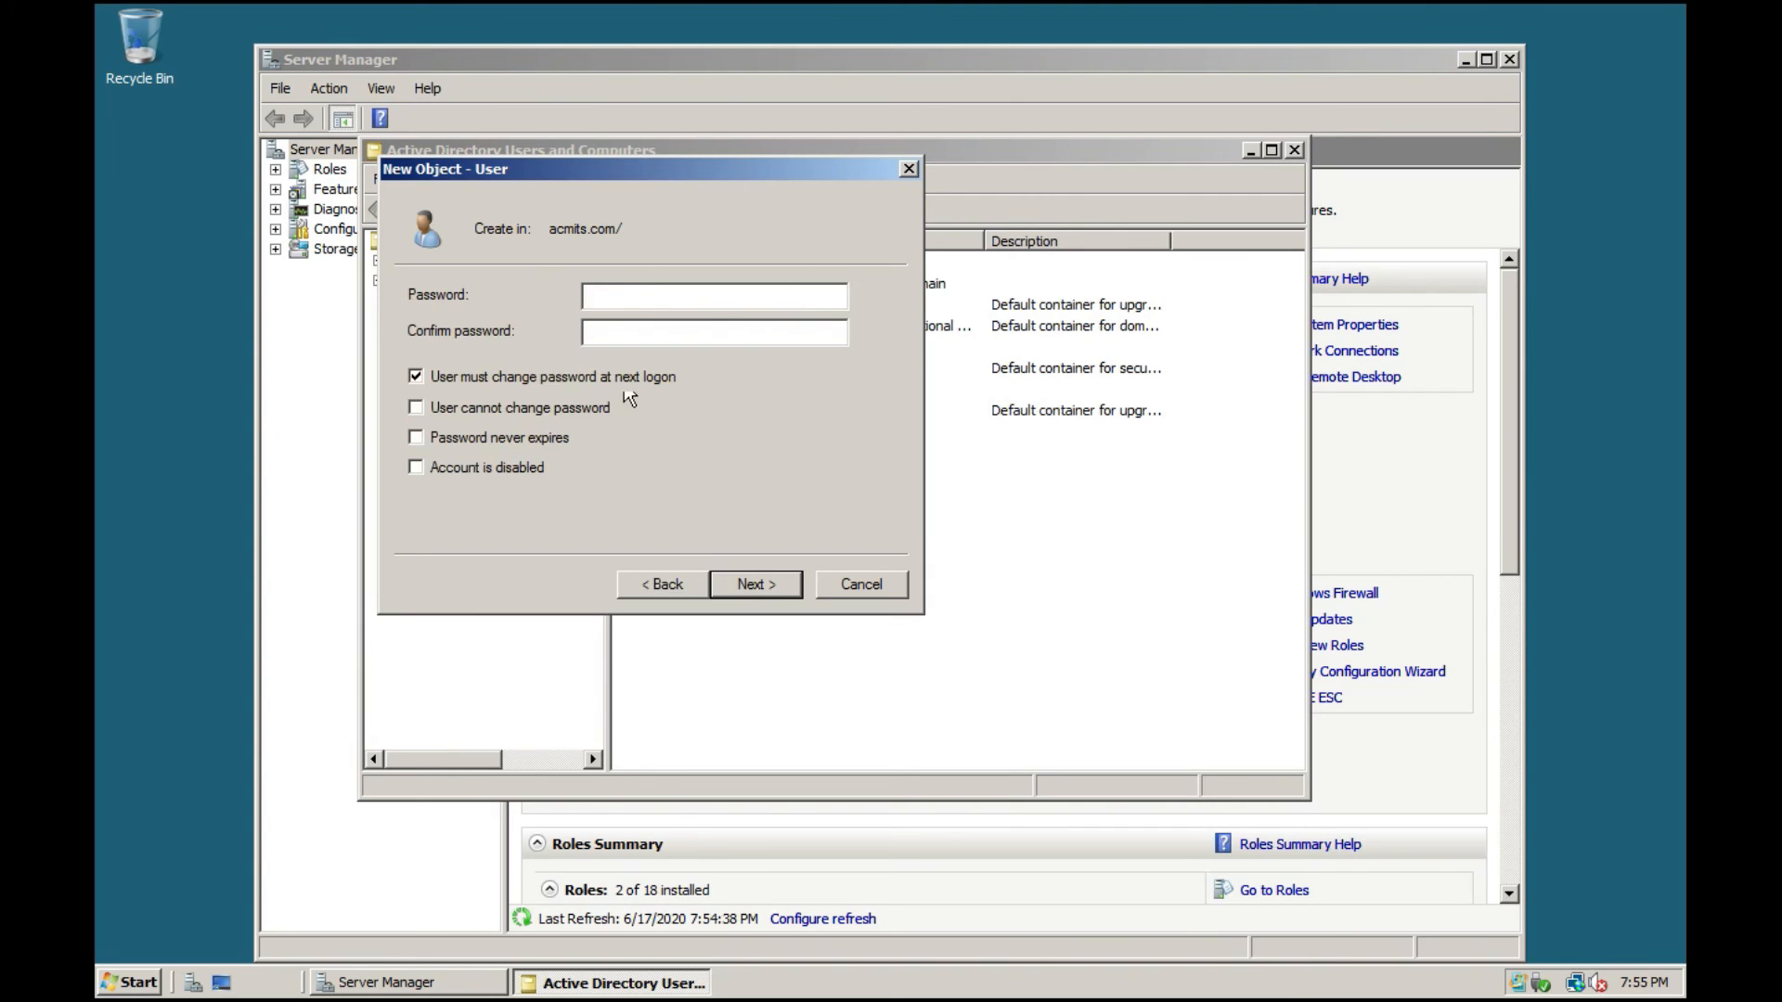
pyautogui.click(714, 295)
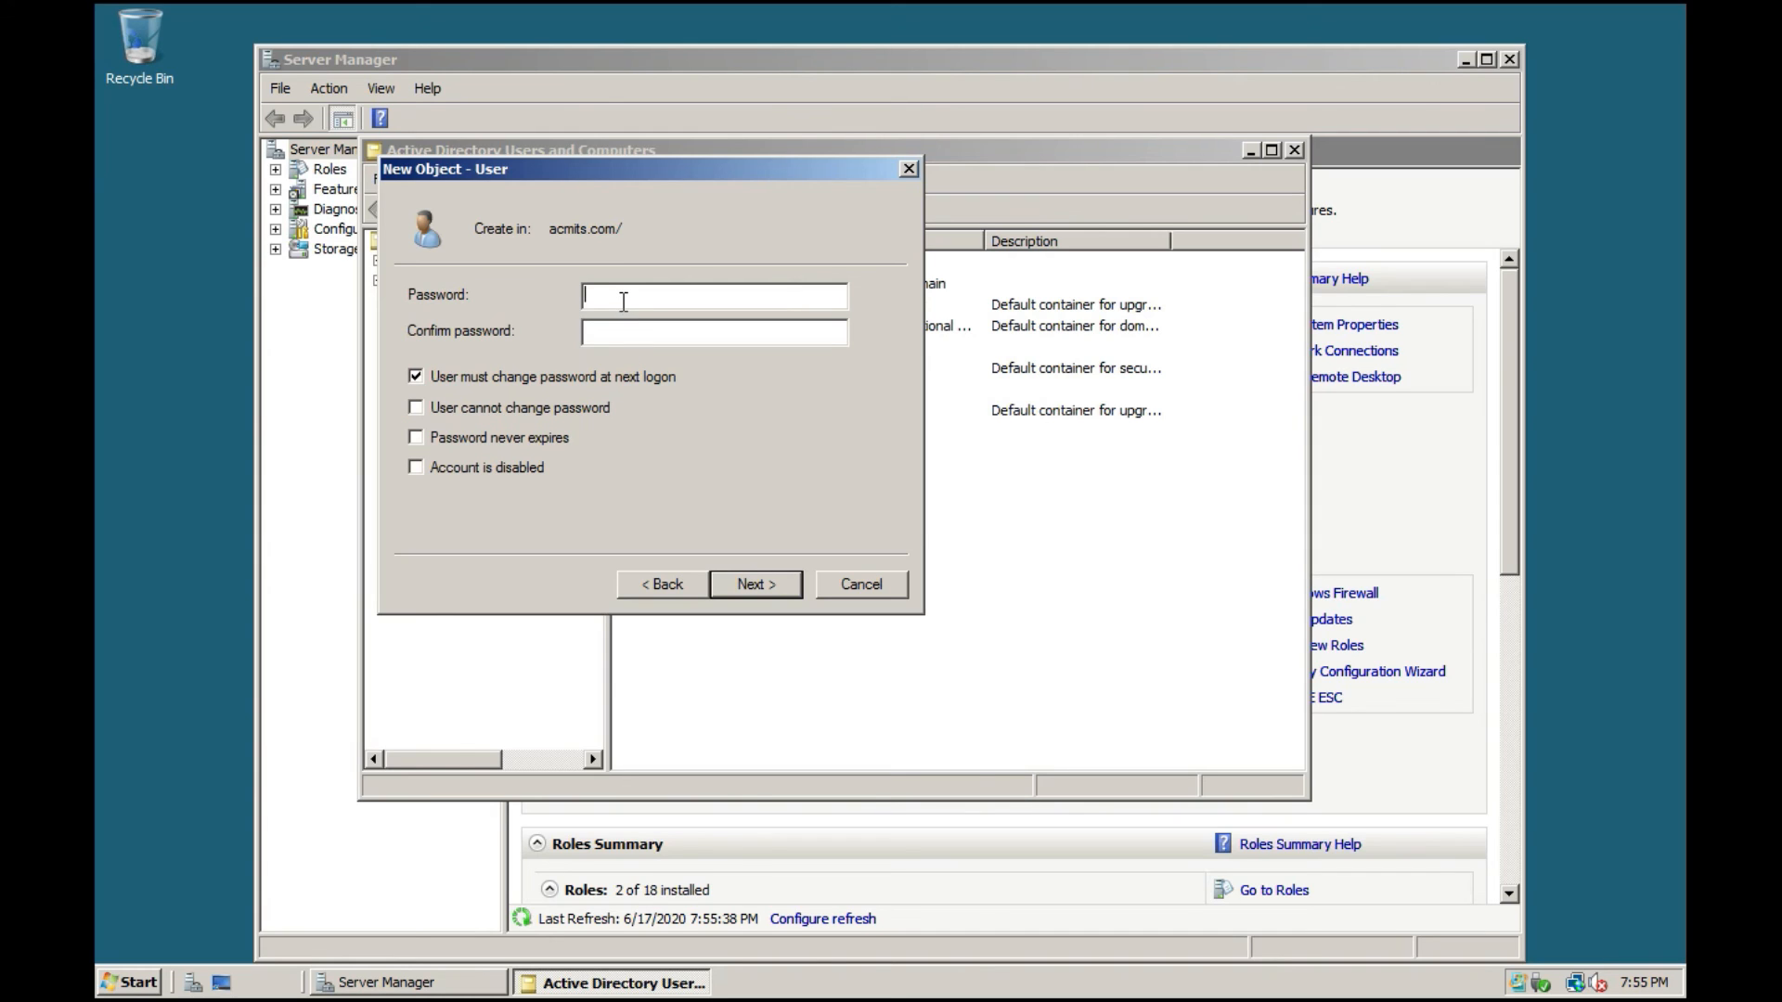
pyautogui.write('password')
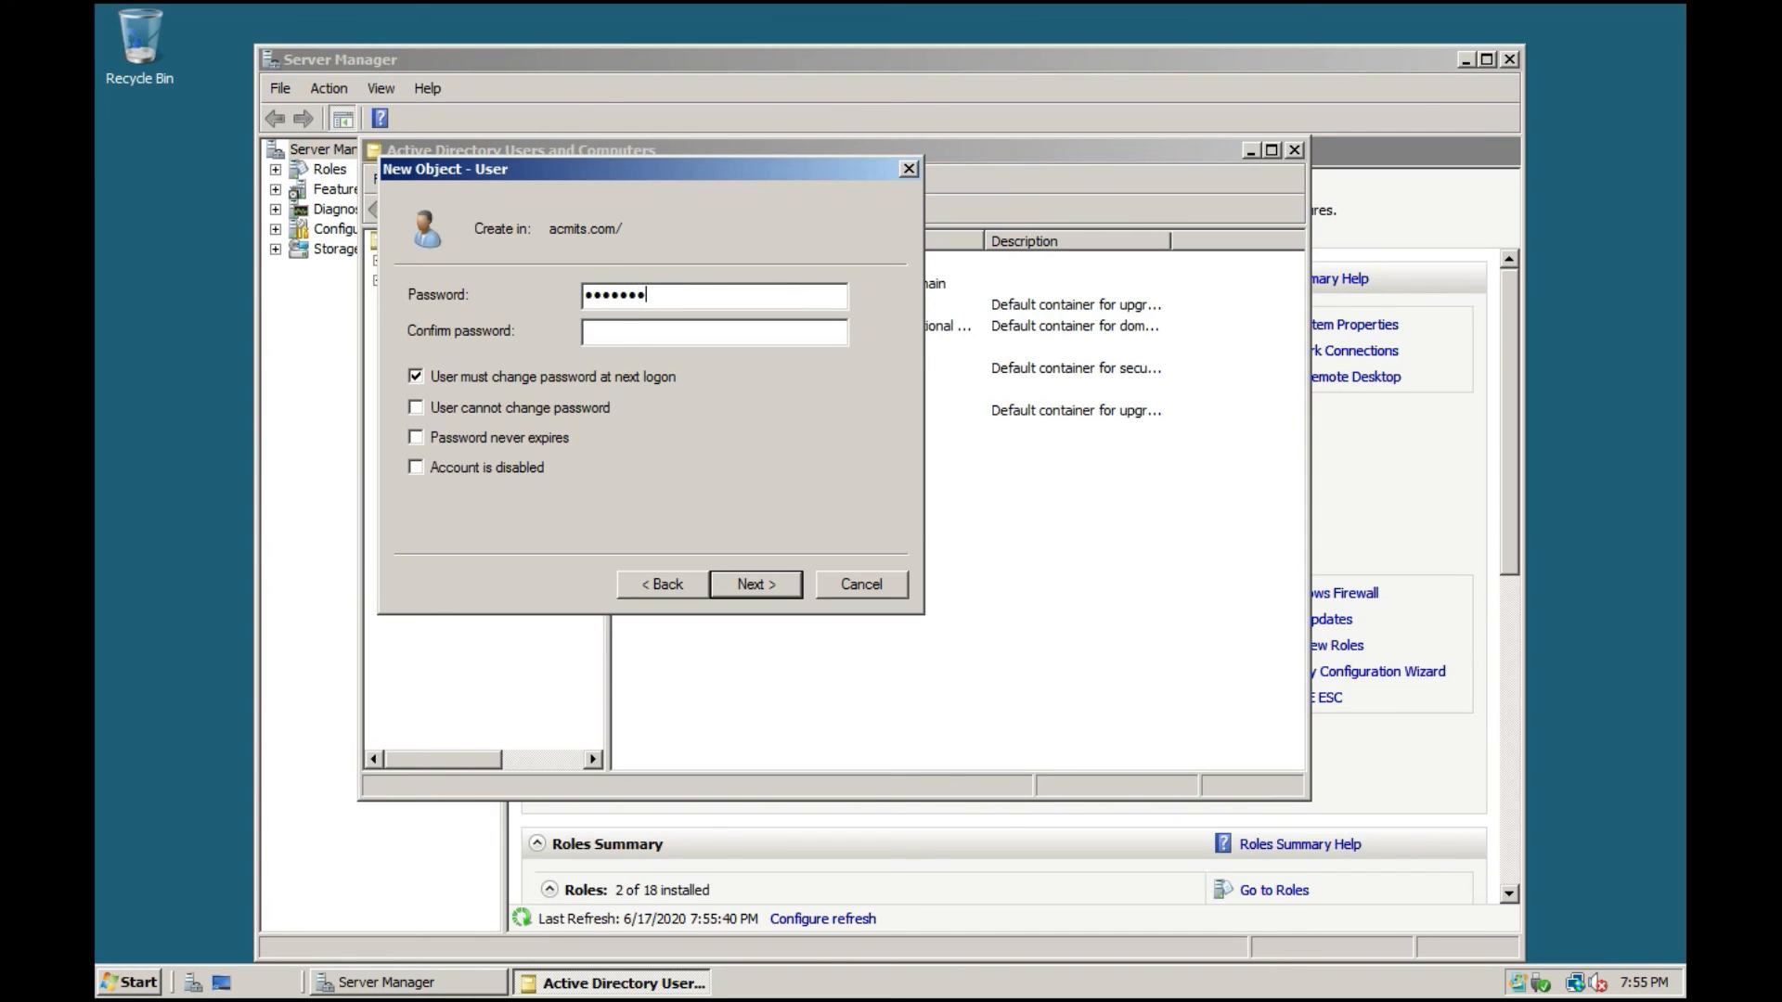
pyautogui.write('•')
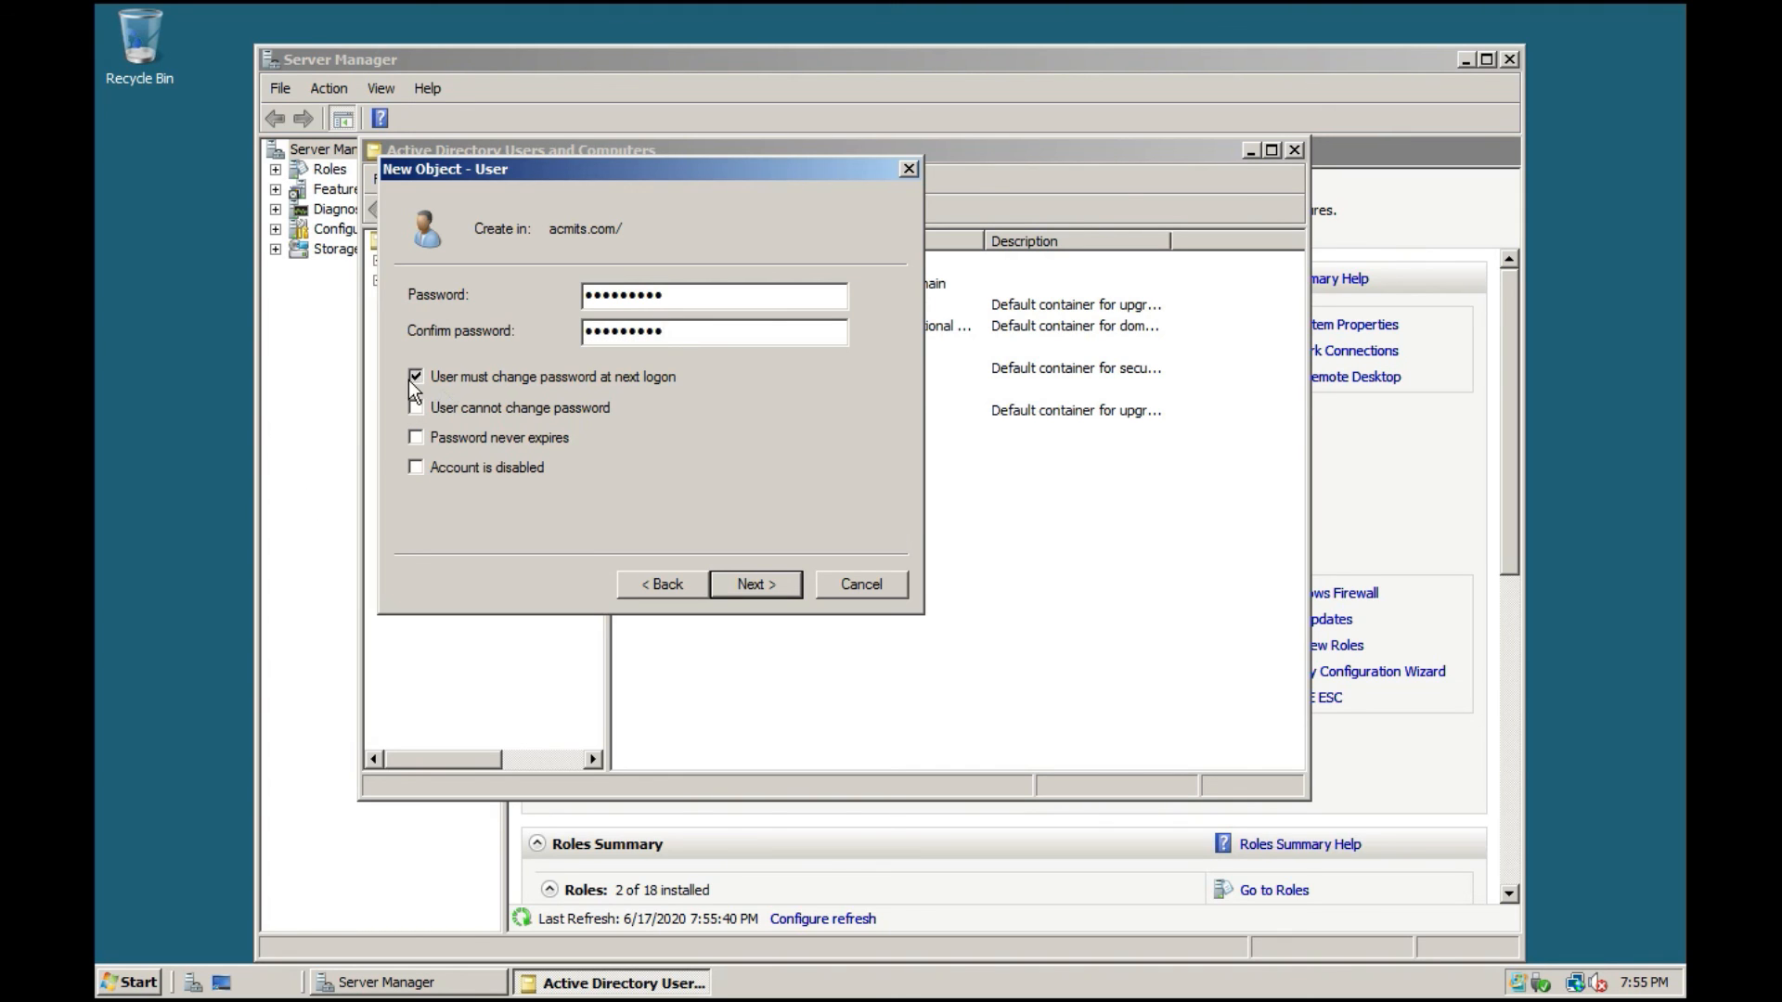
pyautogui.click(416, 437)
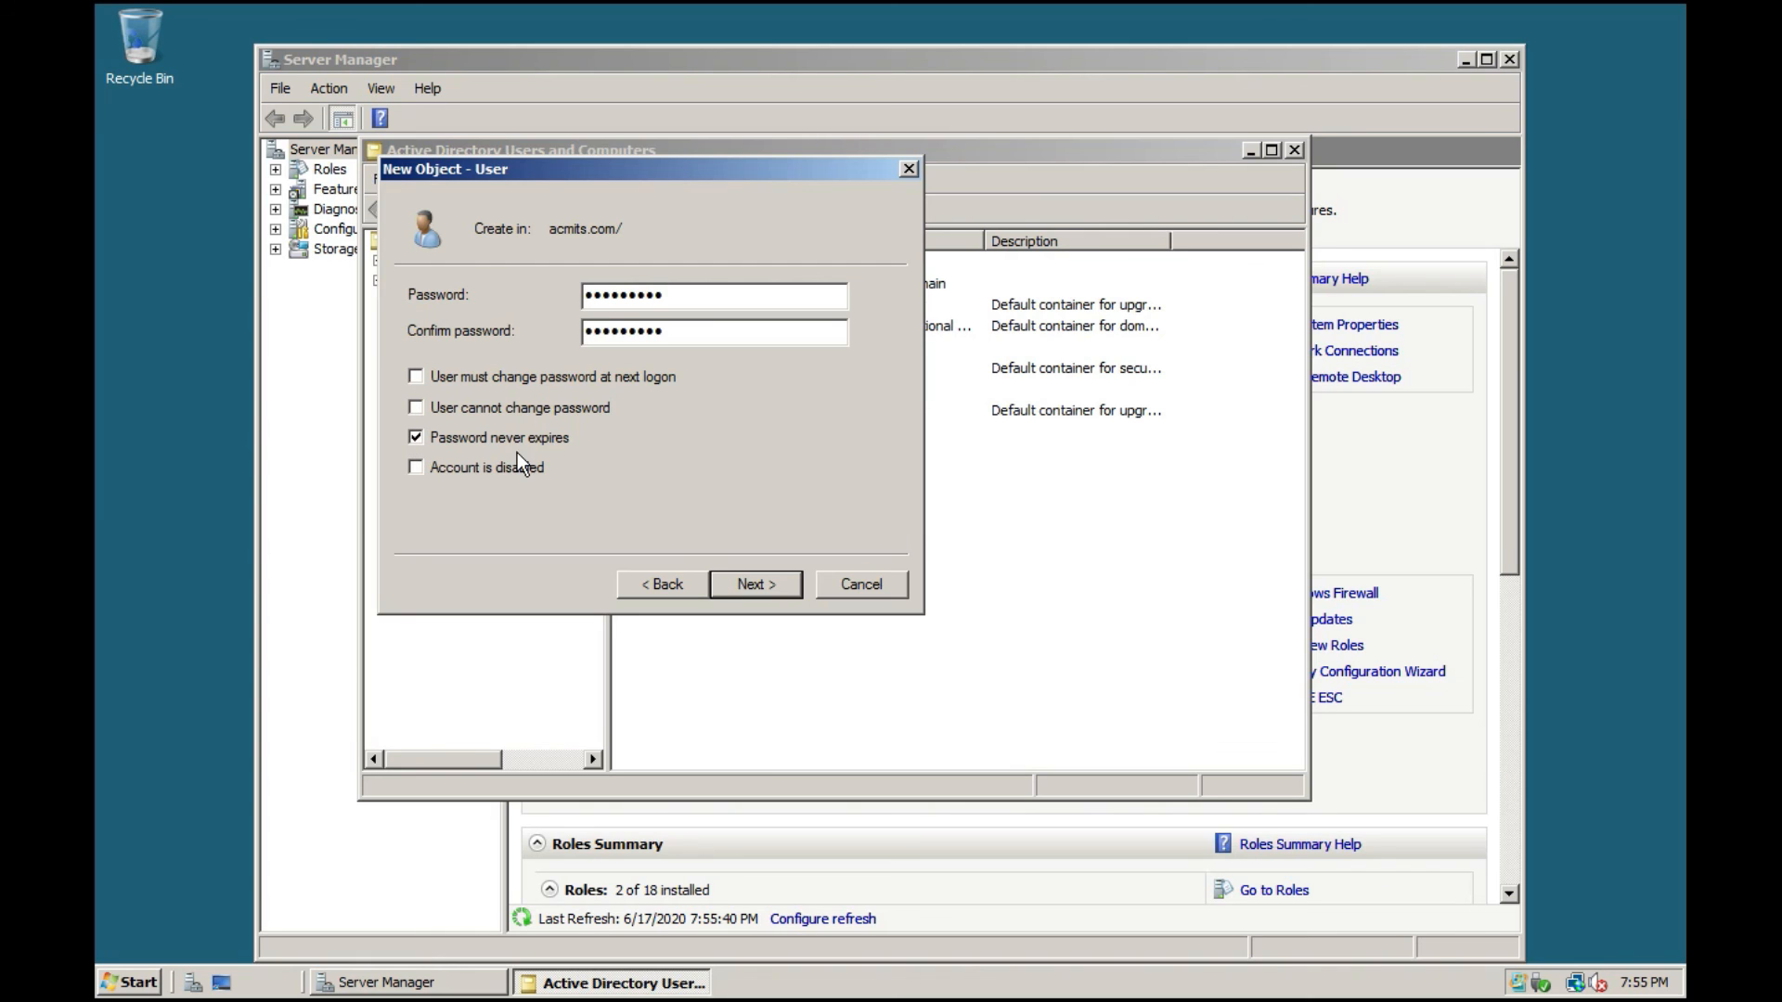
pyautogui.click(754, 583)
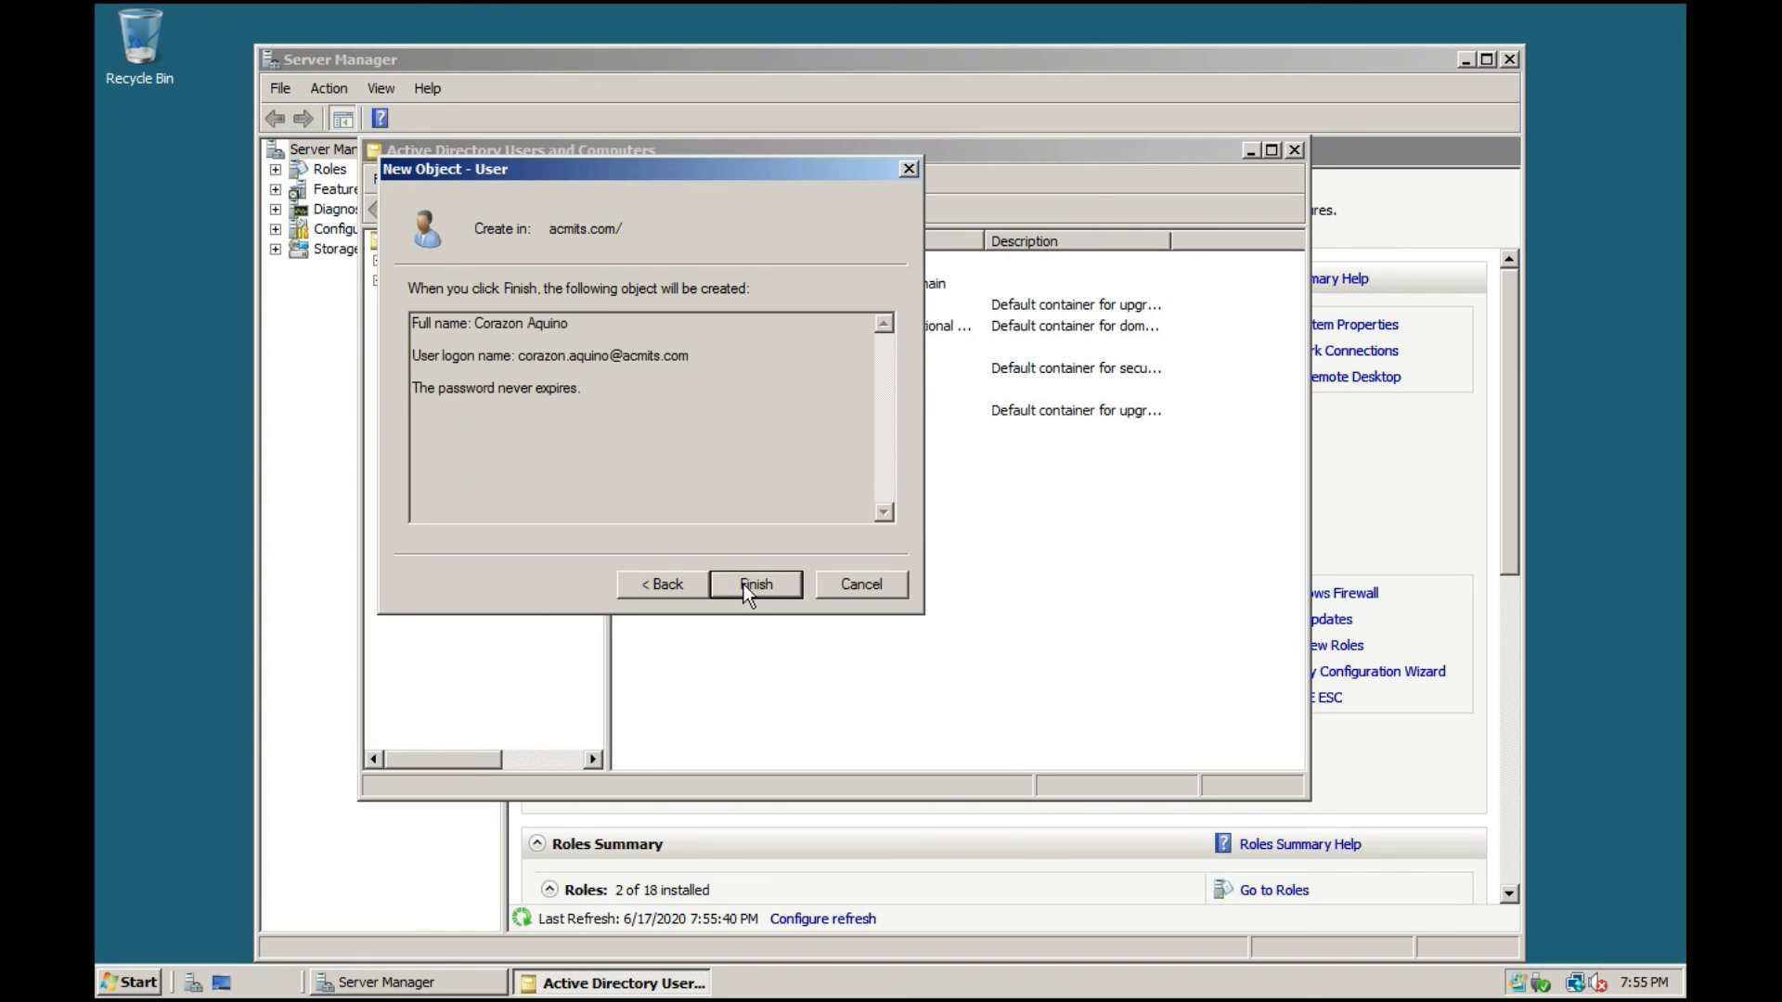
pyautogui.click(754, 582)
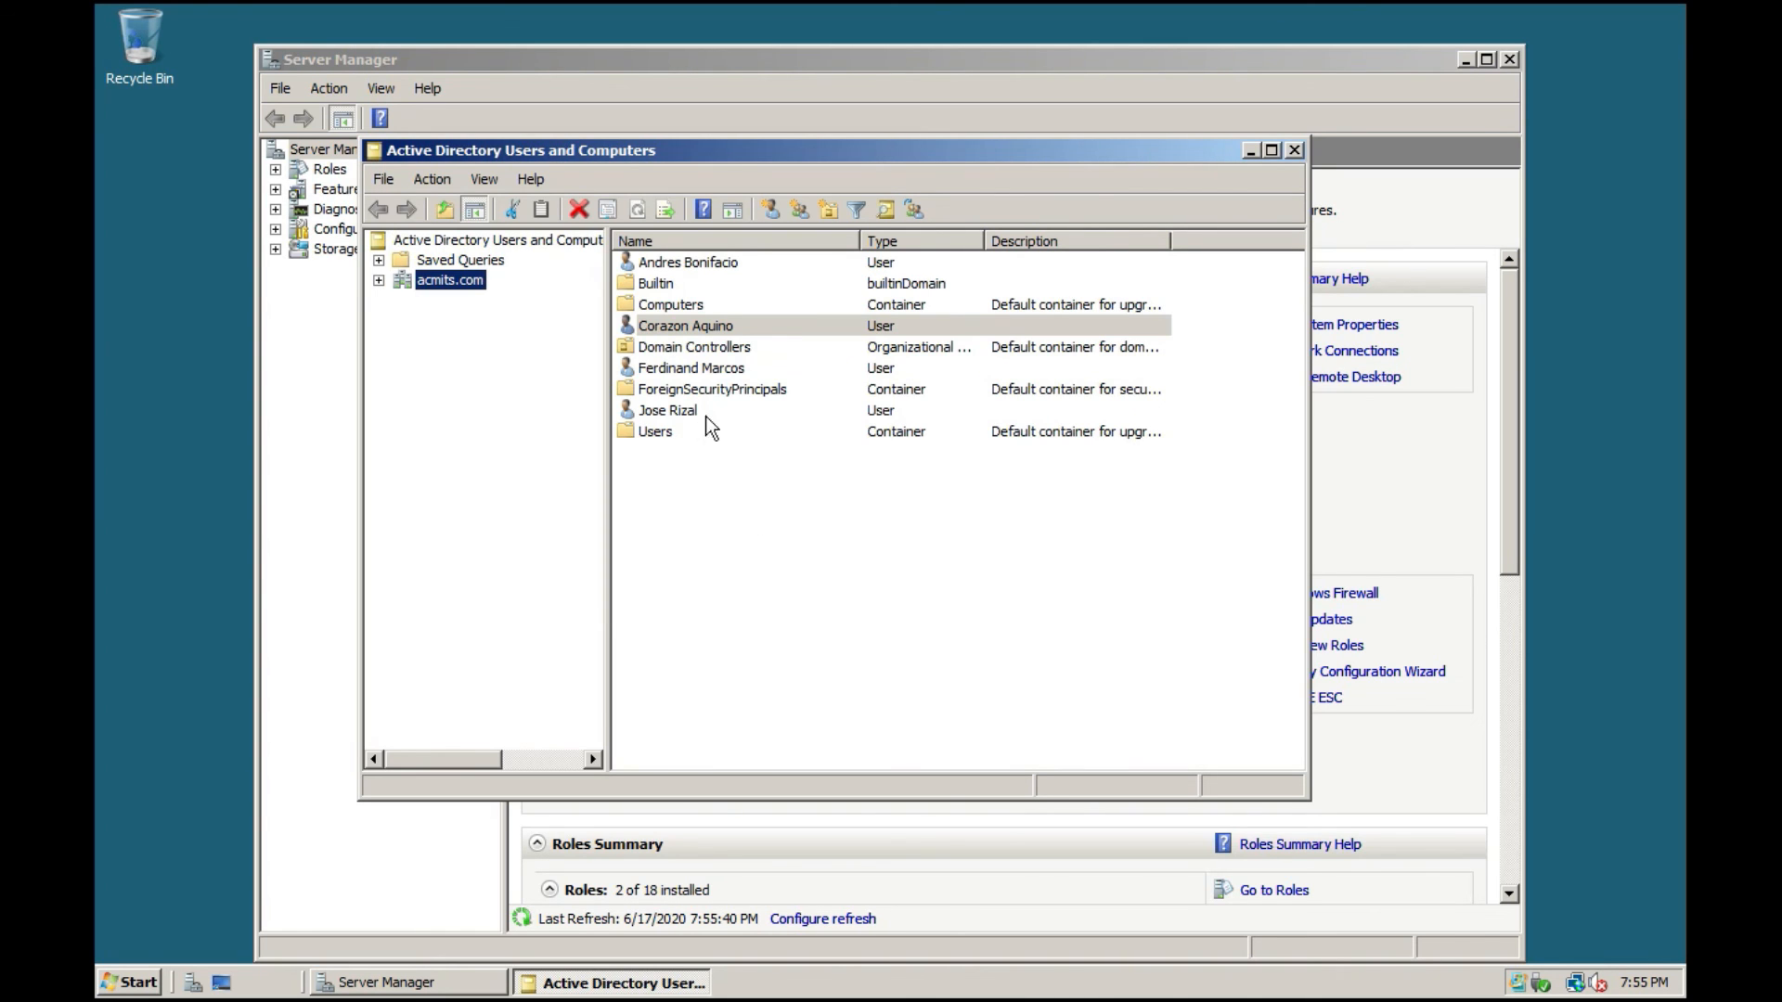
pyautogui.moveTo(1296, 162)
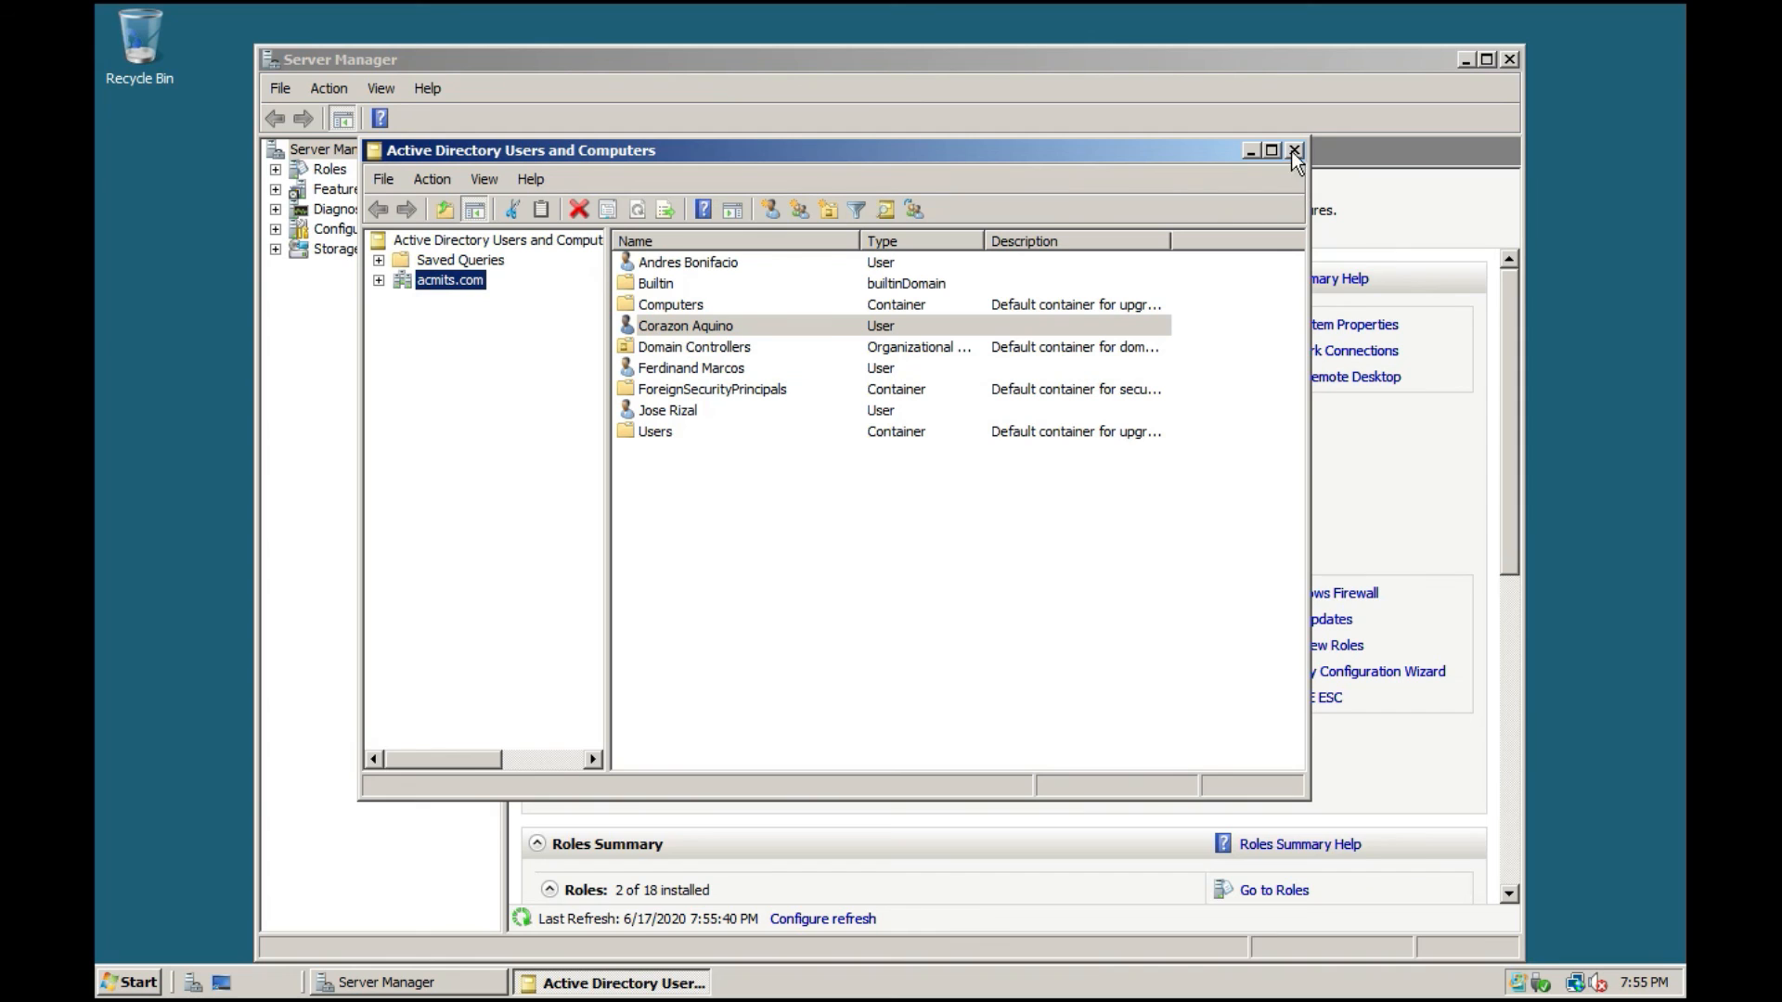
pyautogui.click(1293, 148)
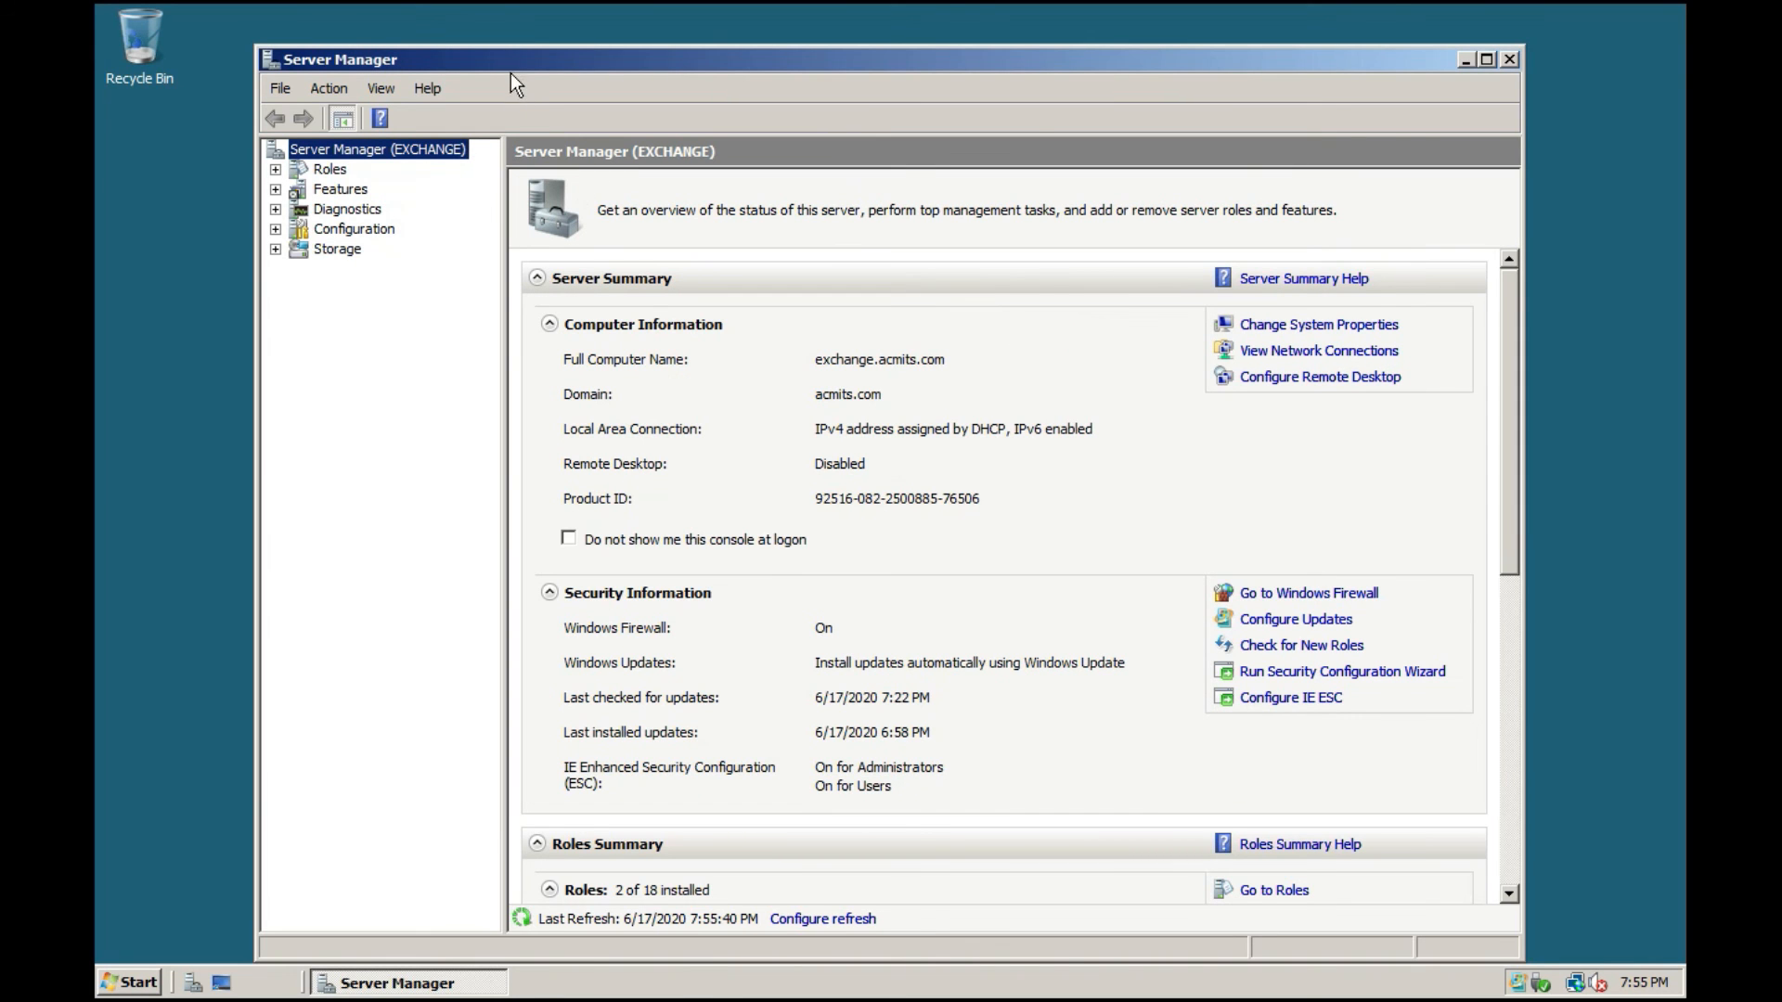
# Step: Log off the Administrator session using the Start menu's shutdown options
pyautogui.click(130, 982)
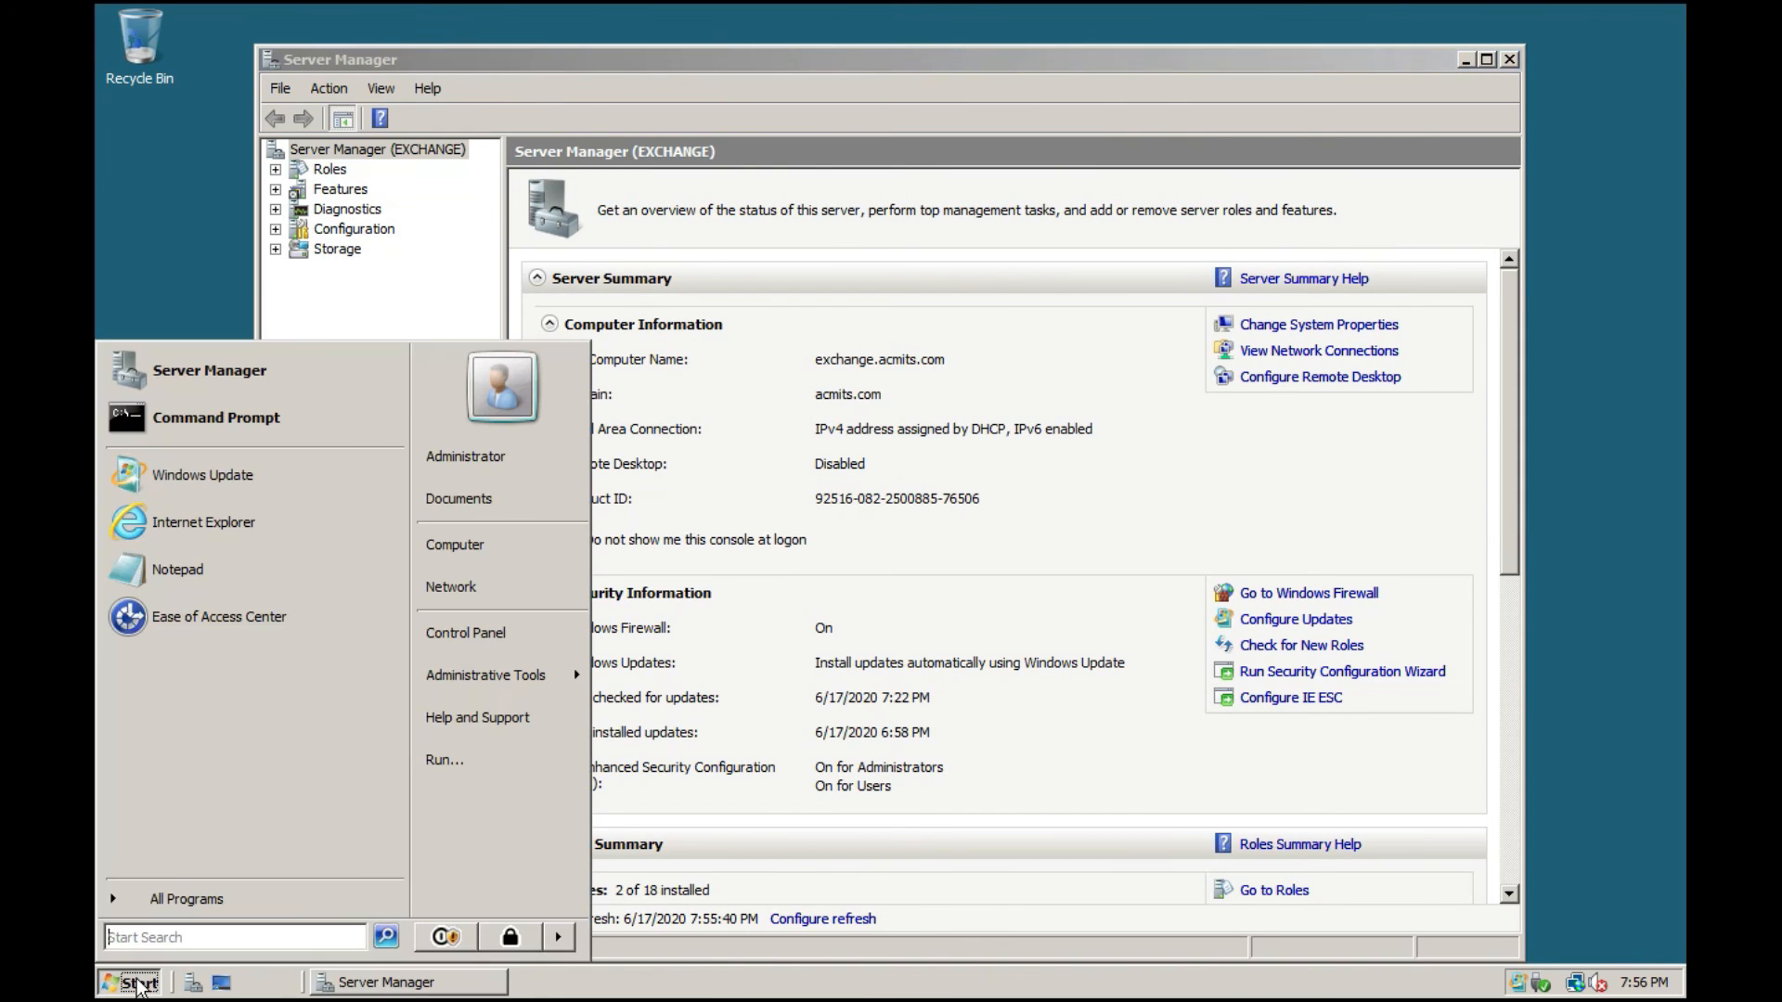
pyautogui.click(558, 937)
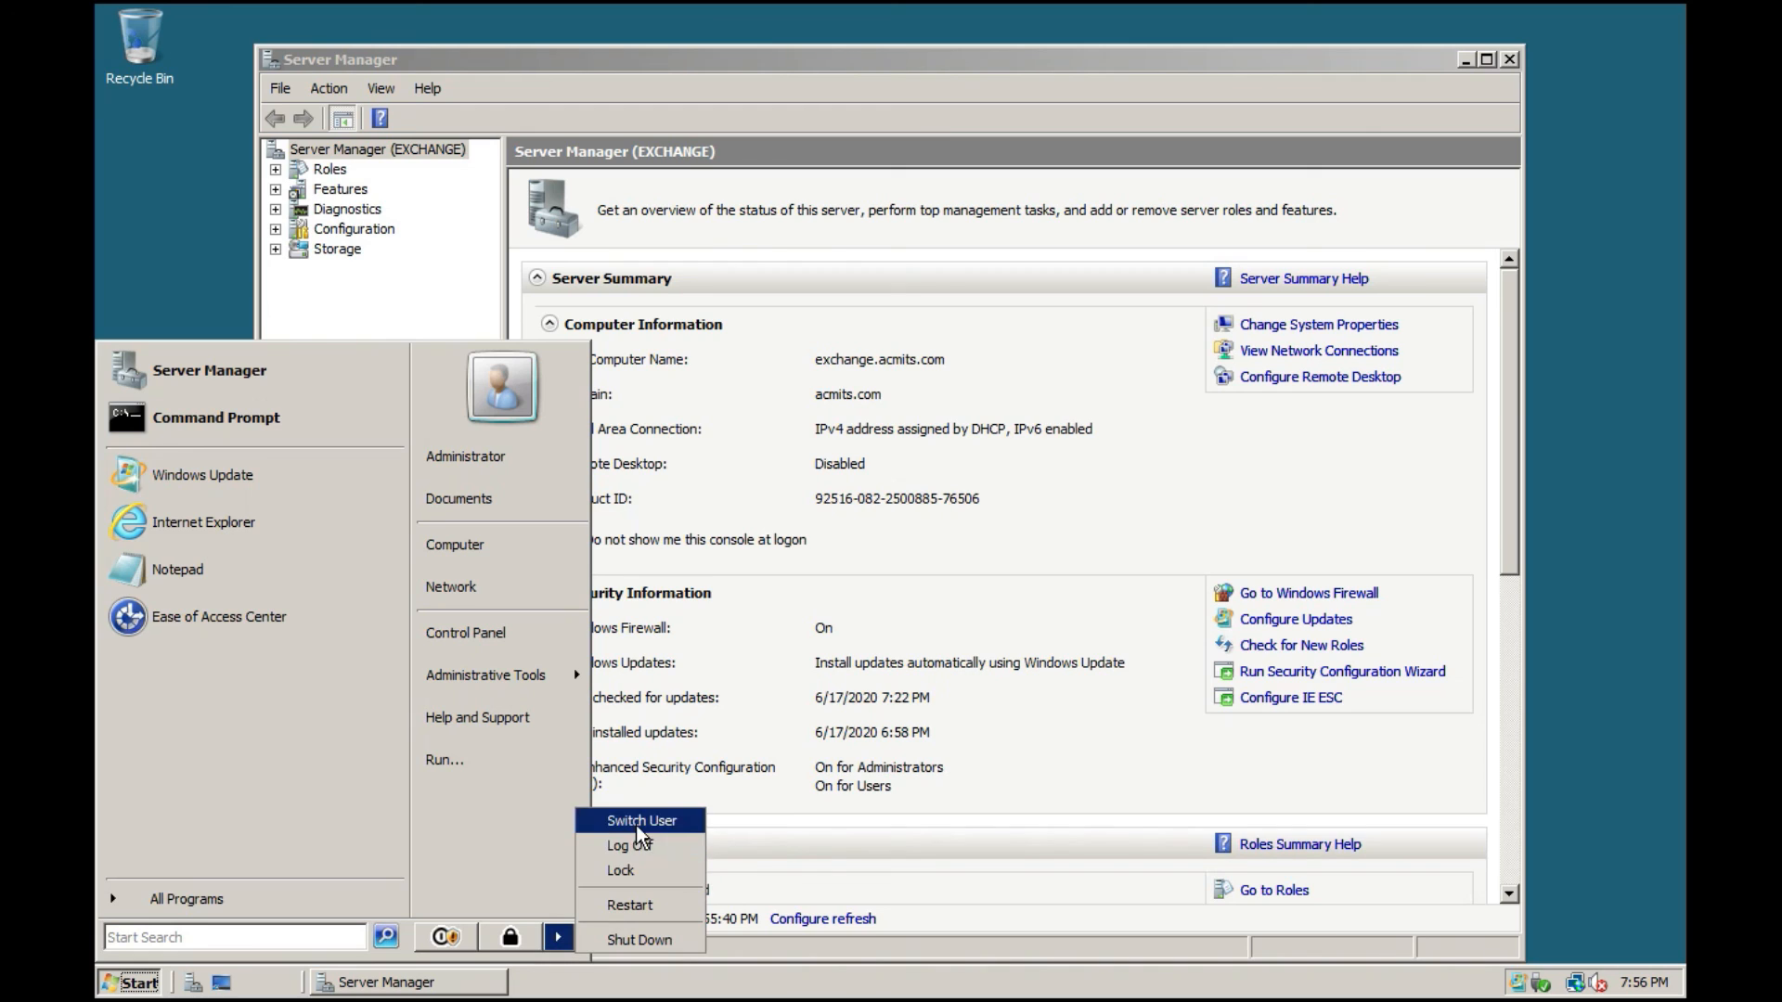
pyautogui.moveTo(657, 841)
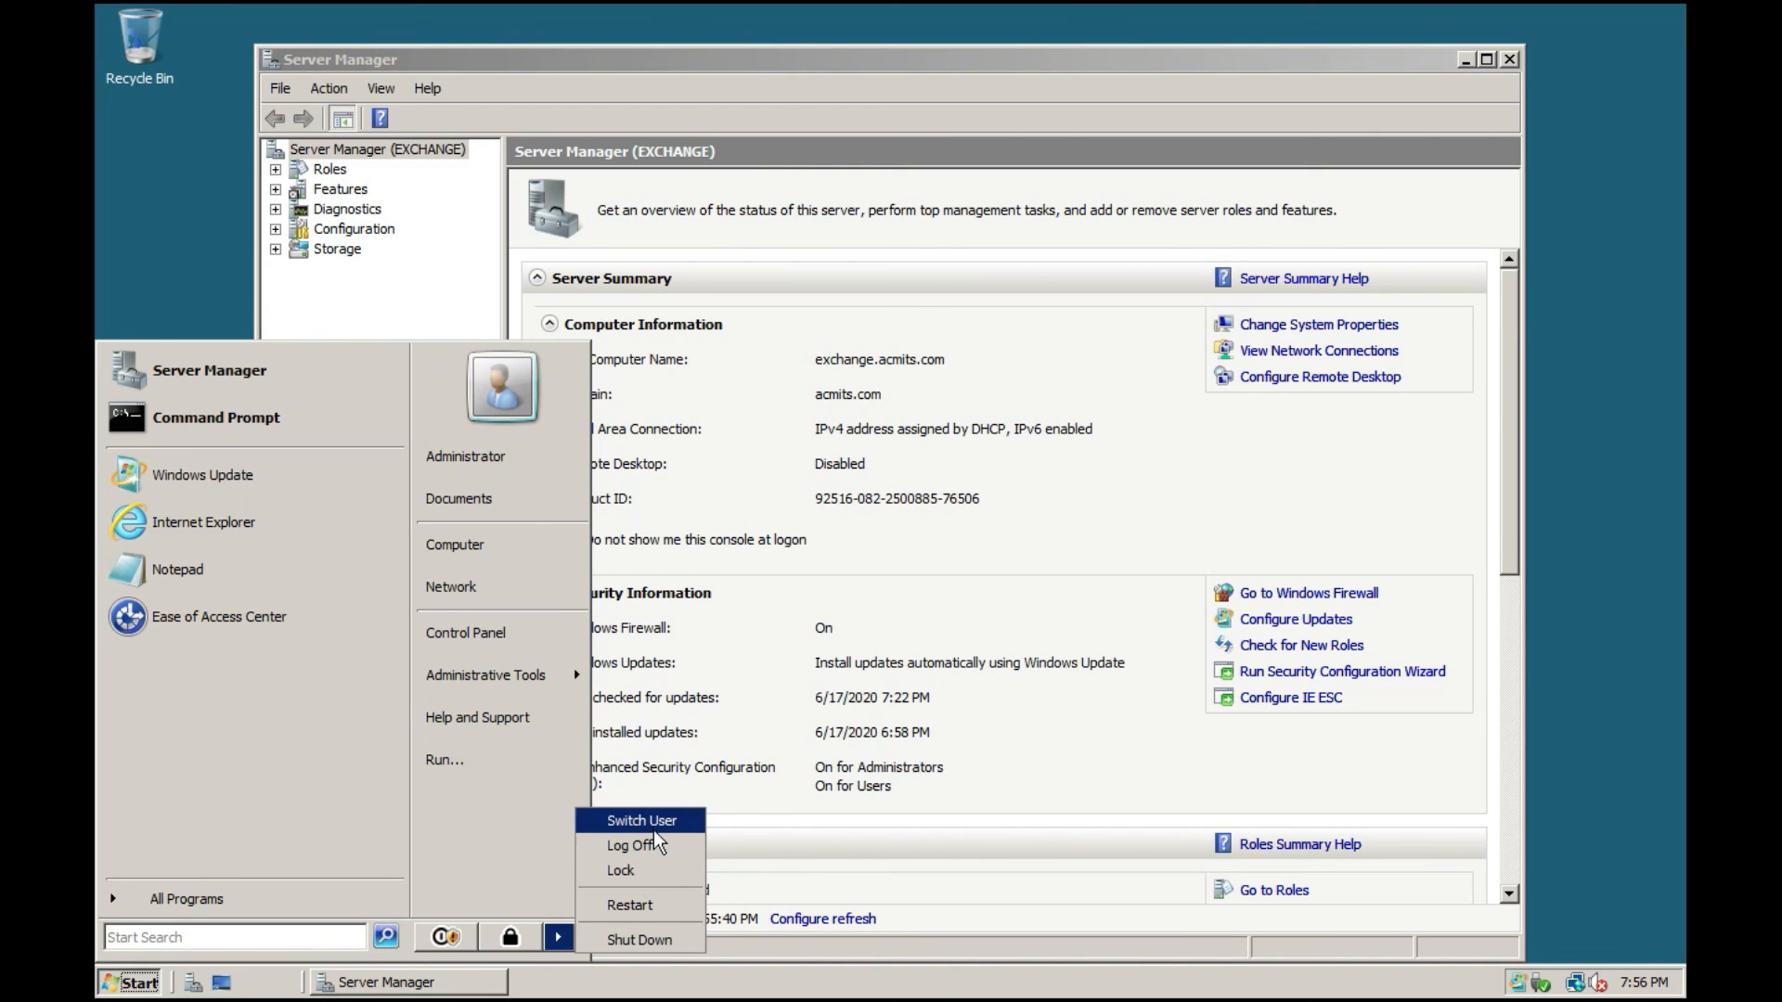
pyautogui.click(642, 819)
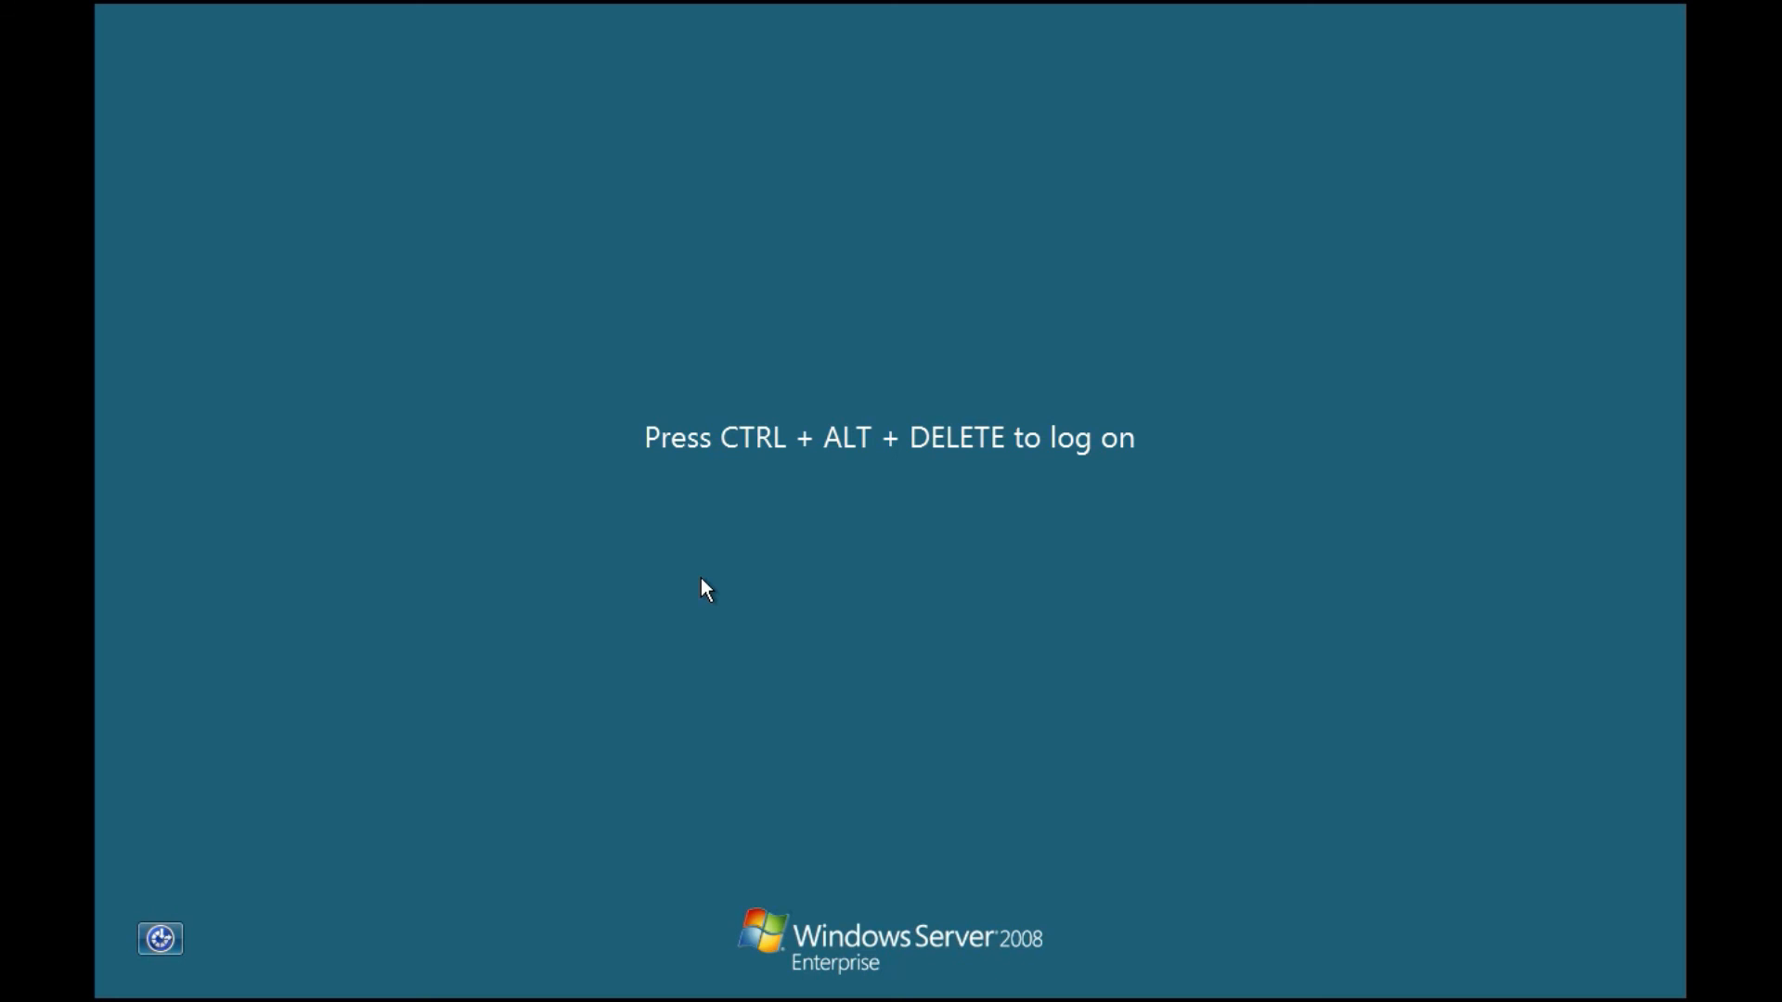
pyautogui.moveTo(101, 127)
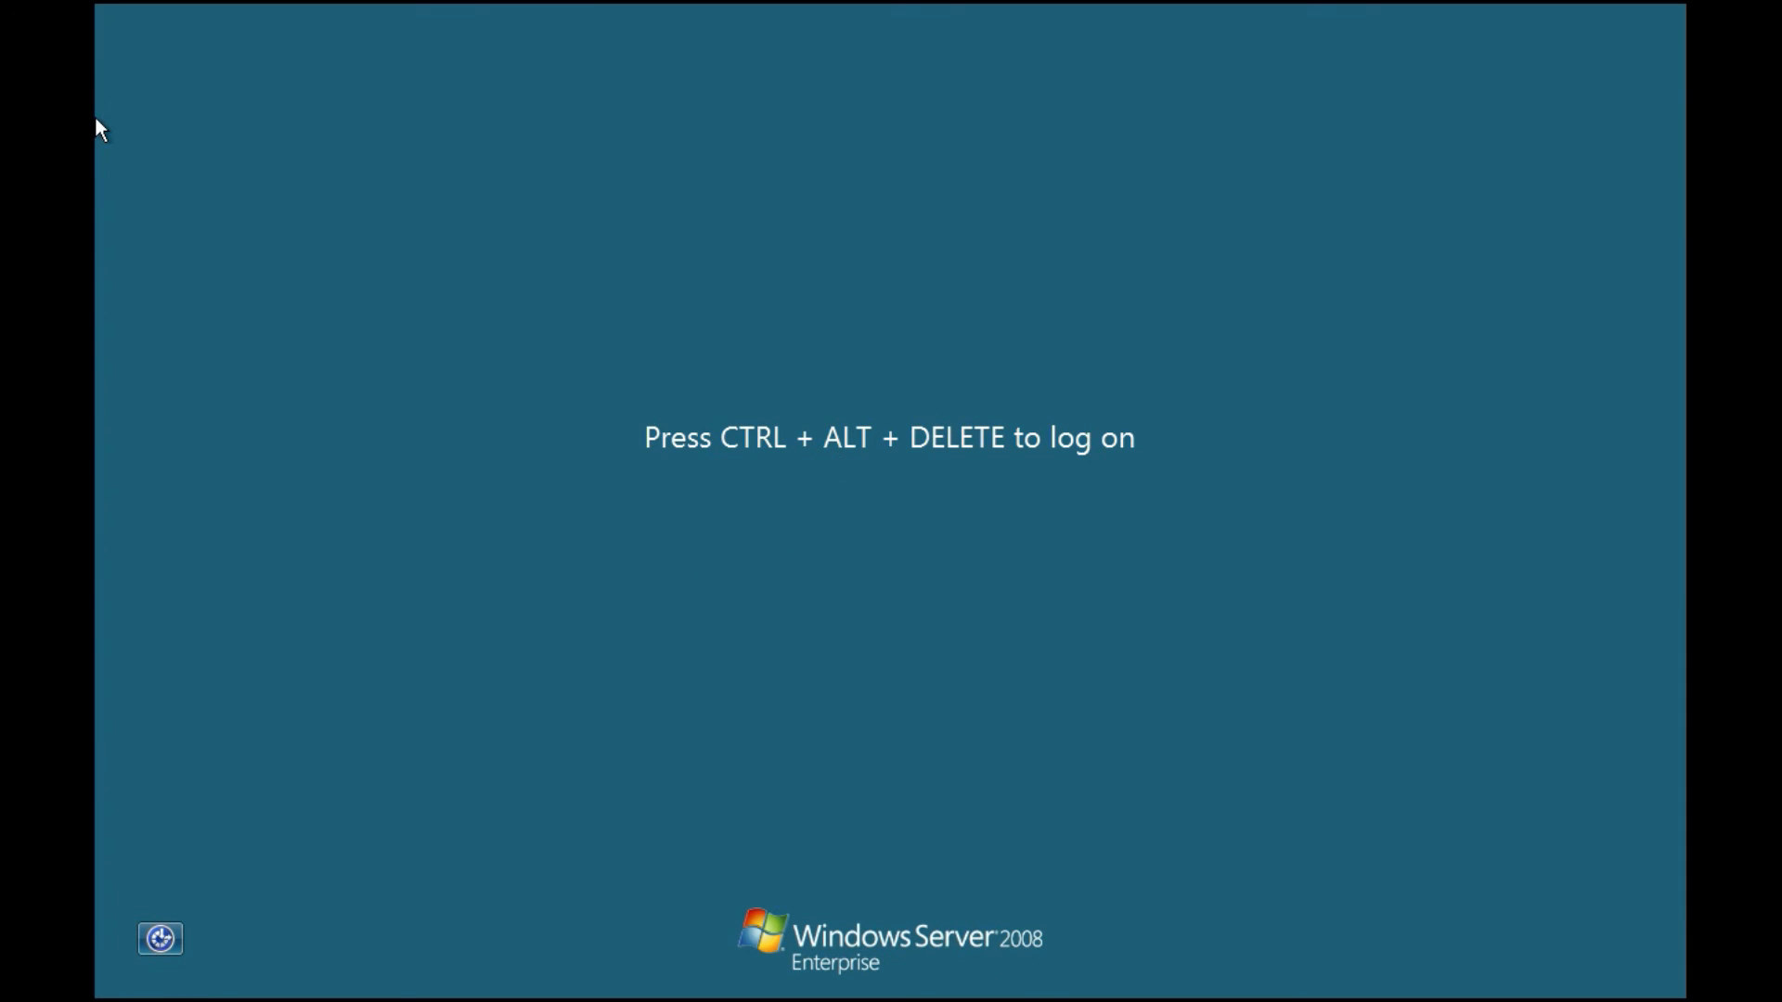